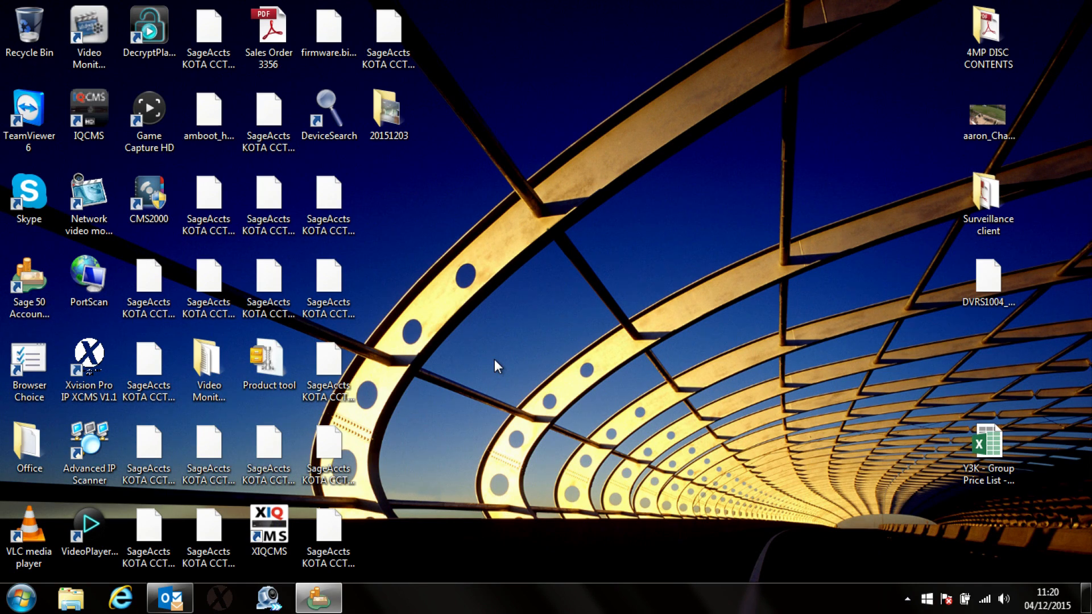
Step: Launch the XIQCMS client from its desktop shortcut so the login prompt appears
{"action": "left_click", "coordinate": [268, 529]}
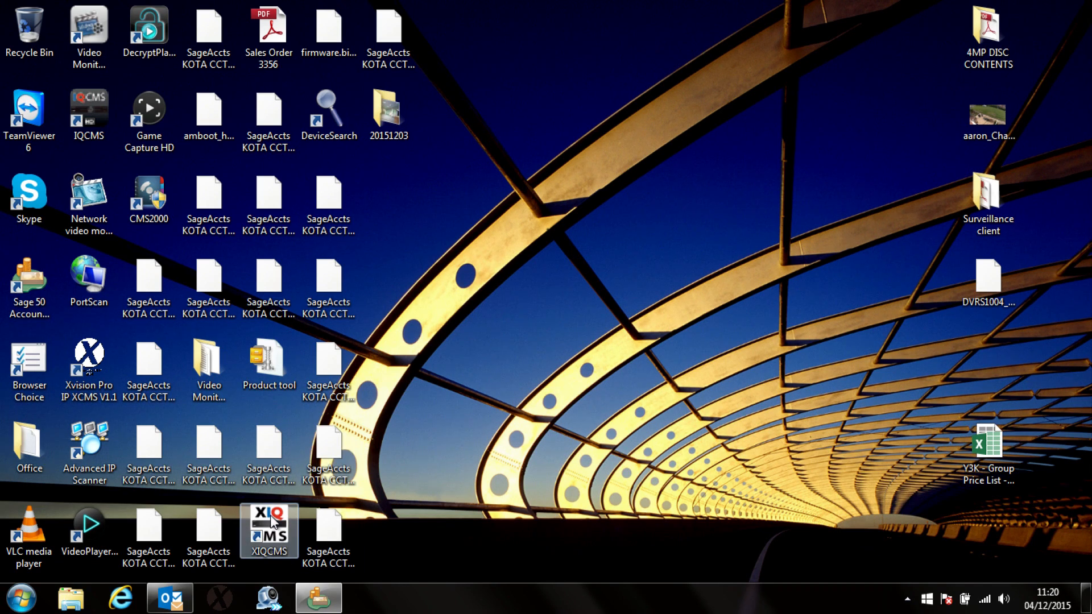
{"action": "double_click", "coordinate": [268, 530]}
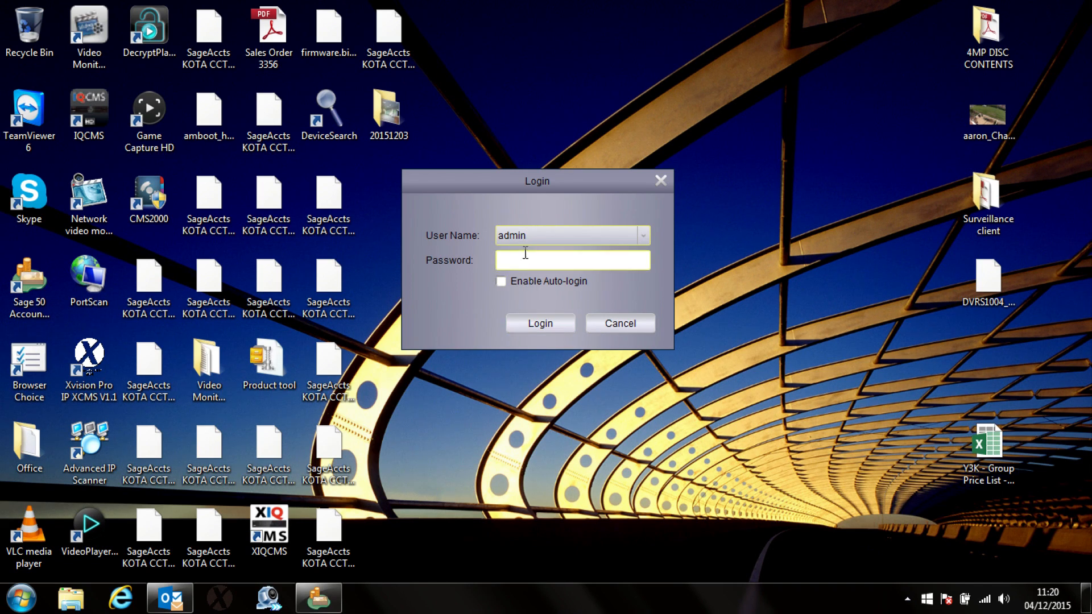
Step: Sign in as admin and advance the Add DVR wizard to its import step
{"action": "left_click", "coordinate": [539, 323]}
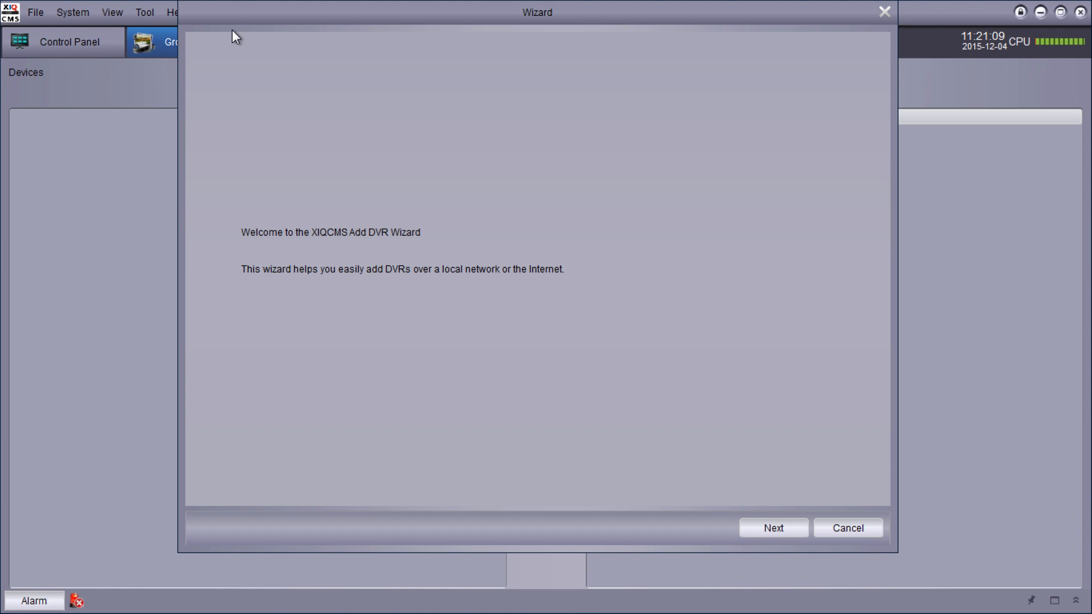
{"action": "mouse_move", "coordinate": [688, 450]}
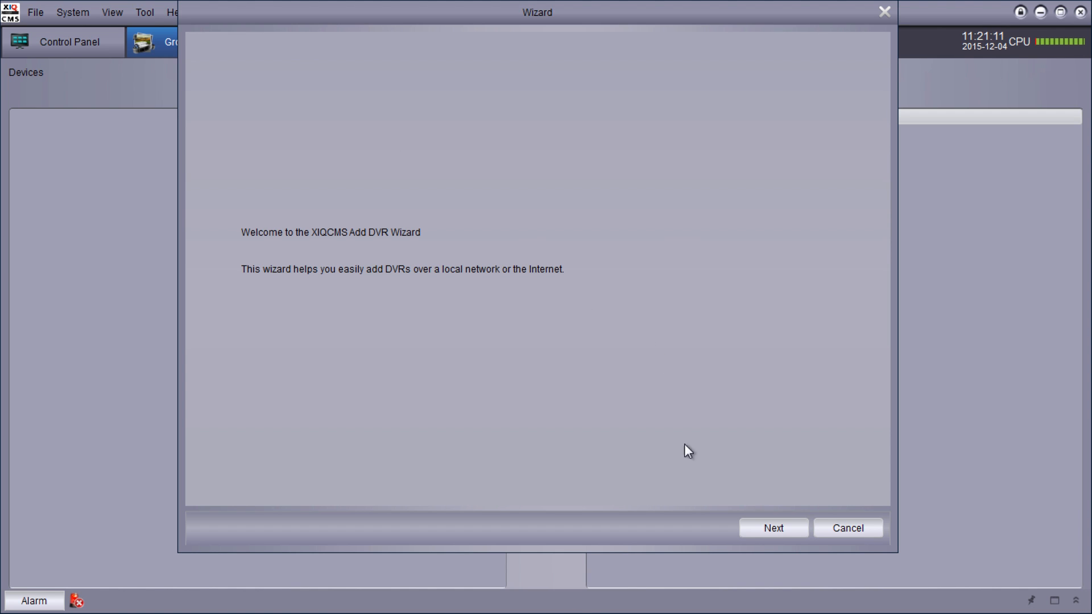
{"action": "left_click", "coordinate": [773, 527]}
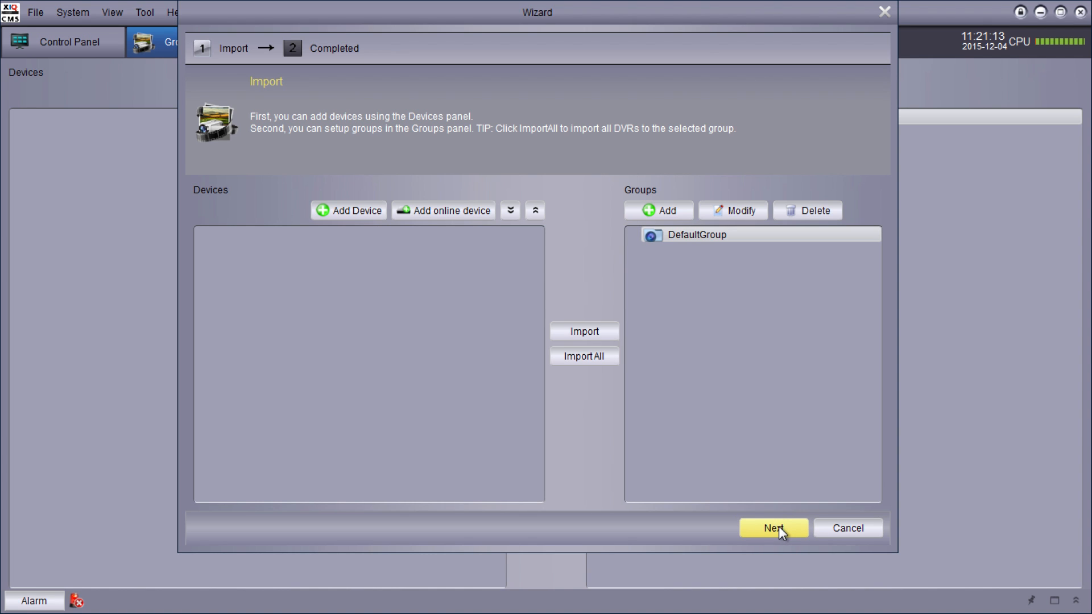
{"action": "mouse_move", "coordinate": [448, 355]}
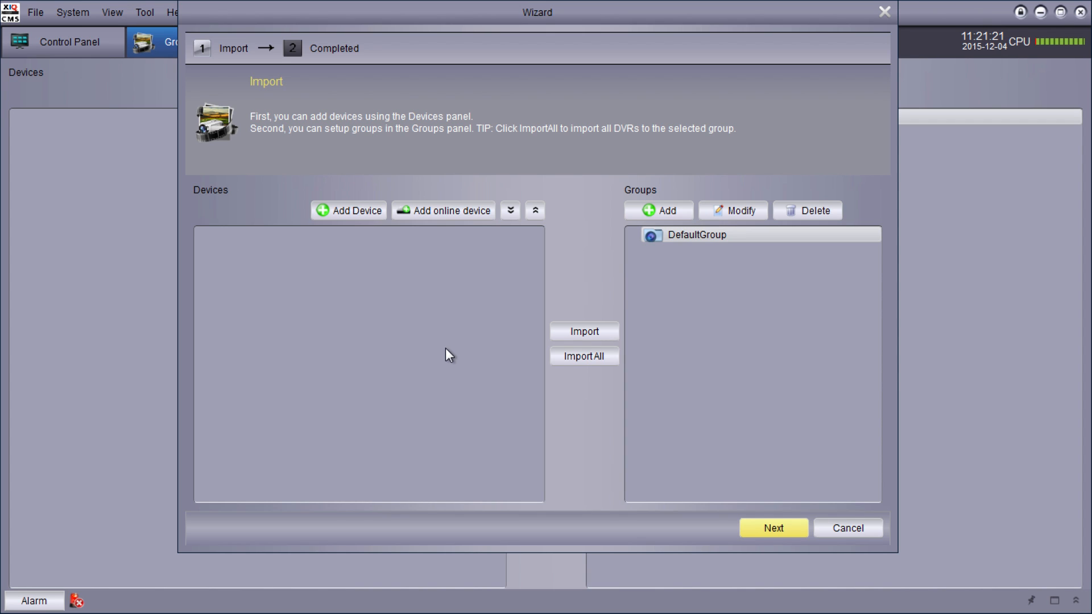
{"action": "mouse_move", "coordinate": [466, 251]}
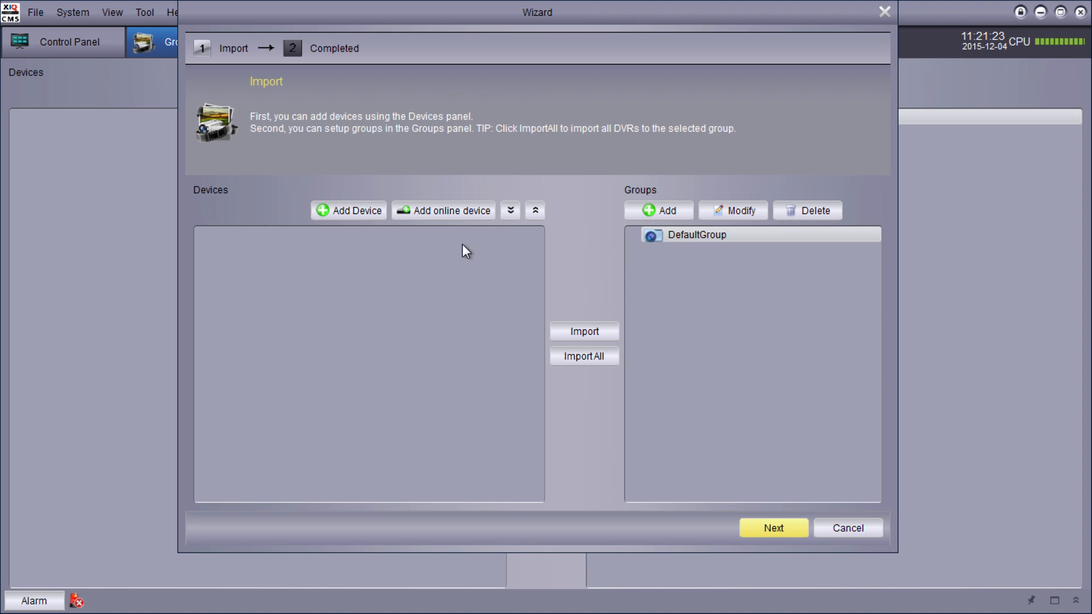
Step: Search the network for online recorders and show the details of the NVR at 10.0.0.25
{"action": "left_click", "coordinate": [443, 210]}
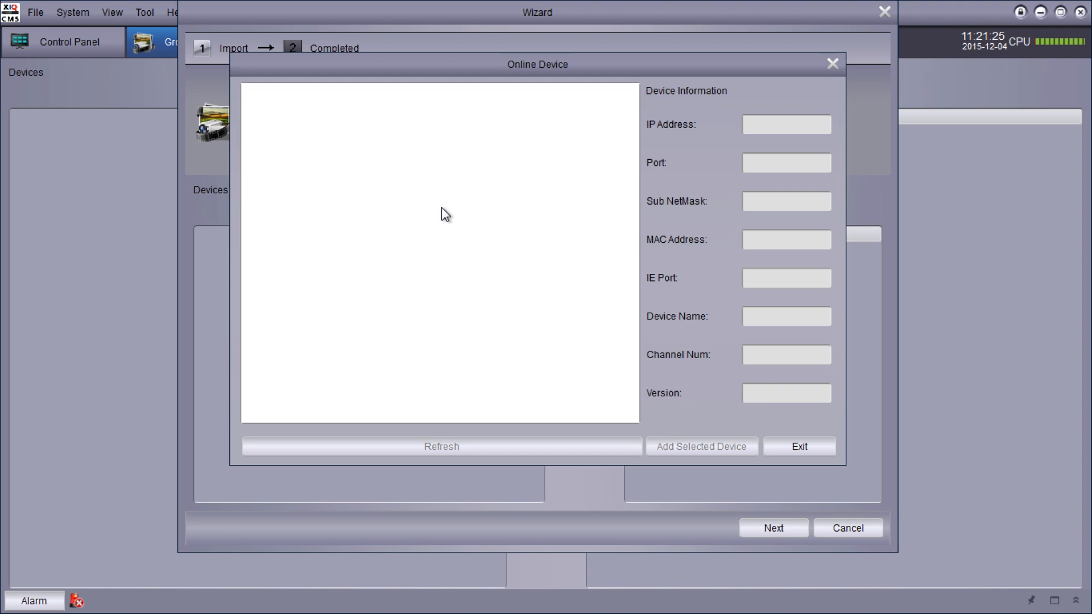
{"action": "left_click", "coordinate": [441, 446]}
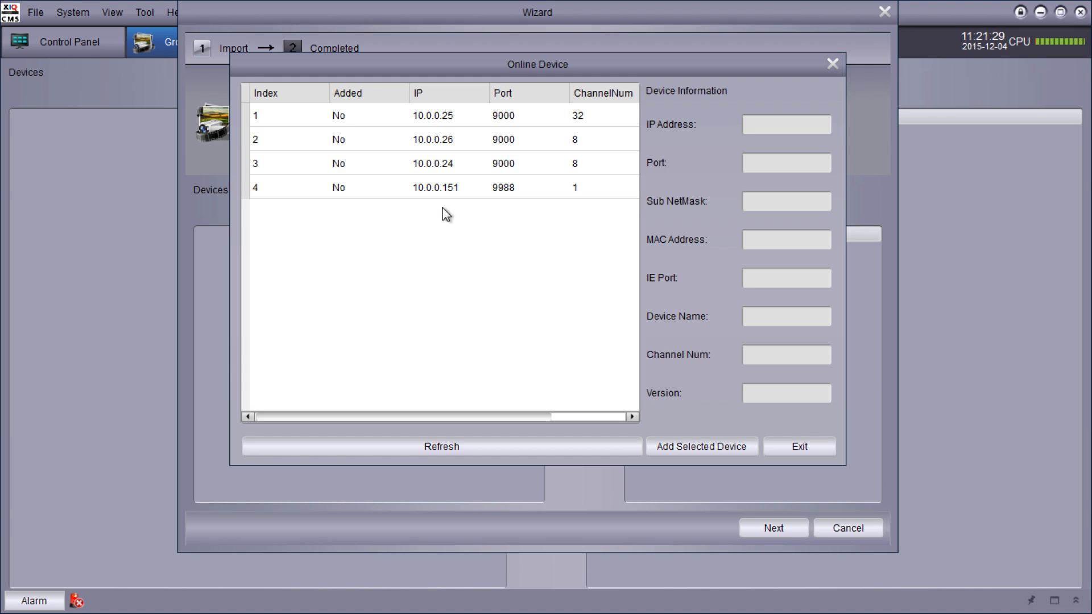
{"action": "left_click", "coordinate": [501, 116]}
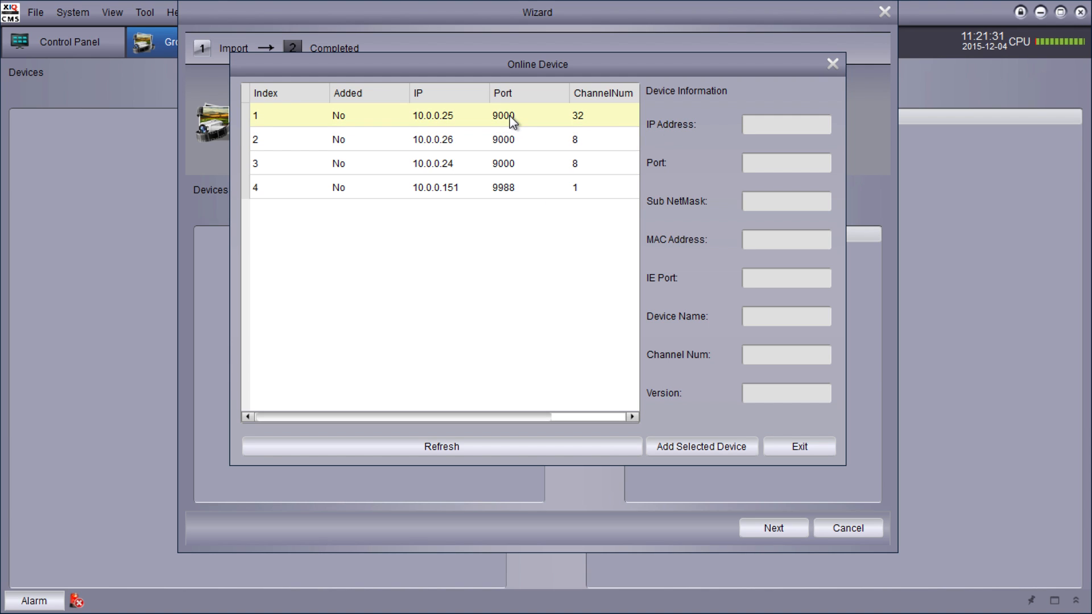
{"action": "left_click", "coordinate": [432, 139]}
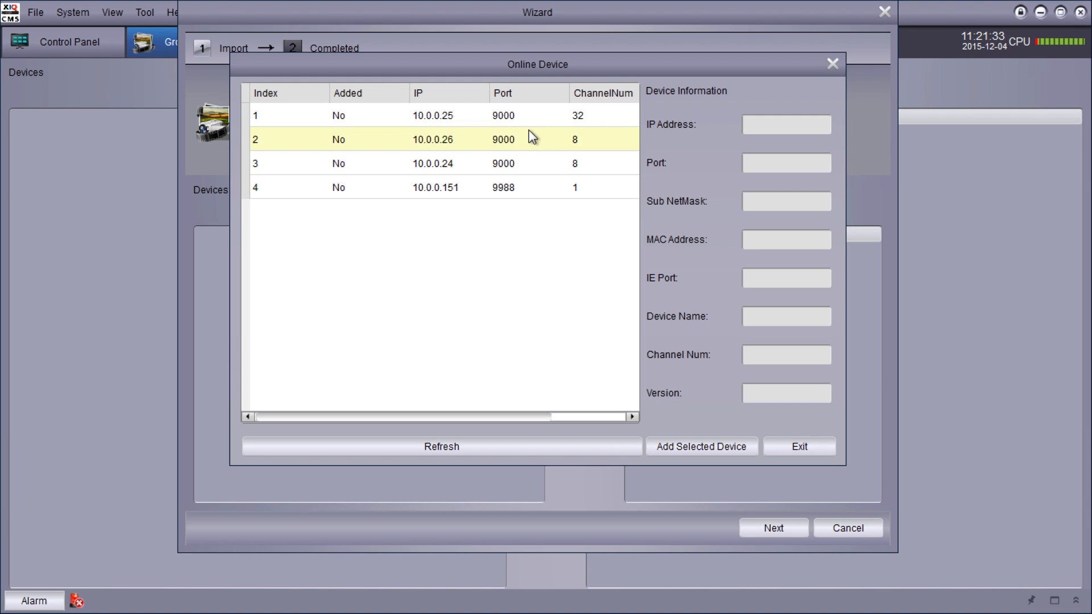
{"action": "left_click", "coordinate": [432, 116]}
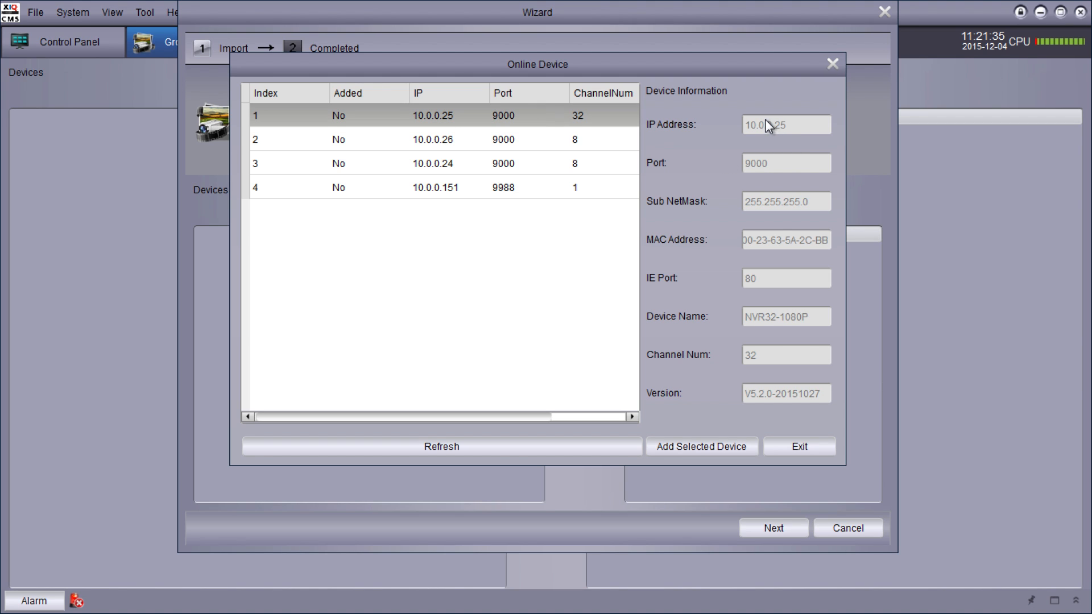
{"action": "mouse_move", "coordinate": [666, 335]}
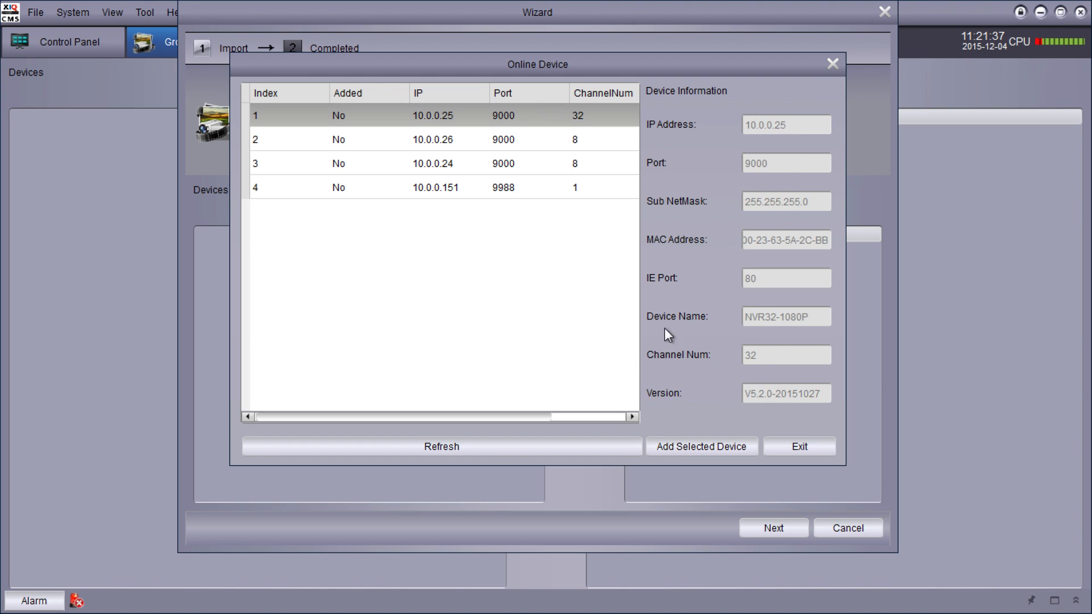
{"action": "mouse_move", "coordinate": [702, 447]}
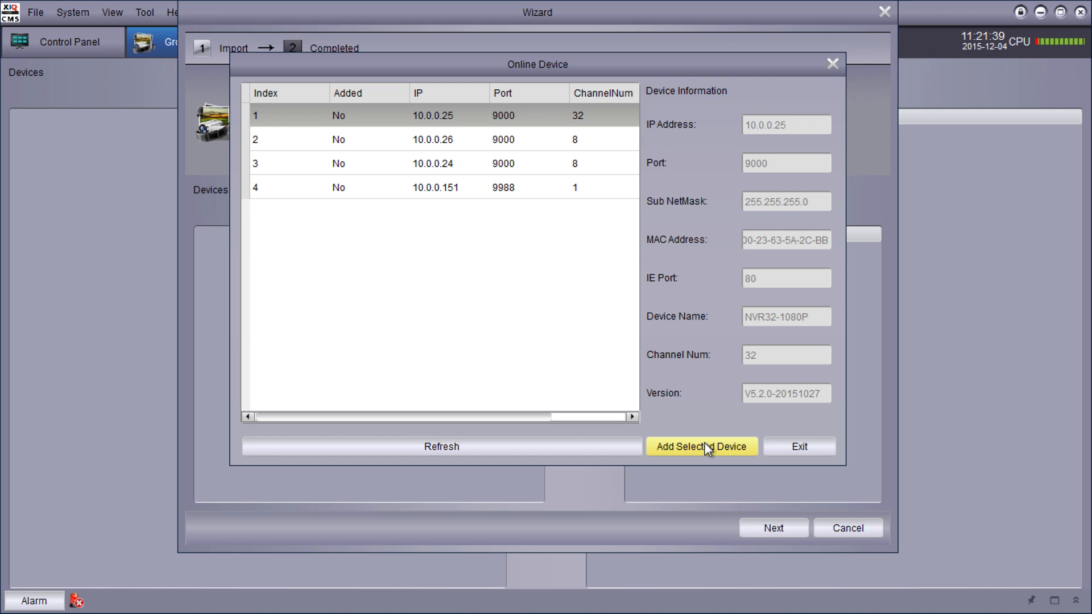
Step: Add the 10.0.0.25 recorder as device '32 Channel' with user name admin
{"action": "left_click", "coordinate": [702, 447]}
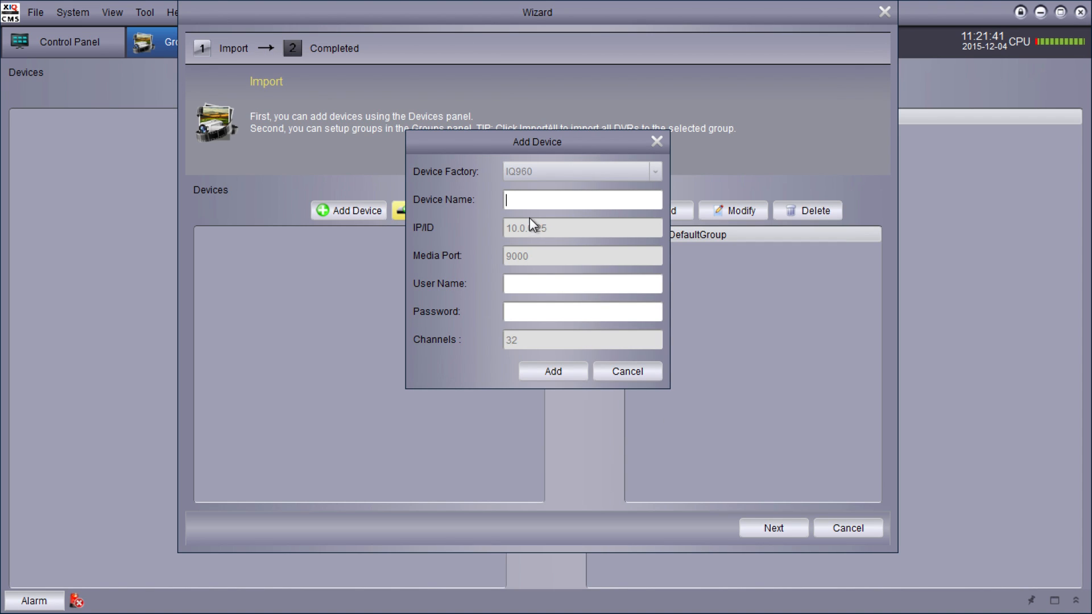
{"action": "left_click", "coordinate": [582, 199]}
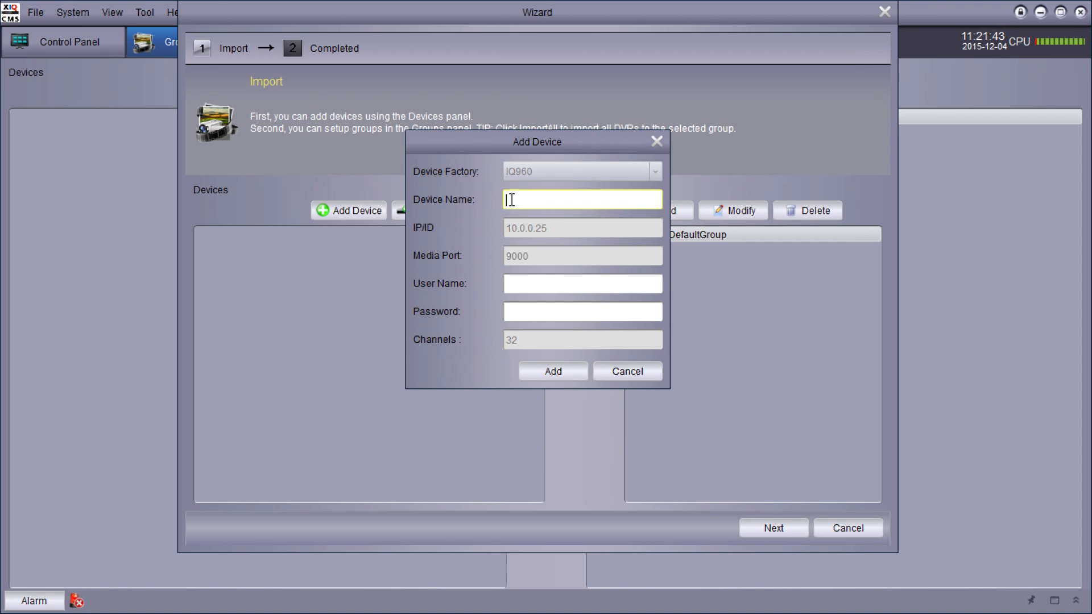
{"action": "type", "text": "32"}
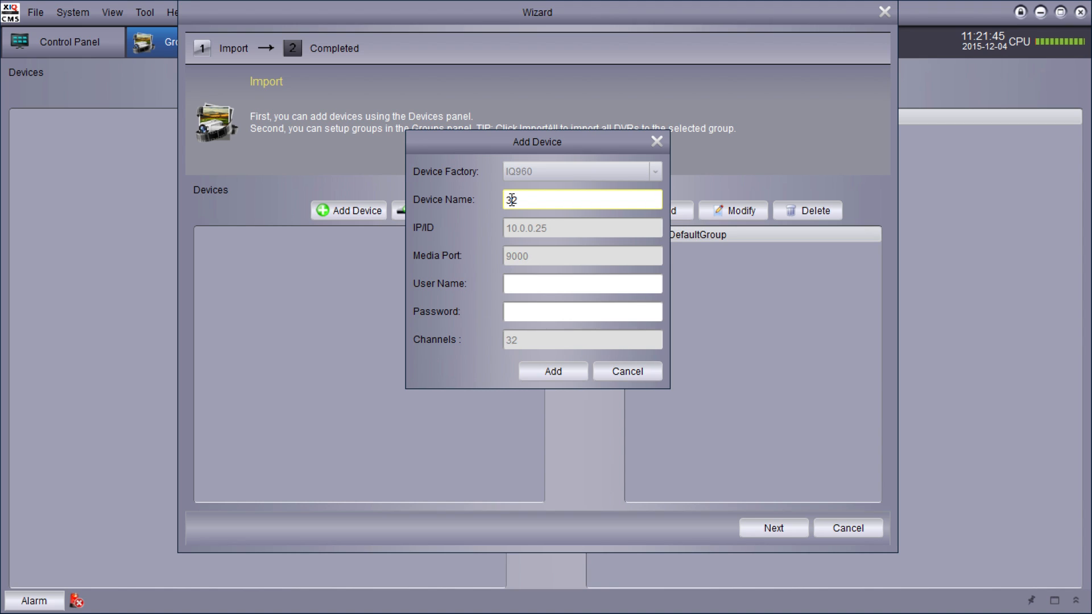
{"action": "type", "text": "Channel"}
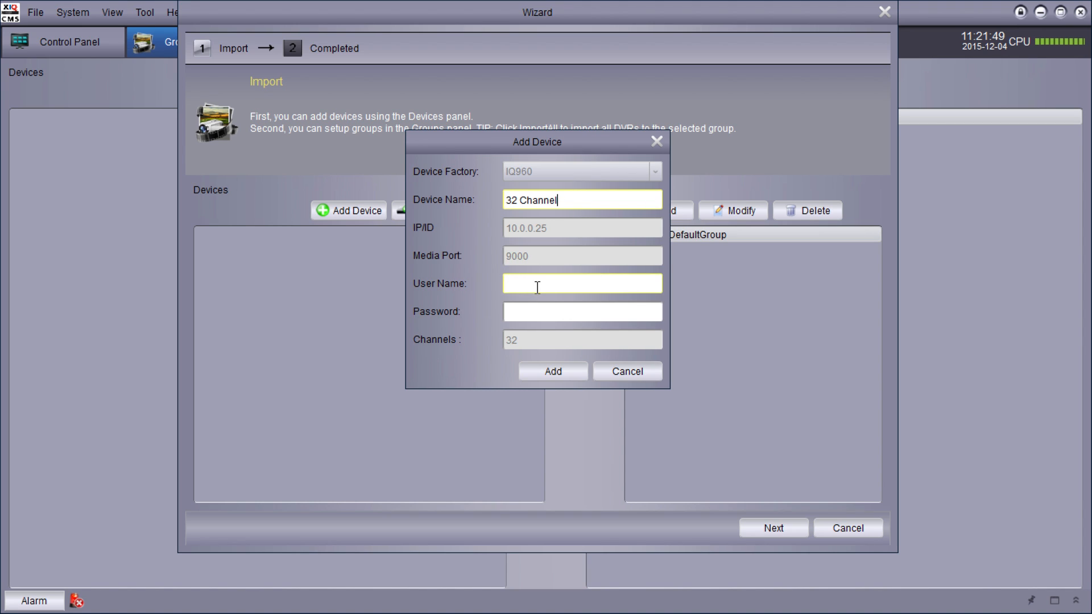
{"action": "type", "text": "ad"}
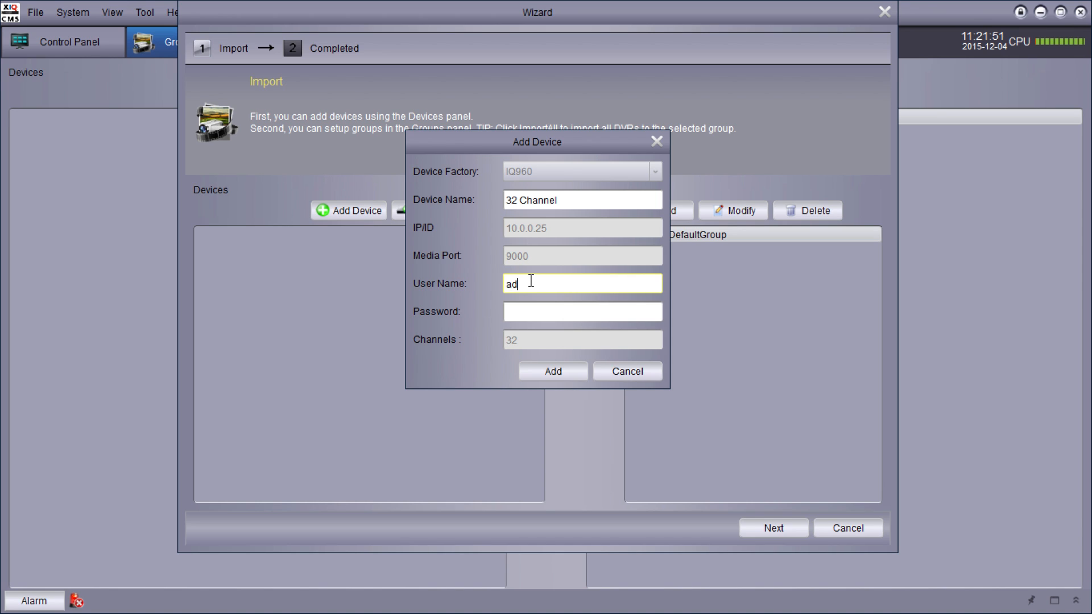
{"action": "type", "text": "min"}
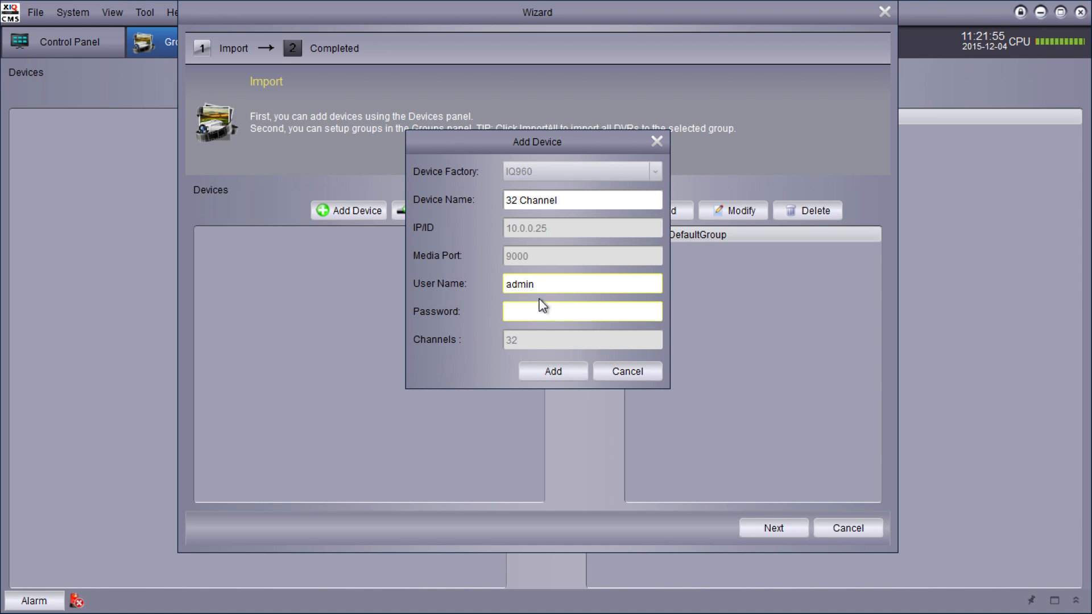
{"action": "mouse_move", "coordinate": [552, 371]}
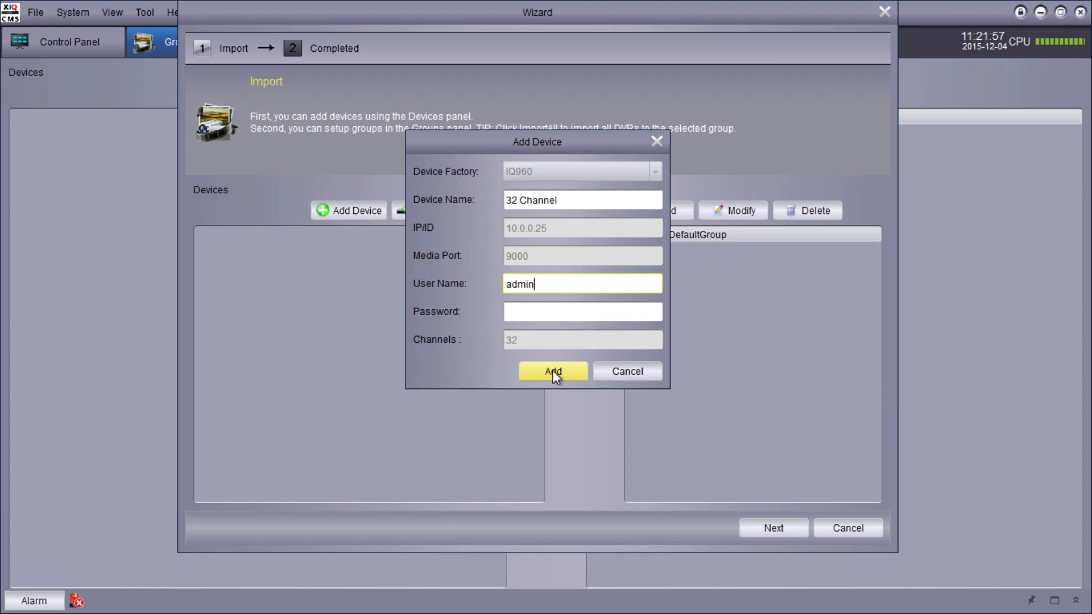
{"action": "left_click", "coordinate": [552, 371]}
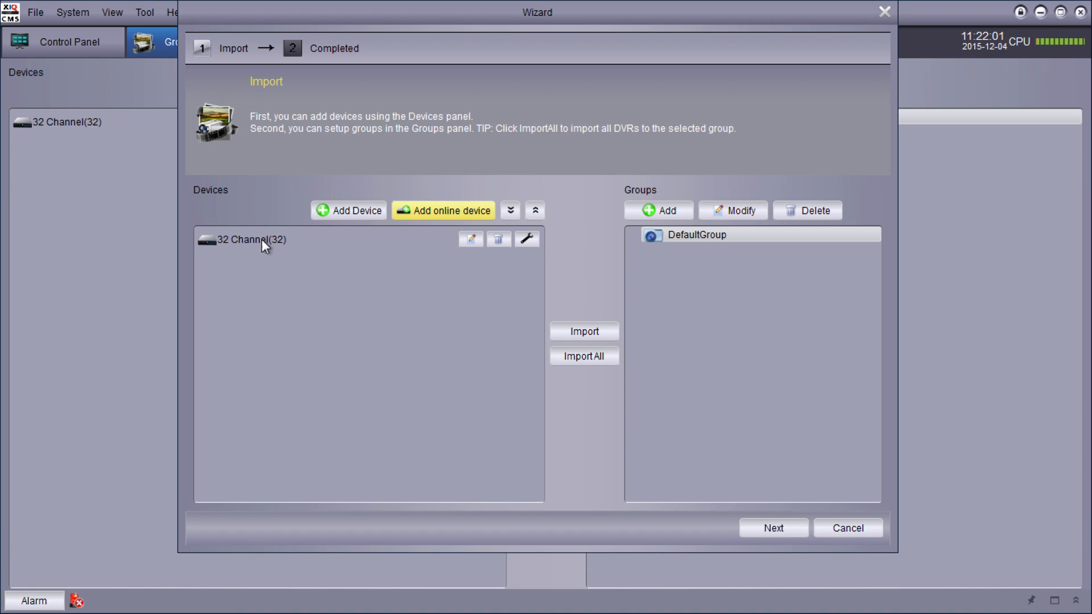
{"action": "mouse_move", "coordinate": [209, 249]}
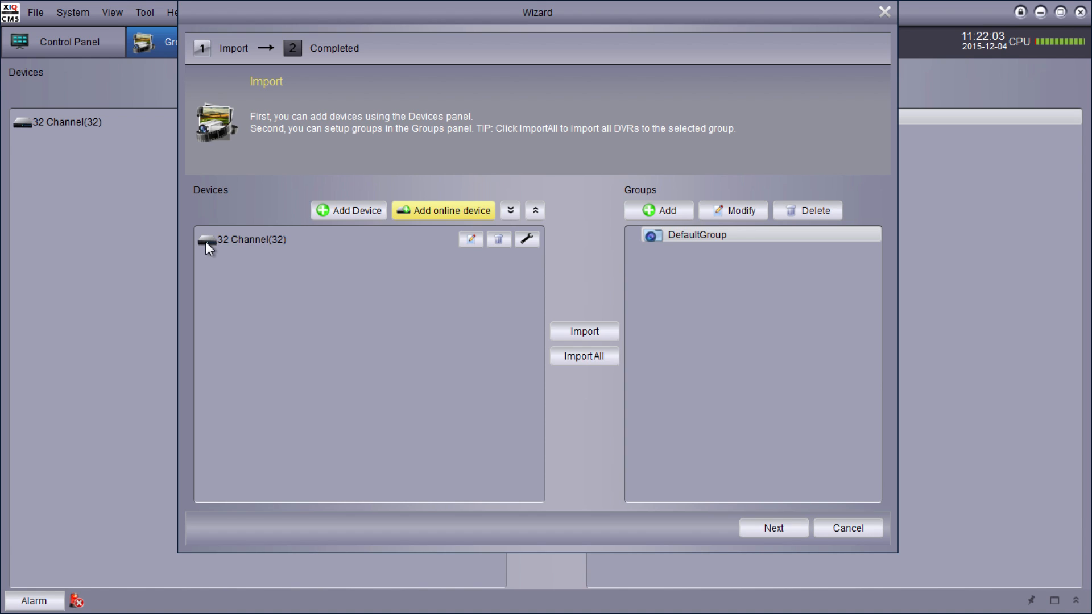
{"action": "mouse_move", "coordinate": [253, 241]}
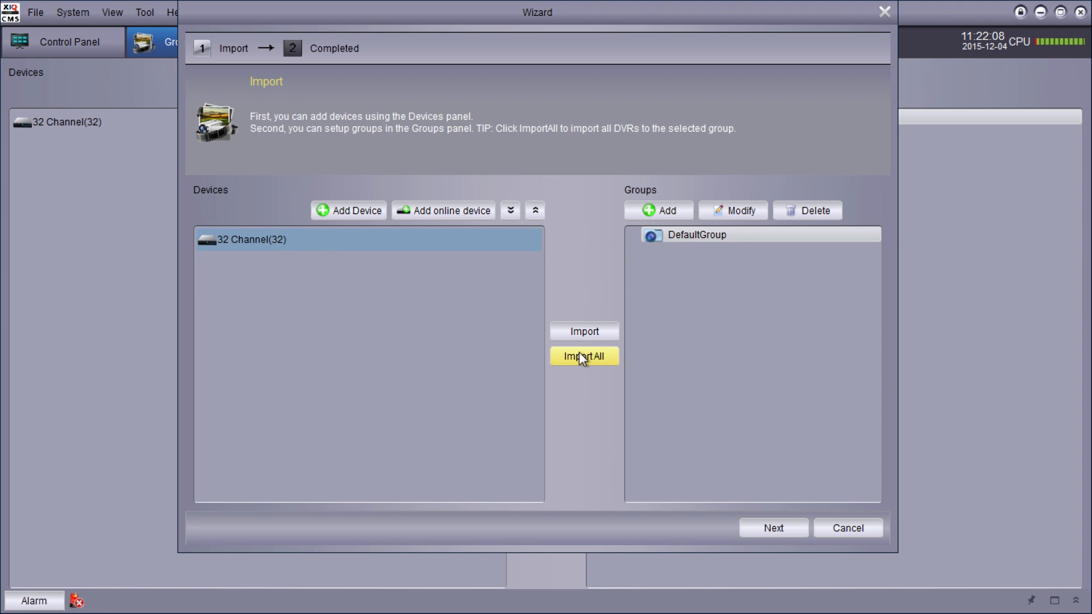
Step: Import all devices into DefaultGroup and expand 32 Channel to list its channels
{"action": "left_click", "coordinate": [583, 356]}
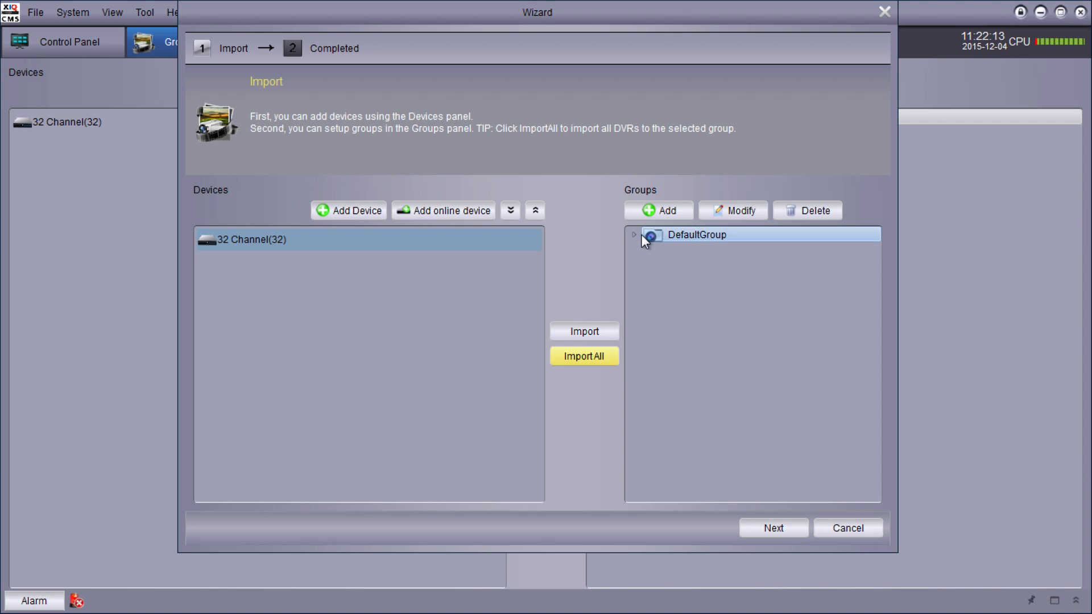
{"action": "mouse_move", "coordinate": [727, 241]}
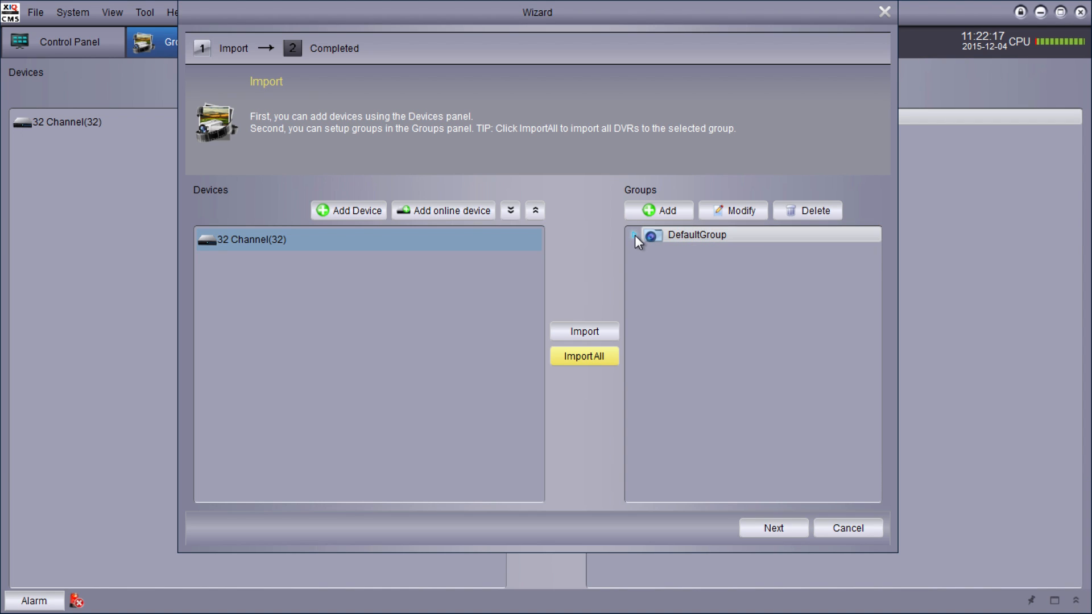
{"action": "left_click", "coordinate": [584, 356]}
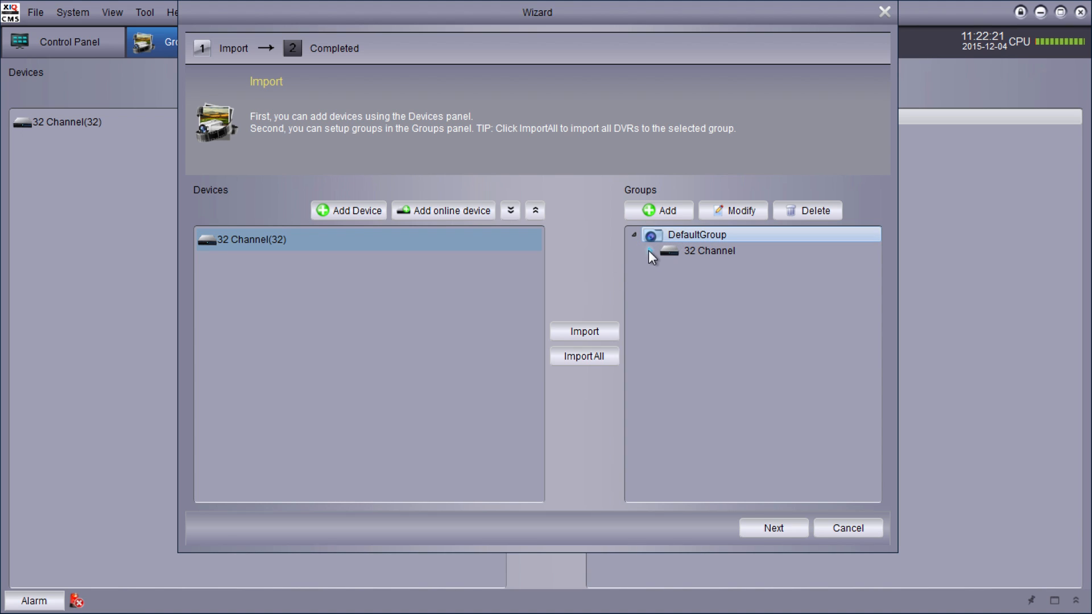
{"action": "left_click", "coordinate": [651, 252]}
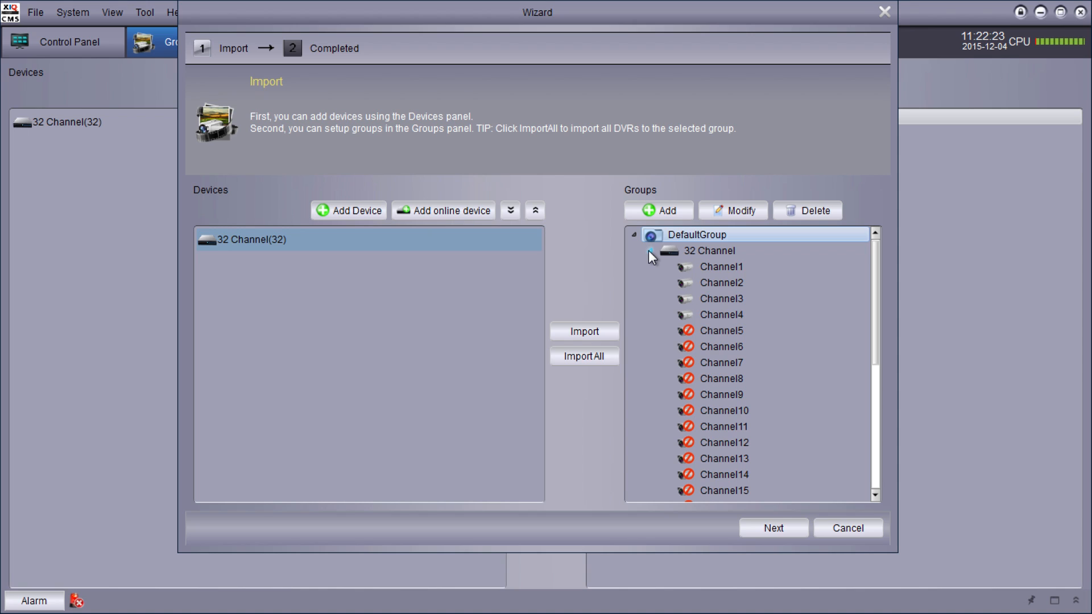
{"action": "mouse_move", "coordinate": [646, 260]}
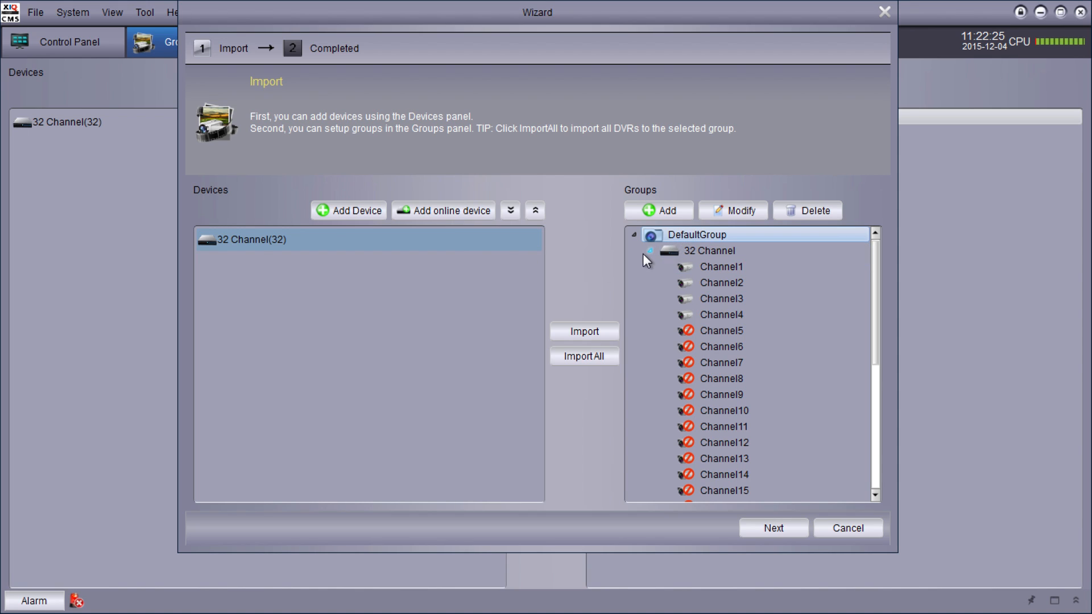
Step: Finish the setup wizard and return to the Group Device page
{"action": "left_click", "coordinate": [772, 527]}
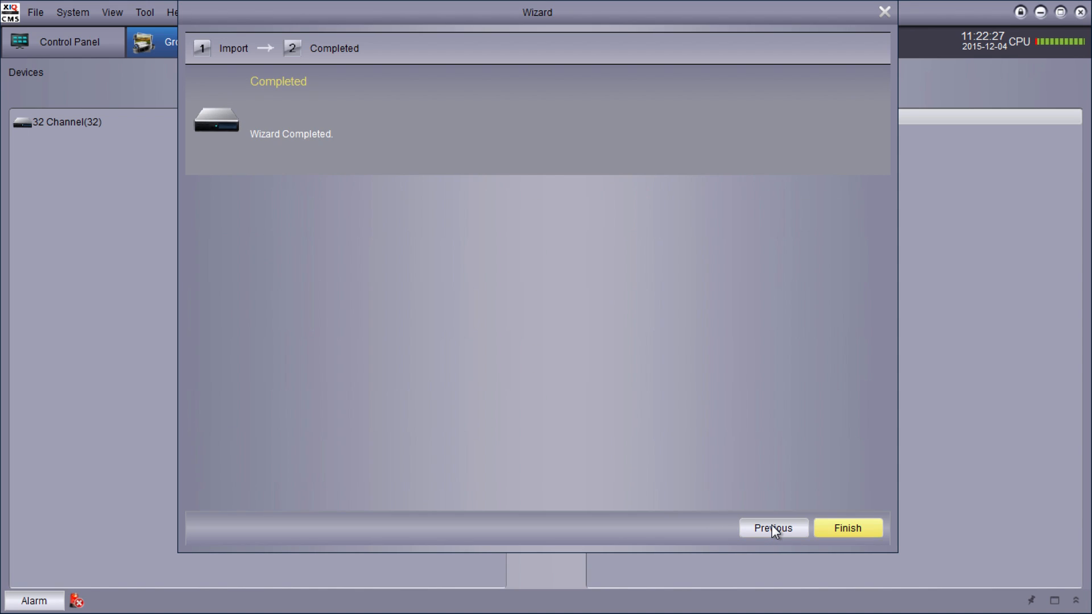
{"action": "left_click", "coordinate": [847, 528]}
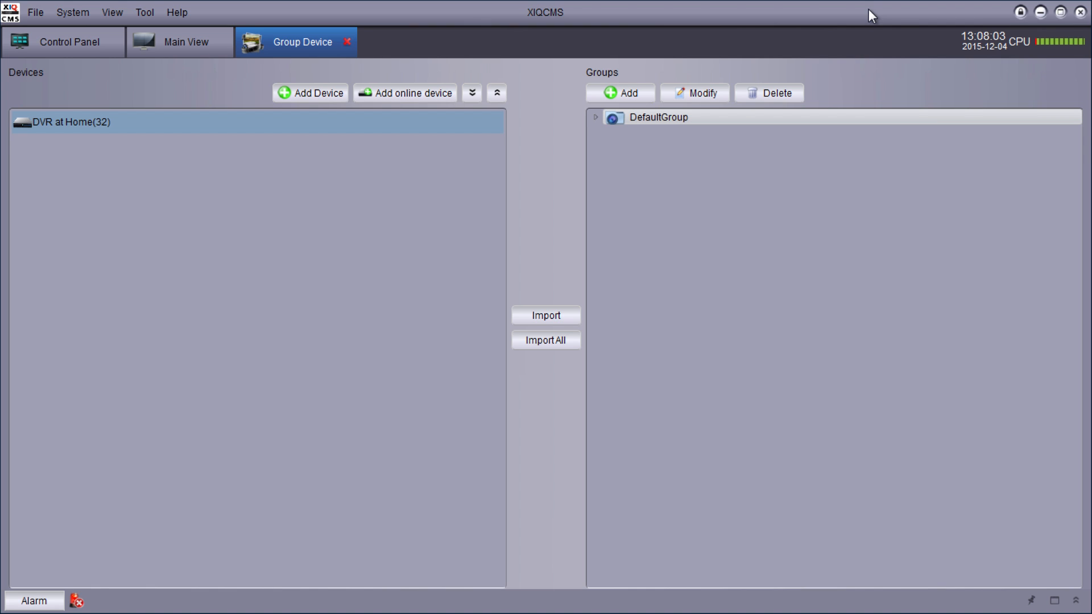
Step: Begin a new Add Device form with name 'D', then set XIQCMS aside for the desktop
{"action": "left_click", "coordinate": [317, 93]}
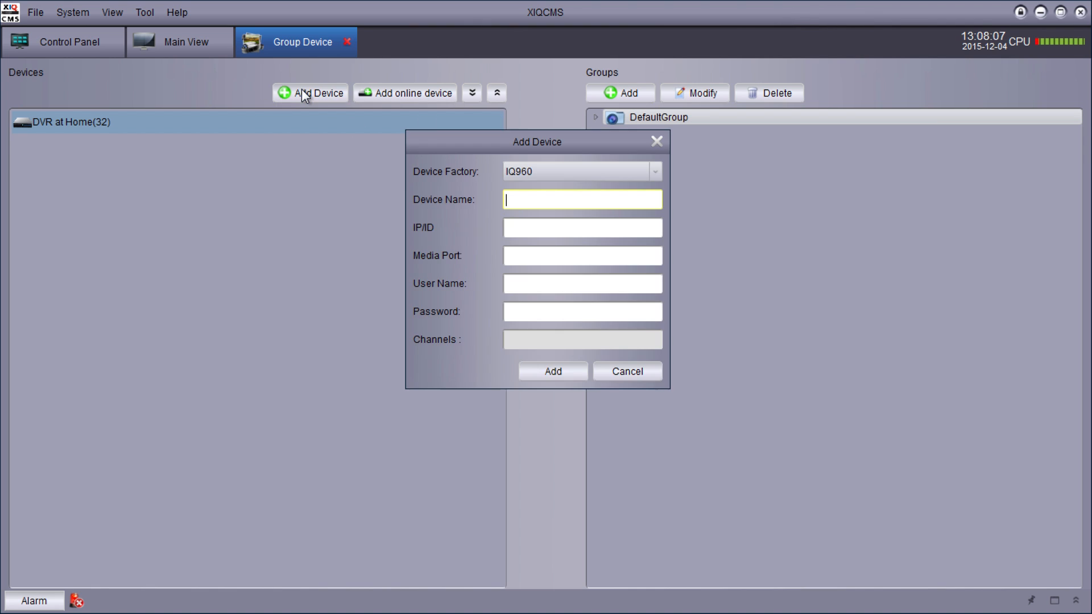
{"action": "mouse_move", "coordinate": [517, 198]}
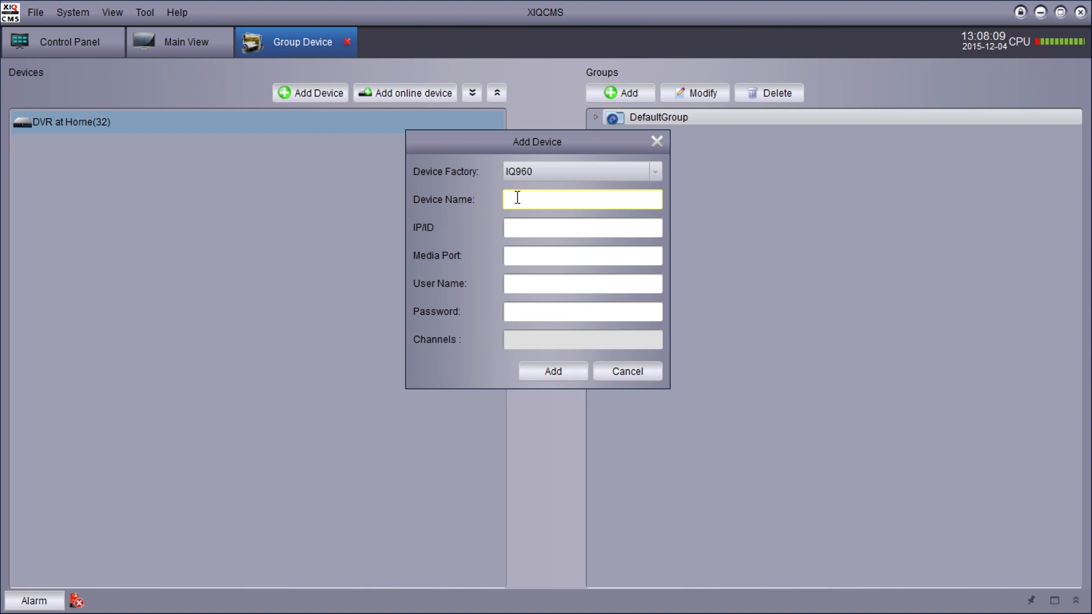
{"action": "type", "text": "D"}
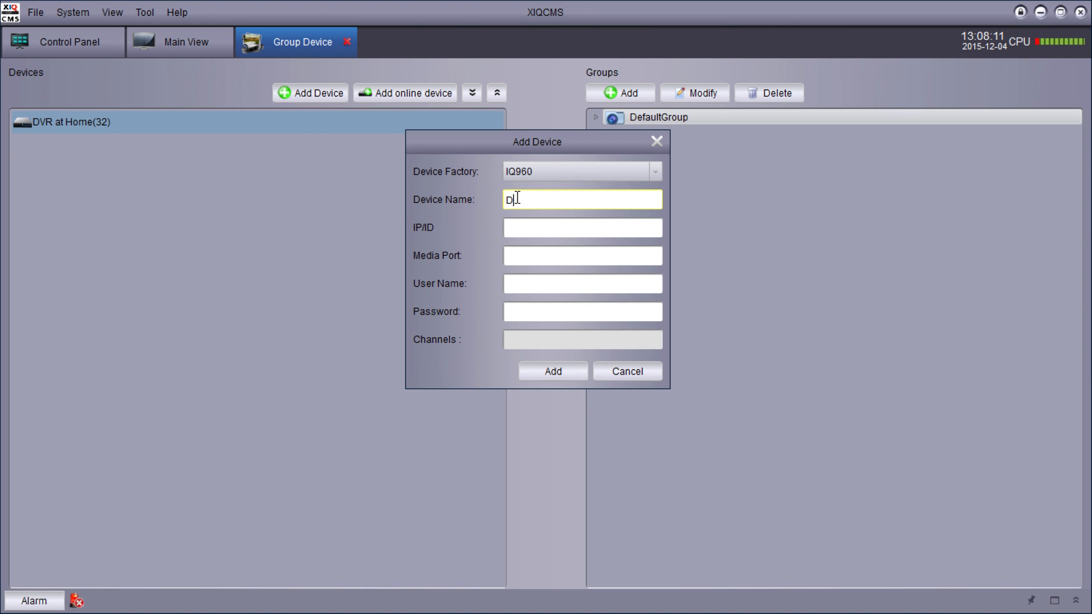
{"action": "left_click", "coordinate": [583, 227]}
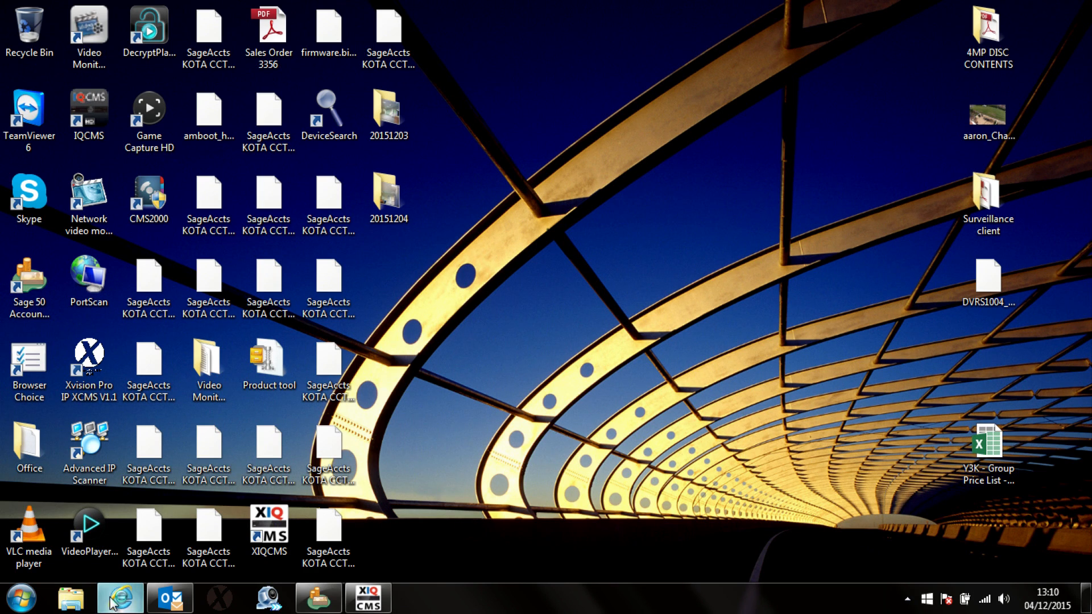
Step: Search Google for 'ip' to read the public IP address, then return to XIQCMS
{"action": "left_click", "coordinate": [120, 598]}
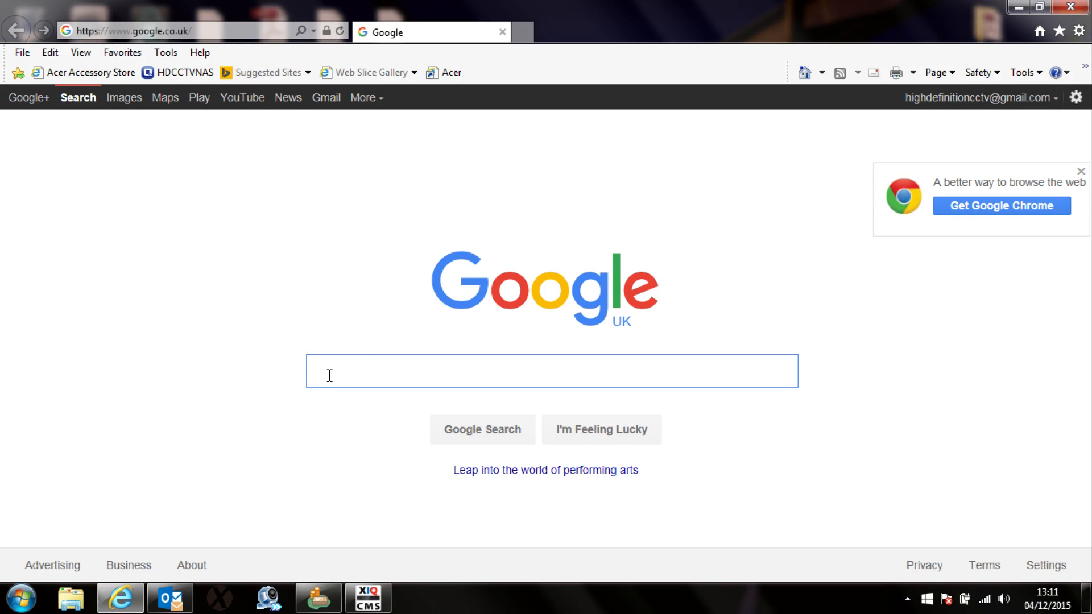
{"action": "type", "text": "ip"}
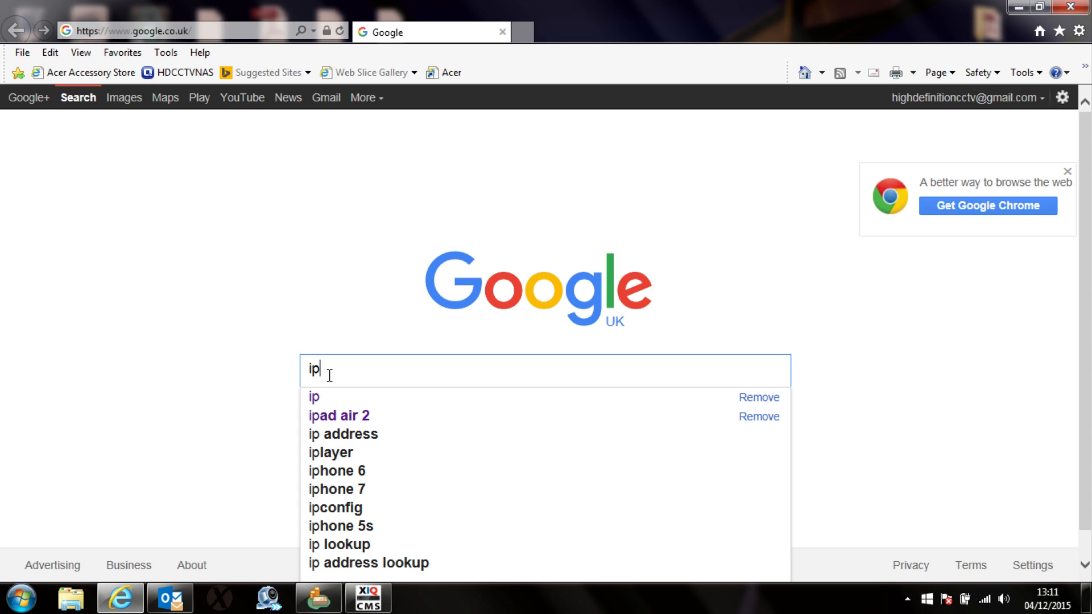
{"action": "key", "text": "Return"}
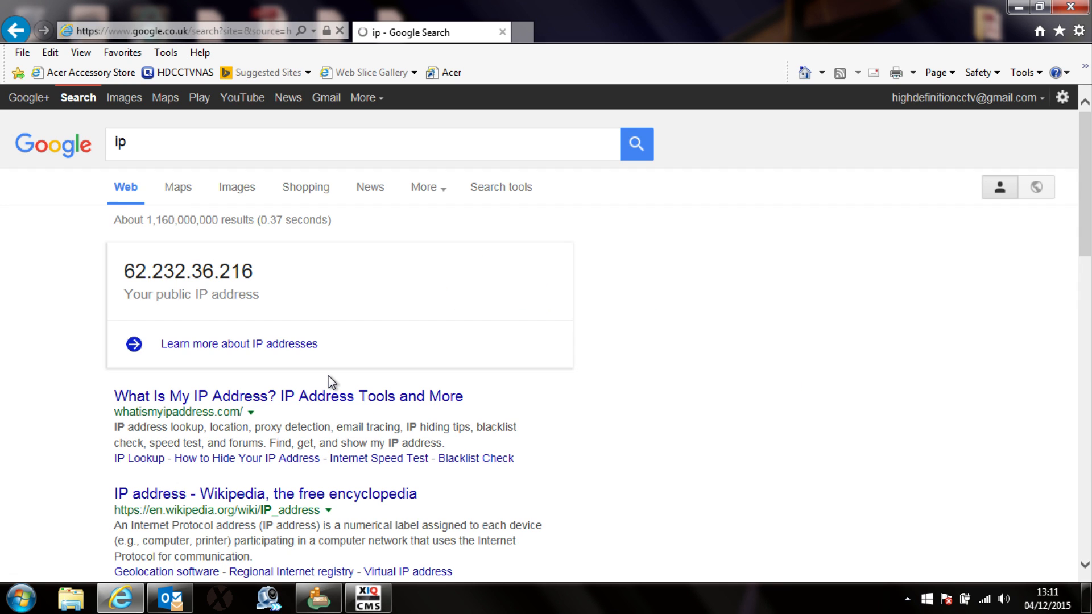
{"action": "mouse_move", "coordinate": [213, 292]}
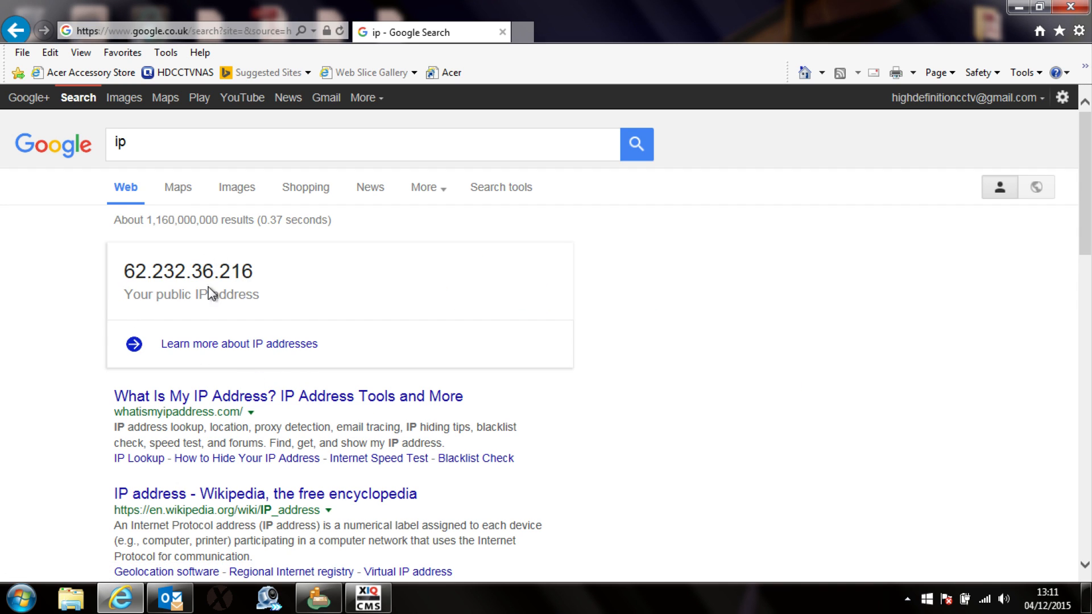
{"action": "left_click", "coordinate": [367, 598]}
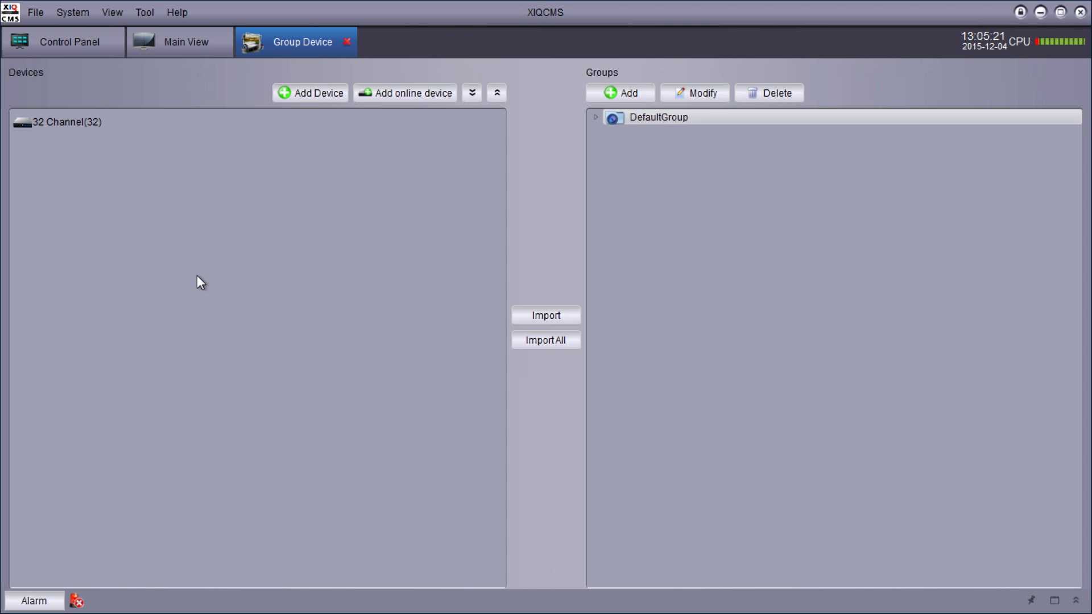
{"action": "mouse_move", "coordinate": [314, 68]}
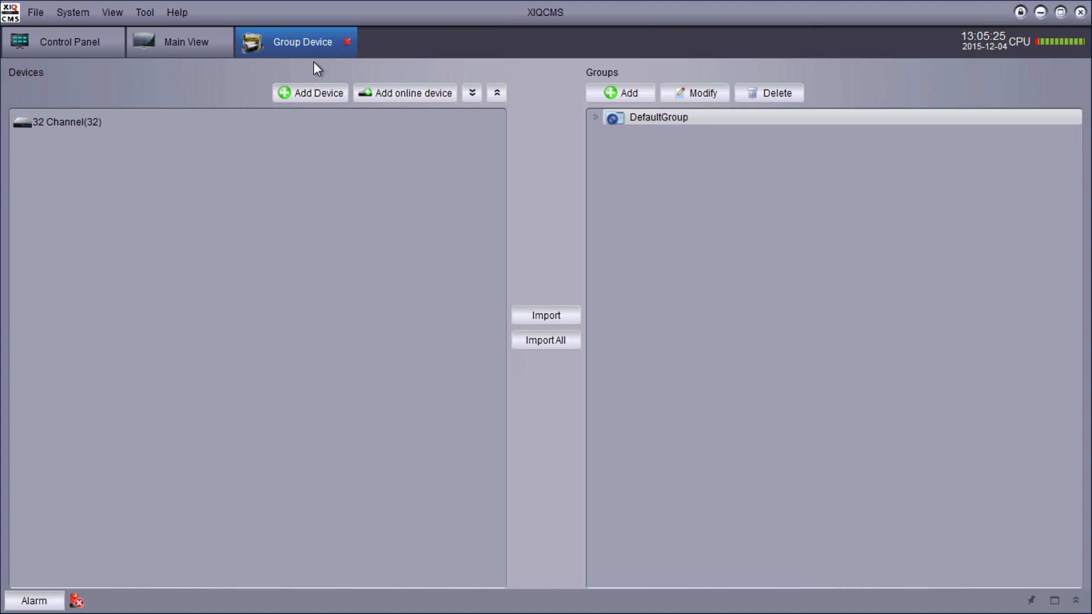
{"action": "mouse_move", "coordinate": [55, 163]}
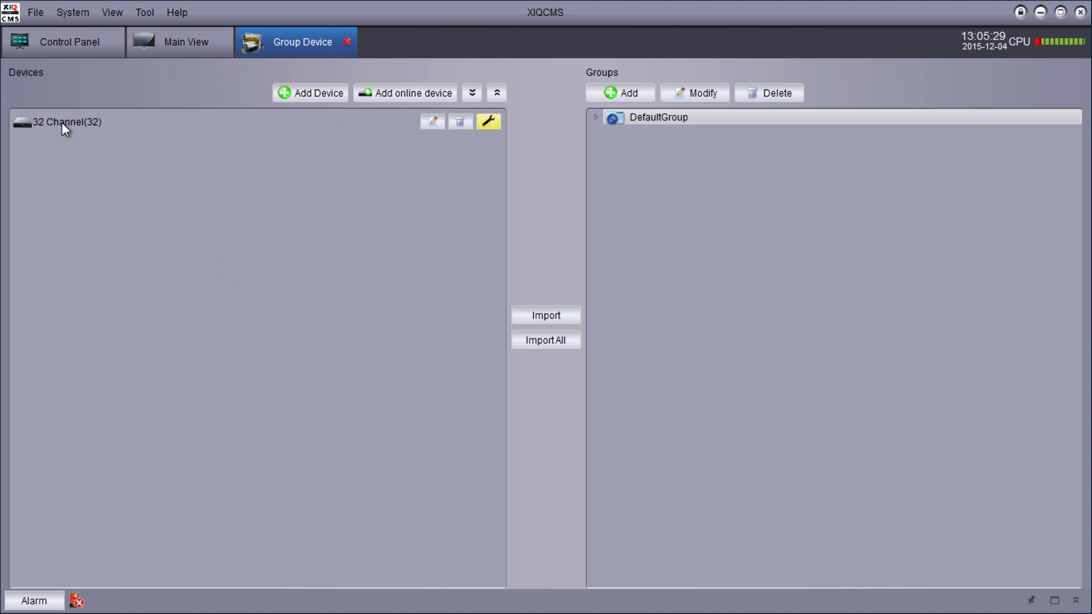
{"action": "mouse_move", "coordinate": [66, 121]}
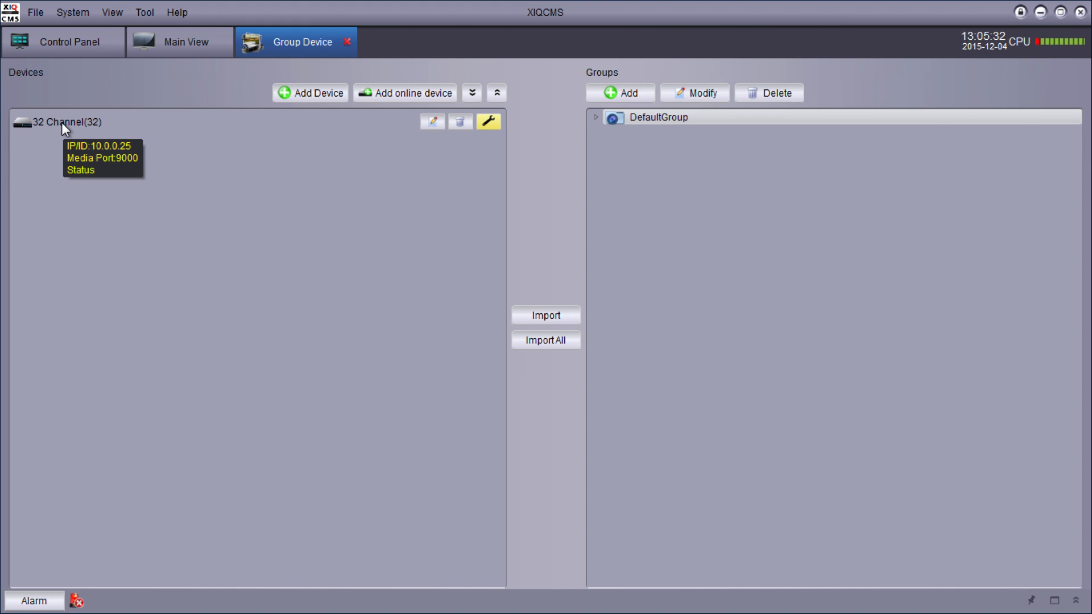
{"action": "mouse_move", "coordinate": [432, 121]}
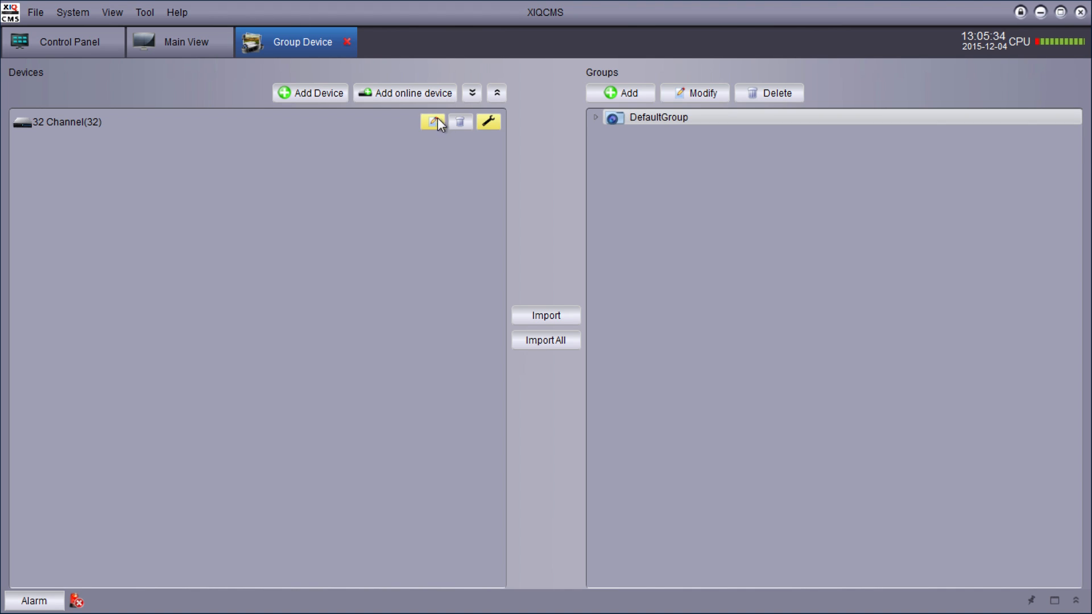
{"action": "mouse_move", "coordinate": [474, 136]}
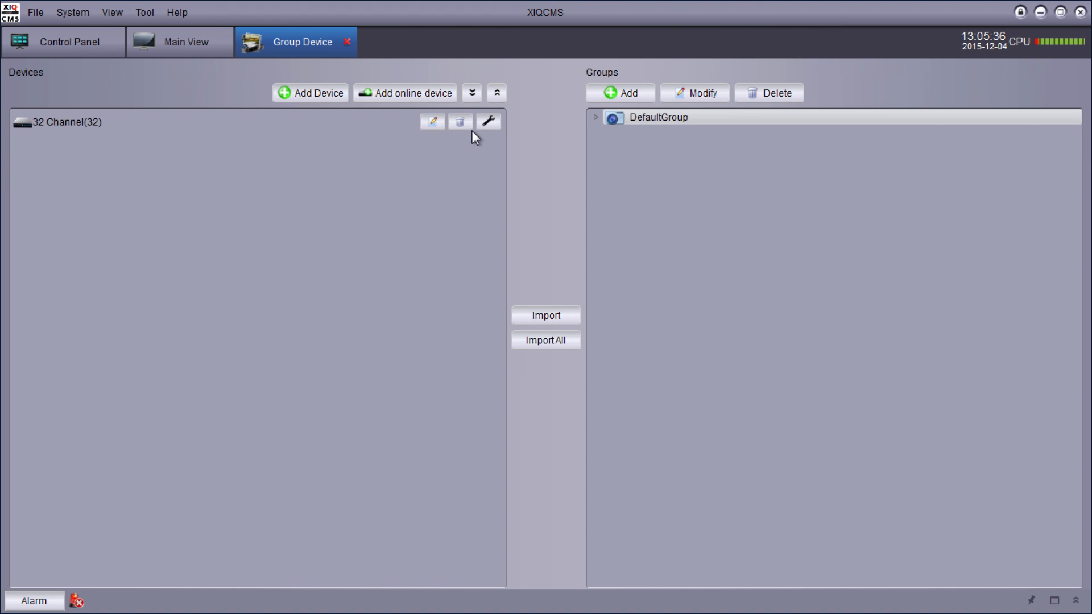
{"action": "mouse_move", "coordinate": [461, 121]}
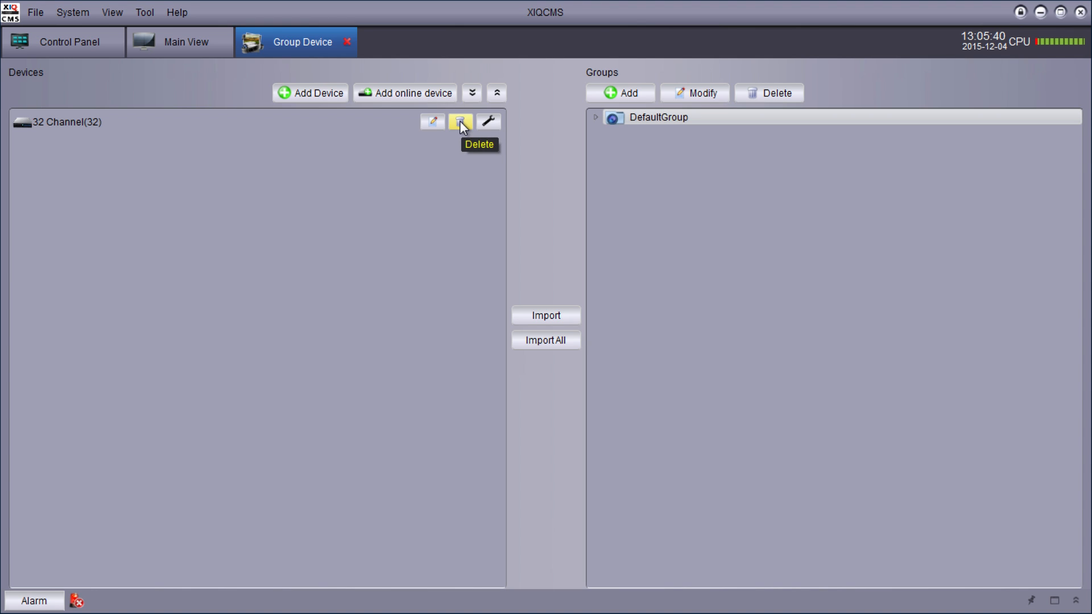
{"action": "mouse_move", "coordinate": [432, 122]}
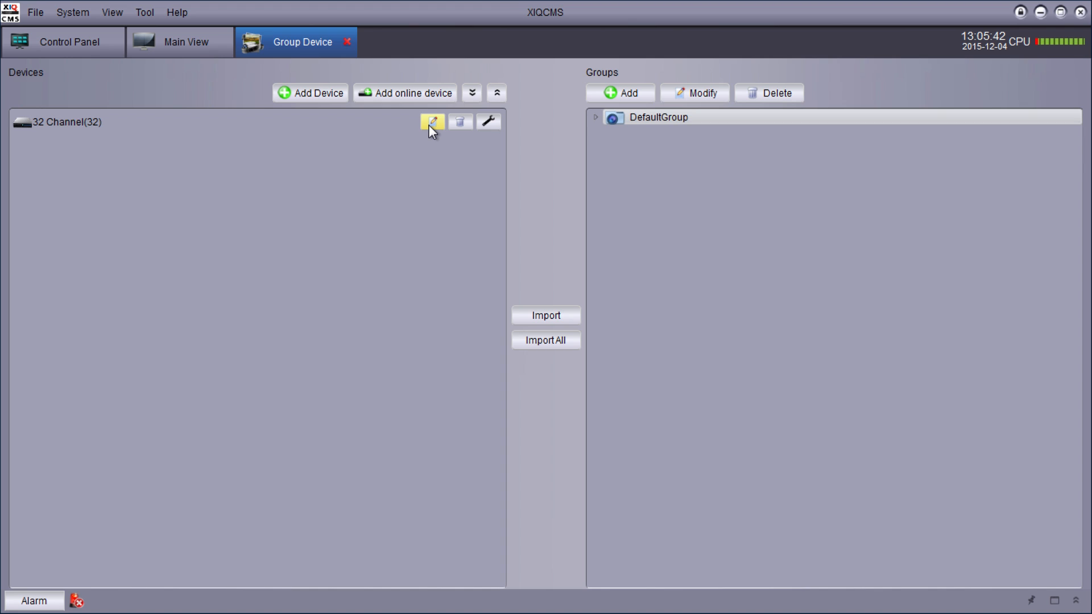
Step: Rename the 32 Channel device to 'DVR at Home', save it, and select it under Devices
{"action": "left_click", "coordinate": [431, 121]}
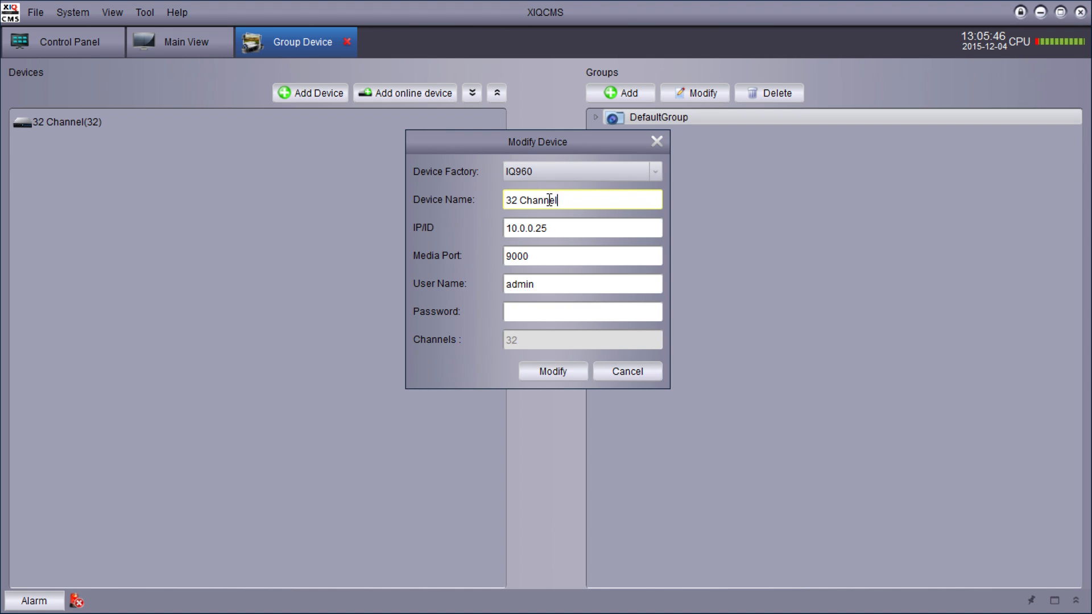
{"action": "type", "text": "D"}
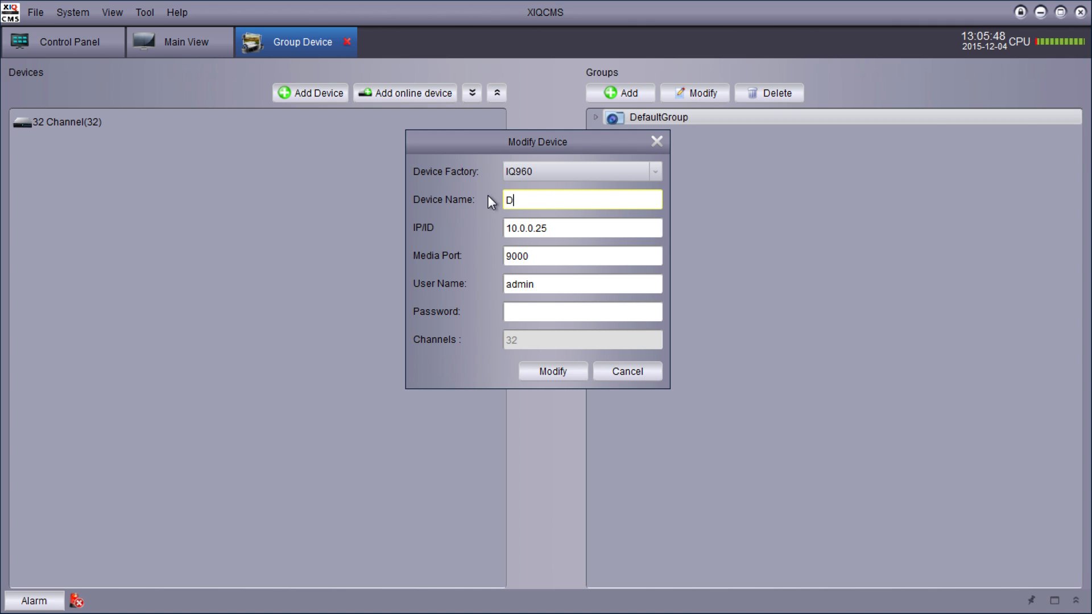
{"action": "type", "text": "VR at Home"}
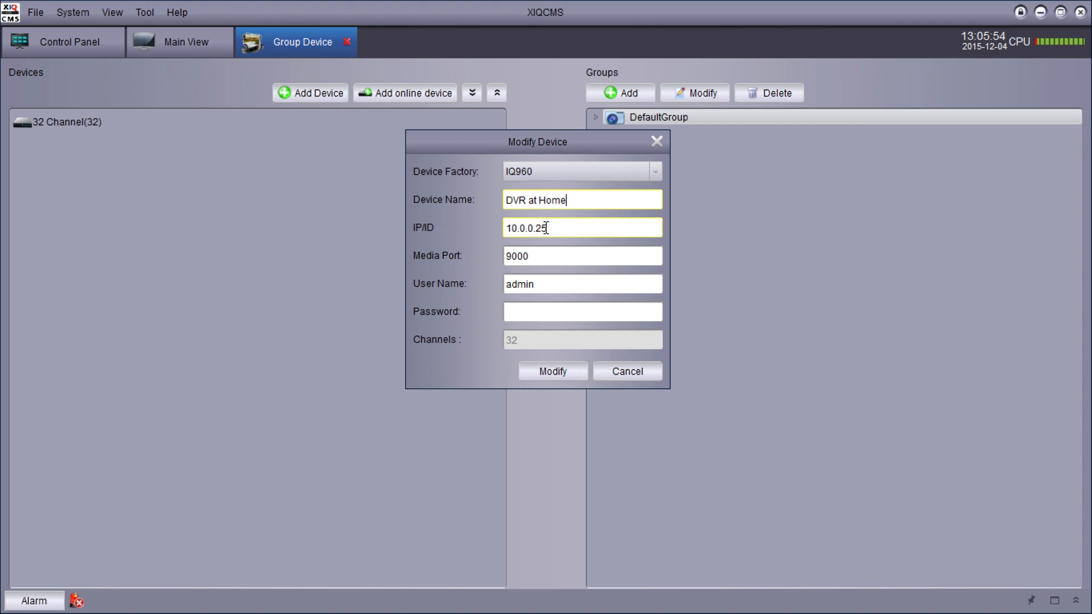
{"action": "left_click", "coordinate": [583, 256]}
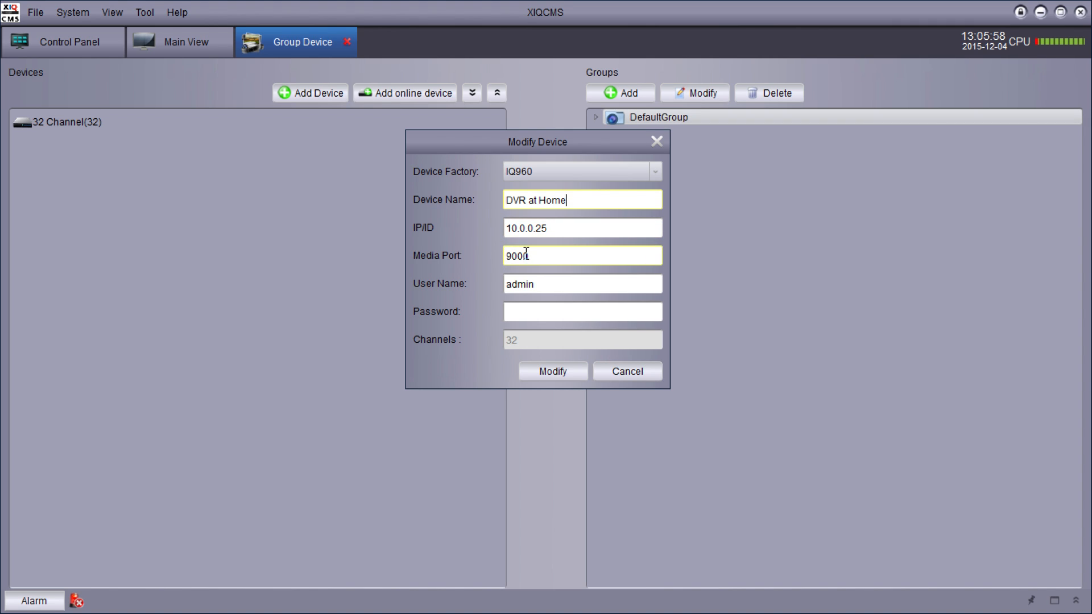
{"action": "left_click", "coordinate": [582, 311]}
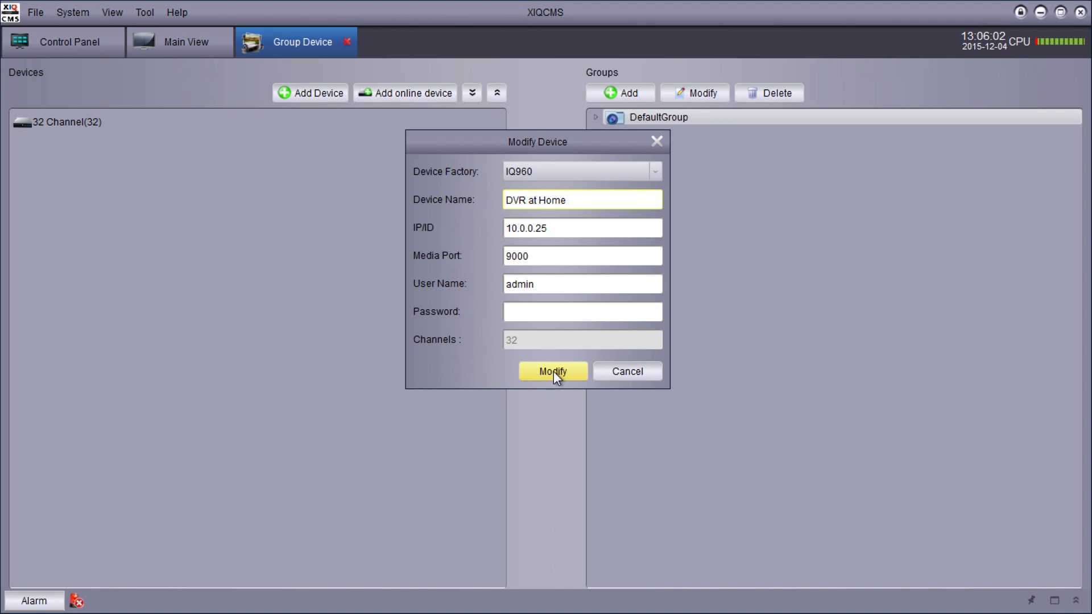
{"action": "left_click", "coordinate": [552, 371]}
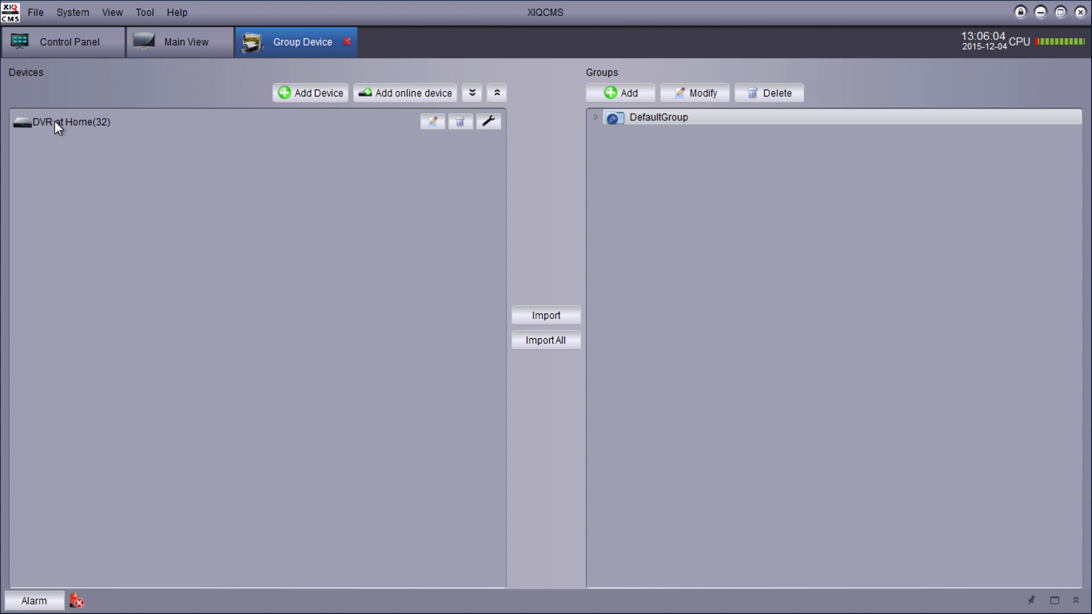
{"action": "mouse_move", "coordinate": [314, 381]}
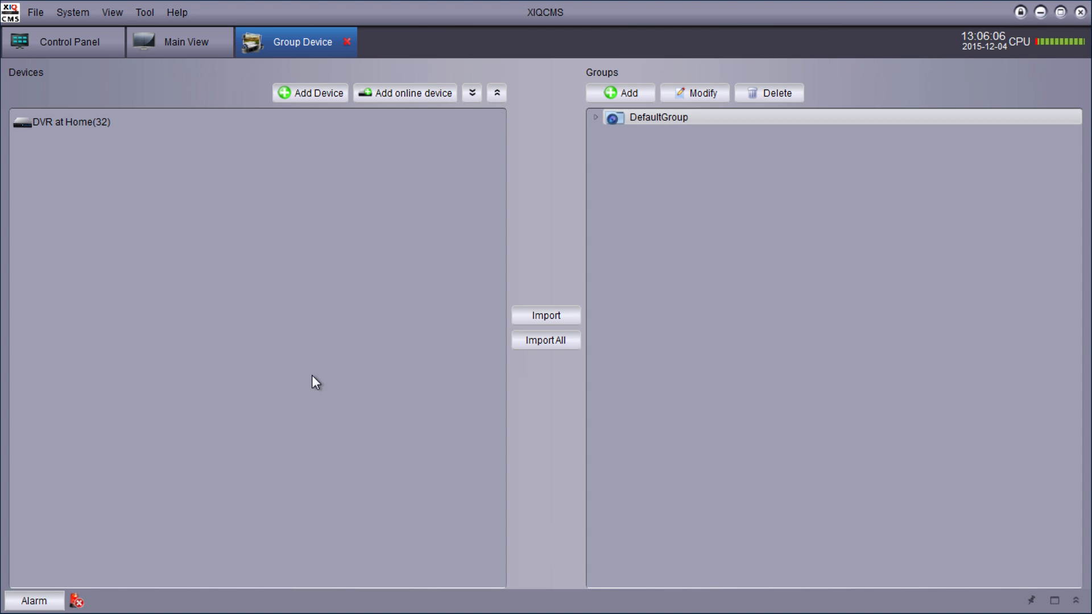
{"action": "mouse_move", "coordinate": [181, 130]}
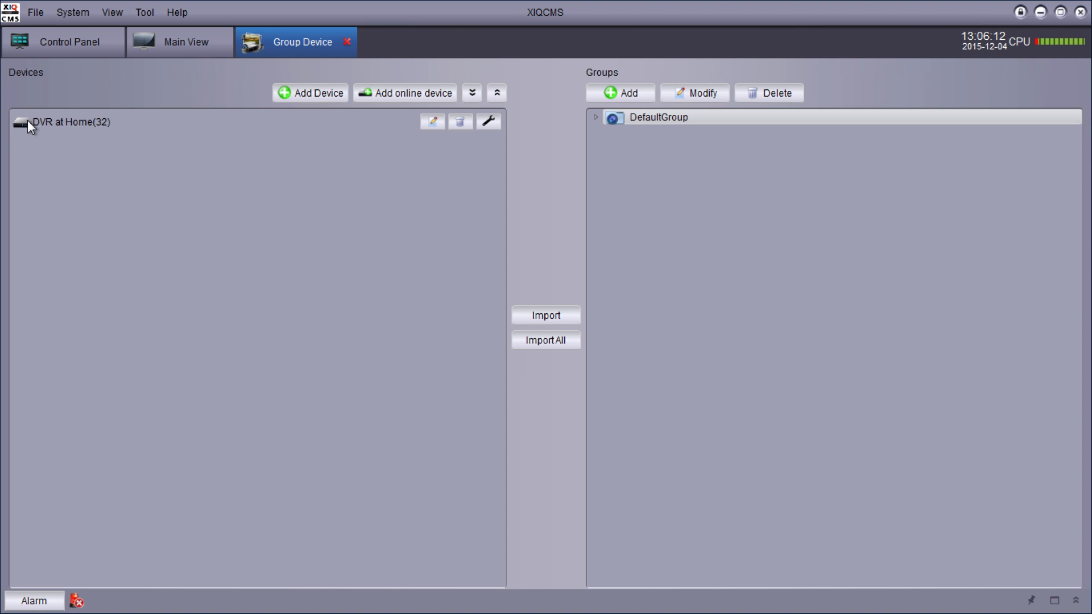
{"action": "left_click", "coordinate": [69, 122]}
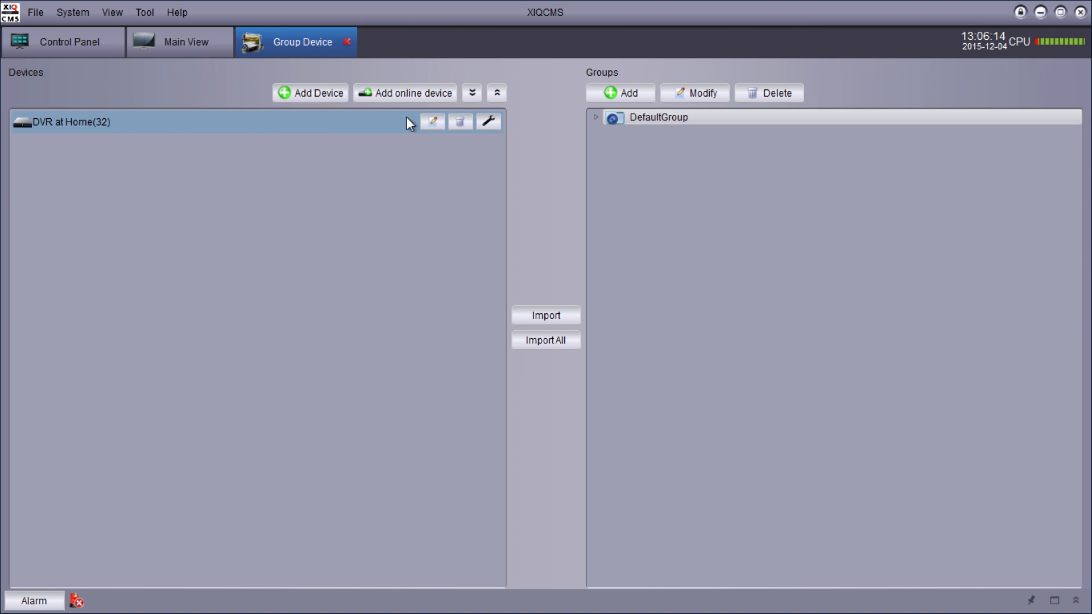
Step: Browse the recorder's remote configuration: image control, live display, privacy zone, stream quality and recording schedule
{"action": "left_click", "coordinate": [487, 121]}
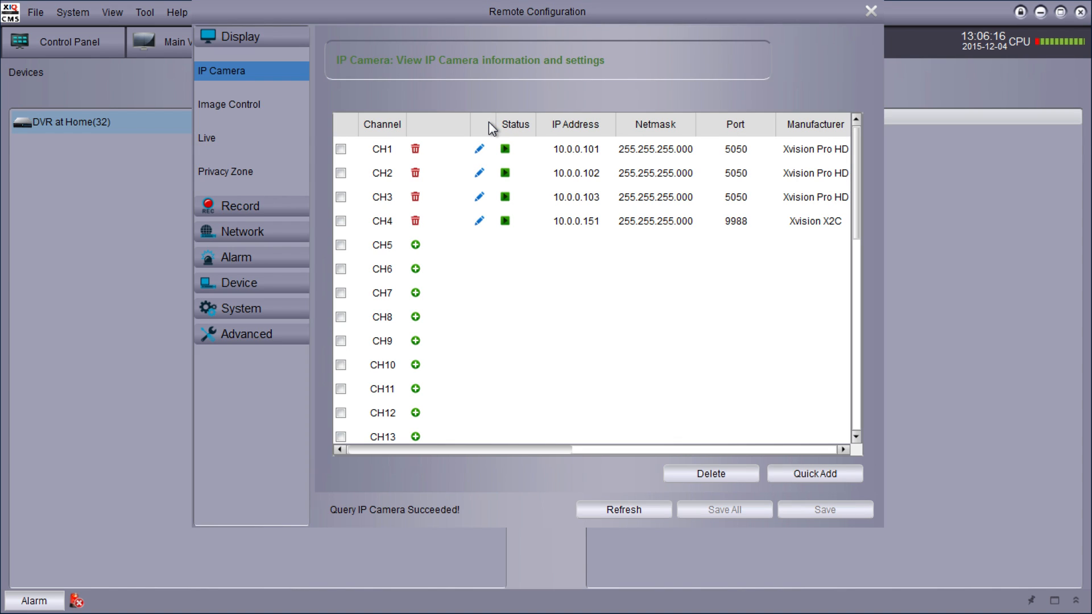
{"action": "mouse_move", "coordinate": [260, 230]}
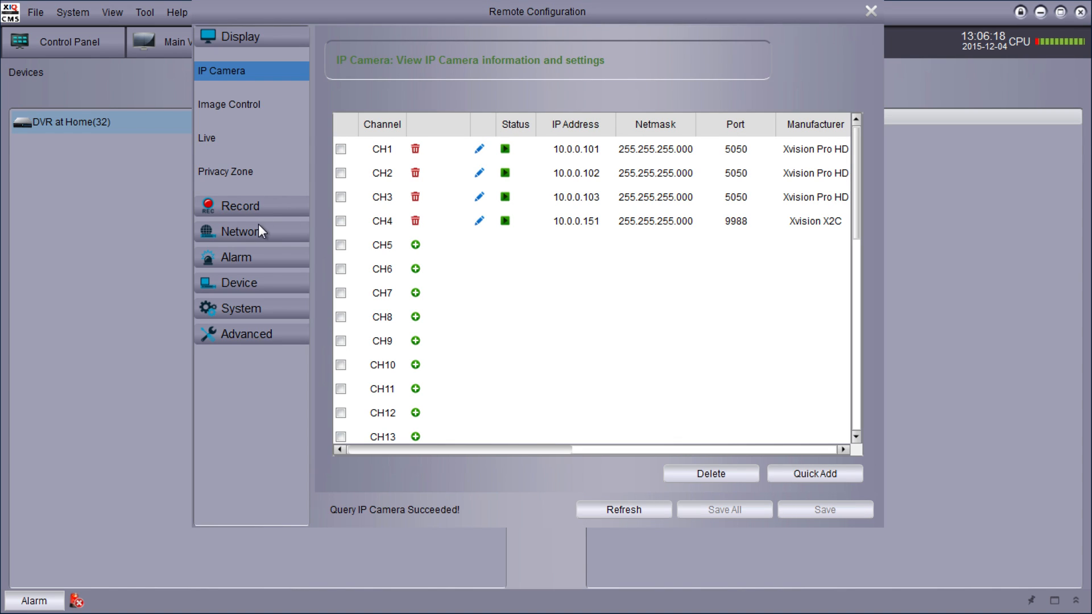
{"action": "mouse_move", "coordinate": [233, 94]}
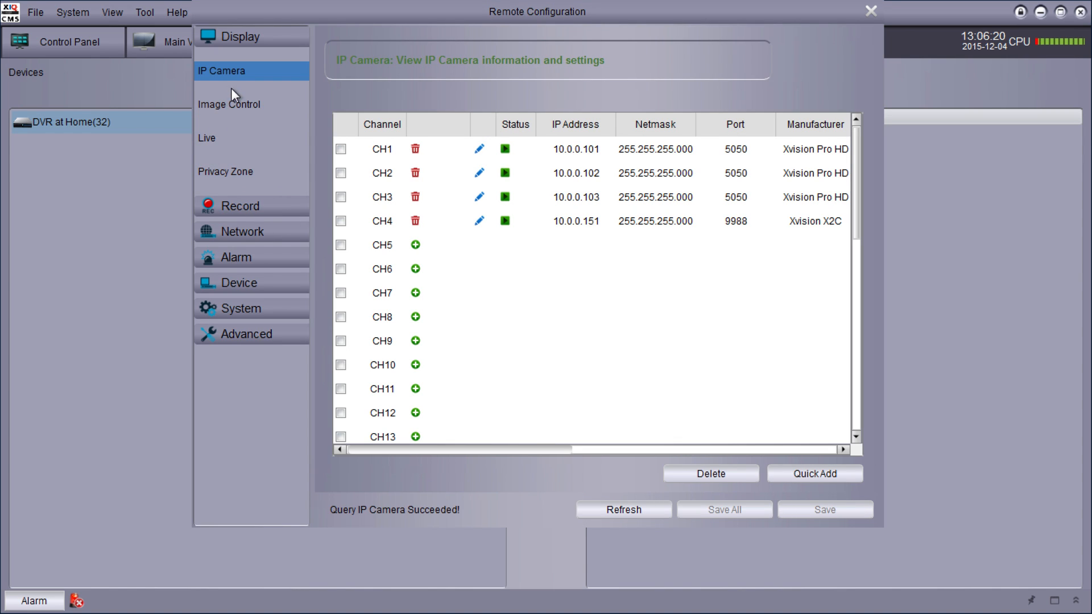
{"action": "mouse_move", "coordinate": [259, 398]}
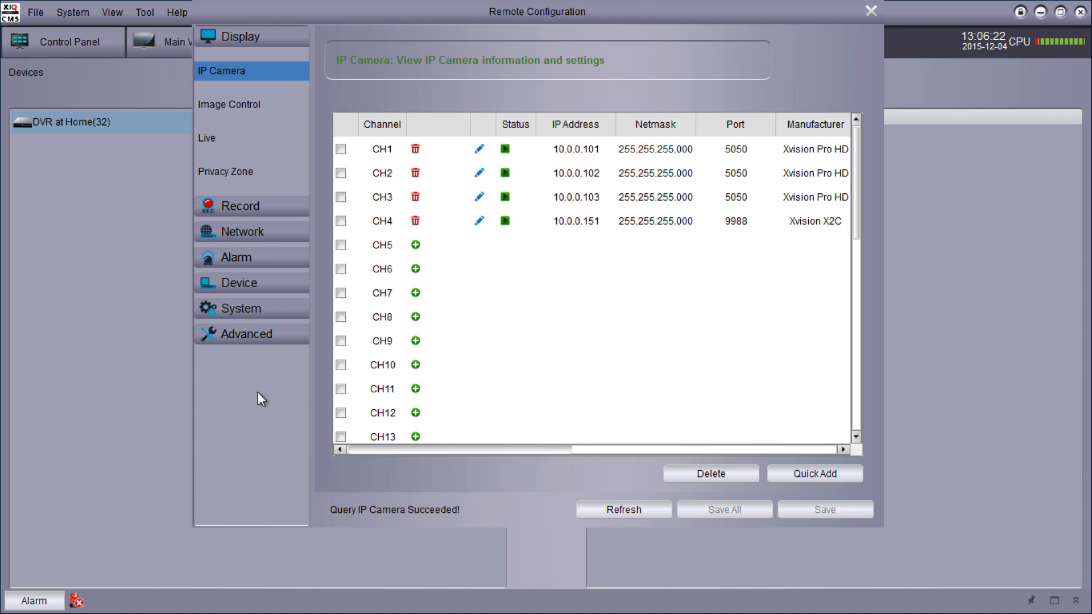
{"action": "mouse_move", "coordinate": [237, 105]}
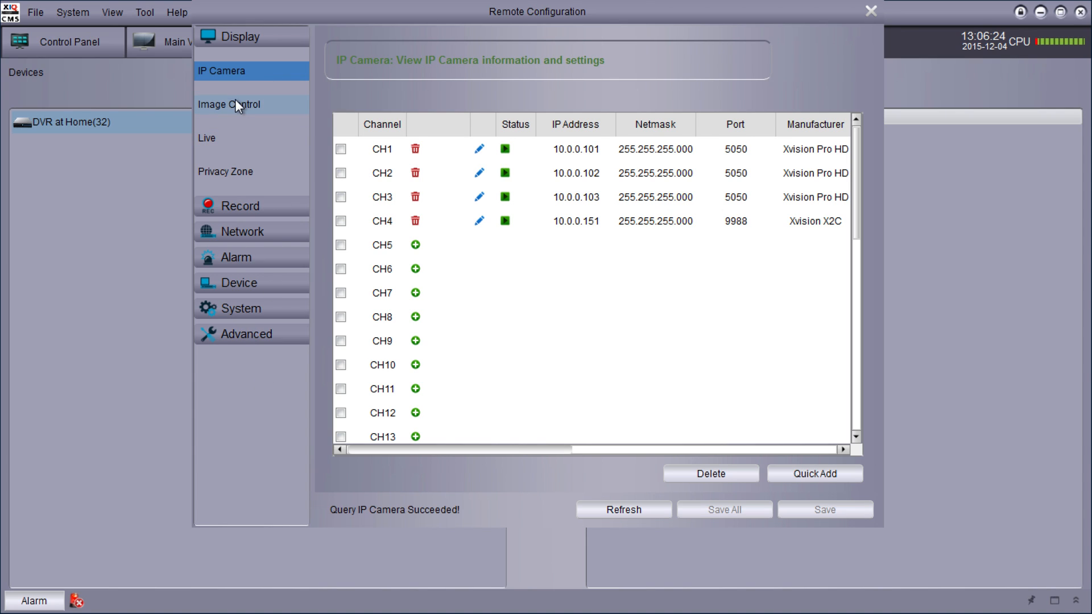
{"action": "left_click", "coordinate": [229, 104]}
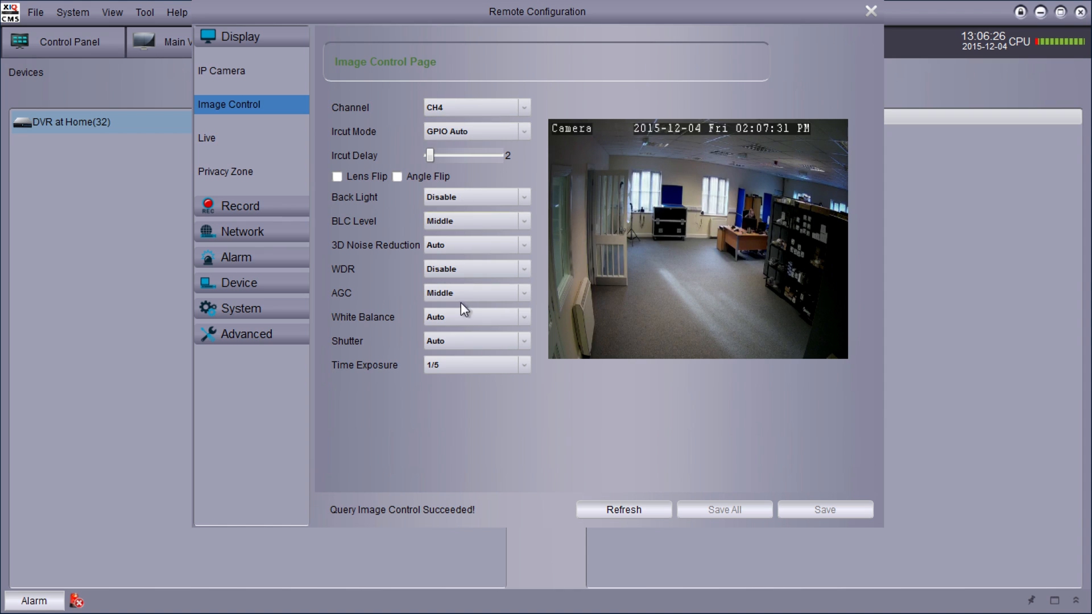
{"action": "left_click", "coordinate": [207, 138]}
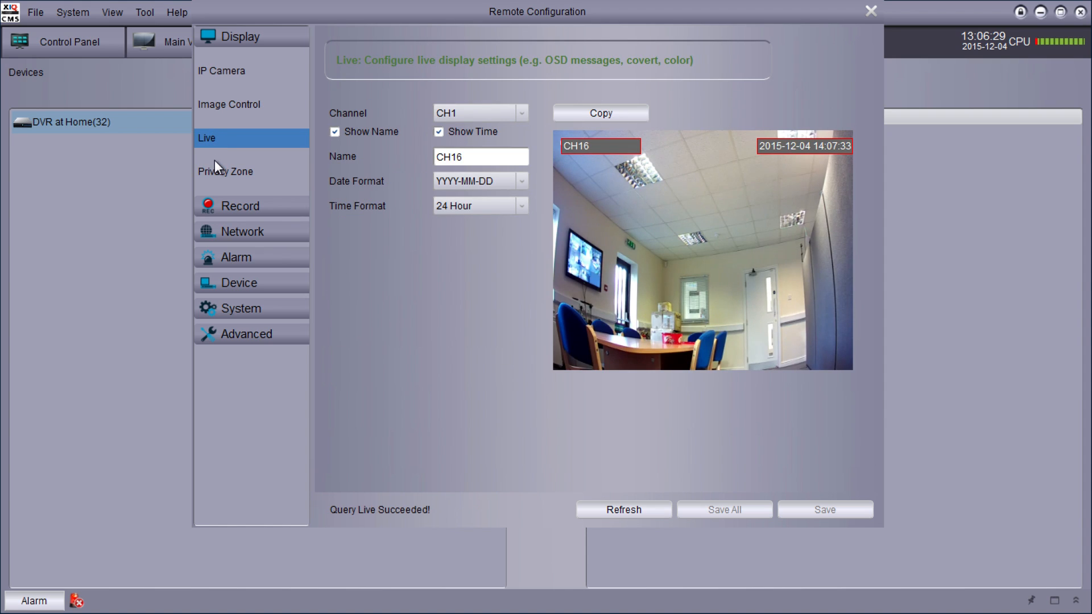
{"action": "left_click", "coordinate": [226, 171]}
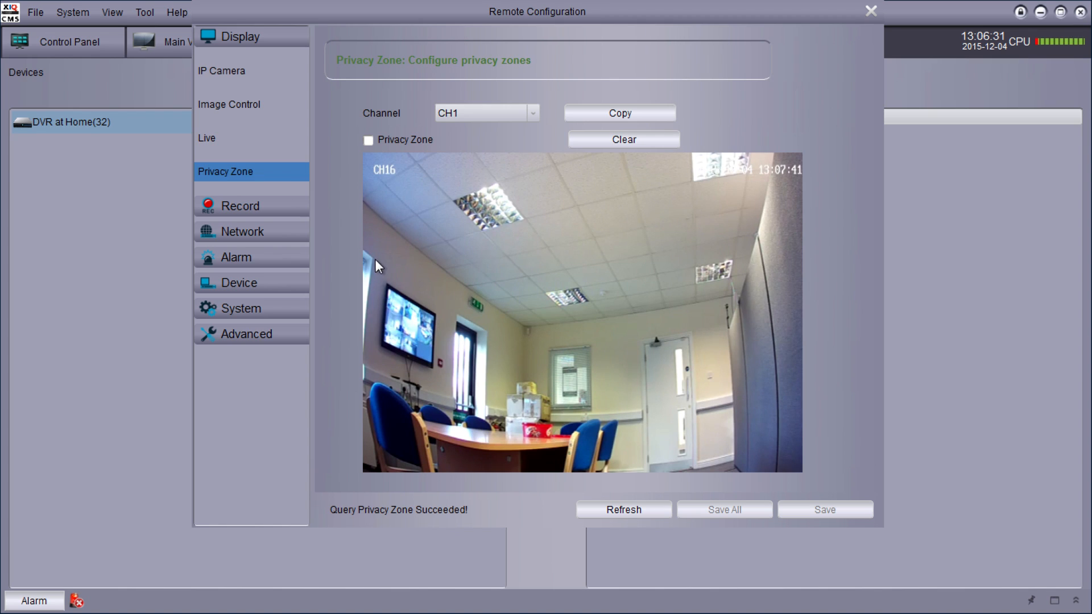
{"action": "left_click", "coordinate": [240, 205]}
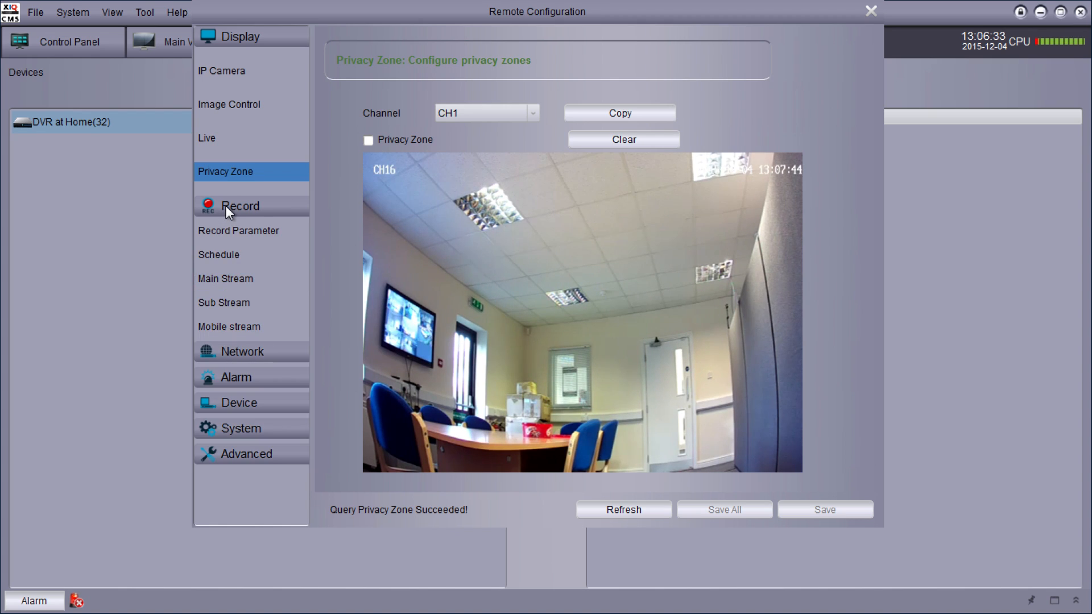
{"action": "left_click", "coordinate": [225, 279]}
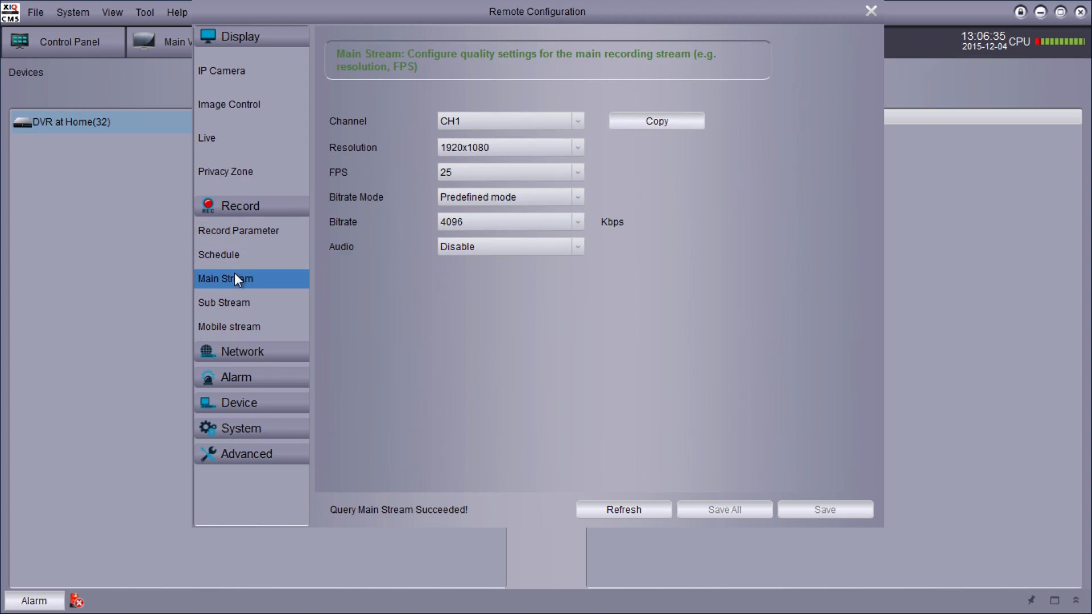
{"action": "left_click", "coordinate": [218, 254]}
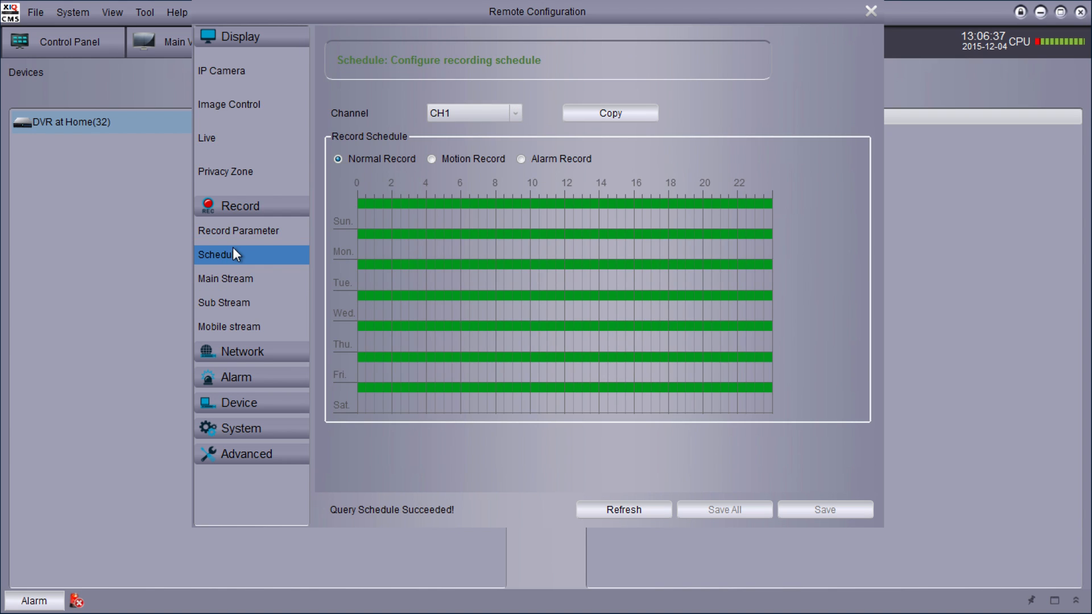
Step: Review the network pages, hard drive information and cloud storage settings
{"action": "left_click", "coordinate": [243, 351]}
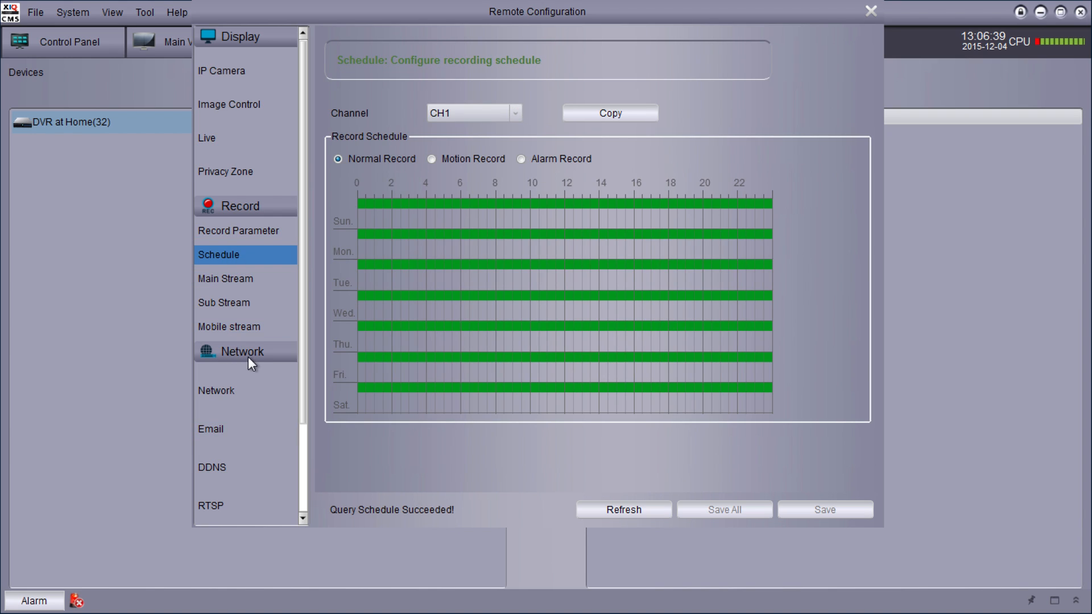
{"action": "scroll", "scroll_direction": "down", "scroll_amount": 3}
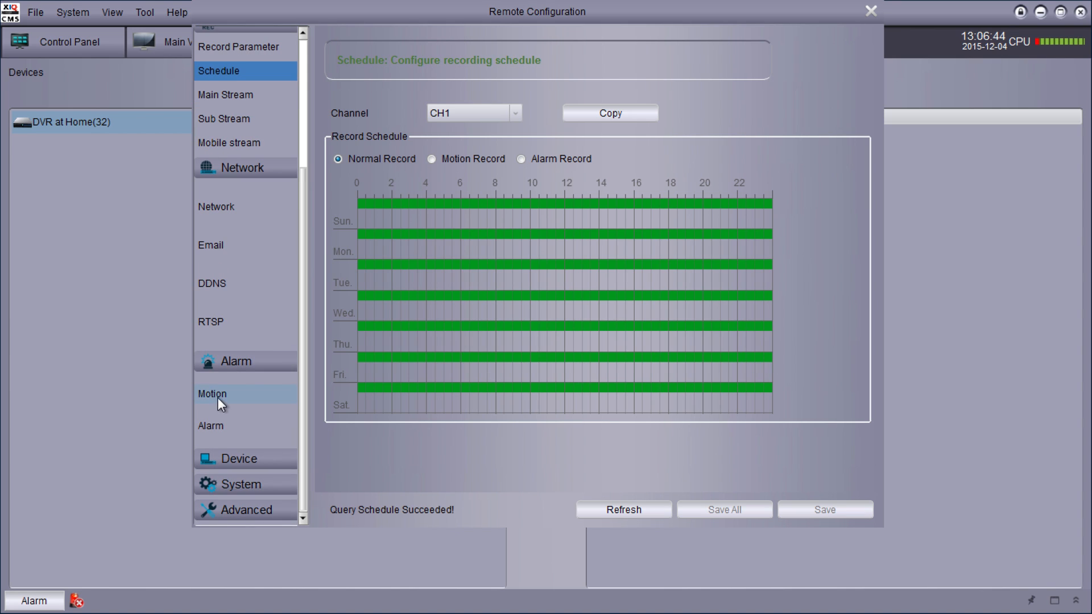
{"action": "left_click", "coordinate": [211, 394]}
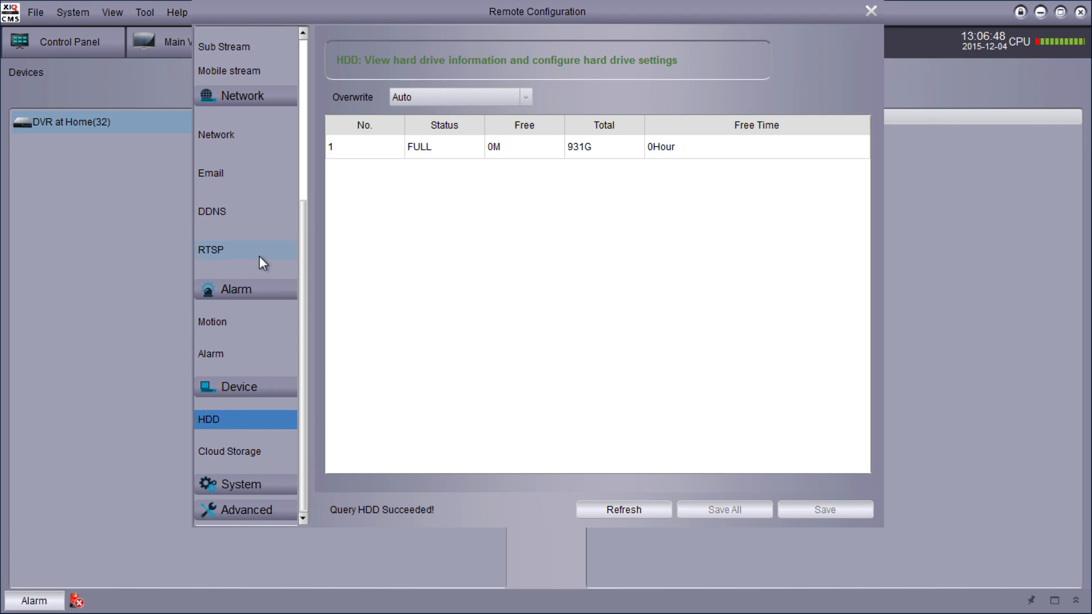
{"action": "left_click", "coordinate": [229, 451]}
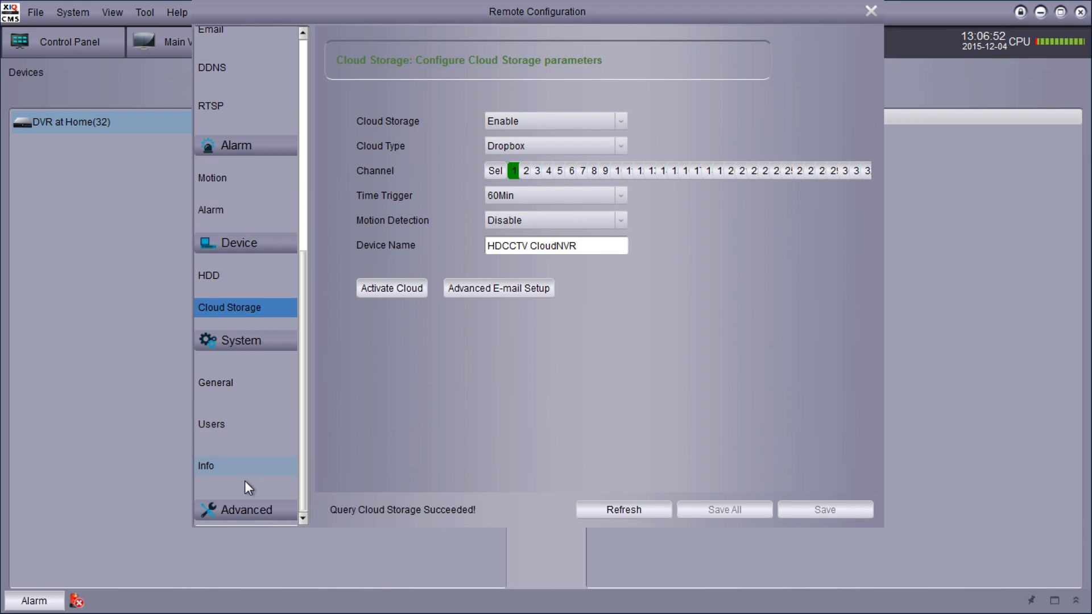
{"action": "scroll", "scroll_direction": "down", "scroll_amount": 3}
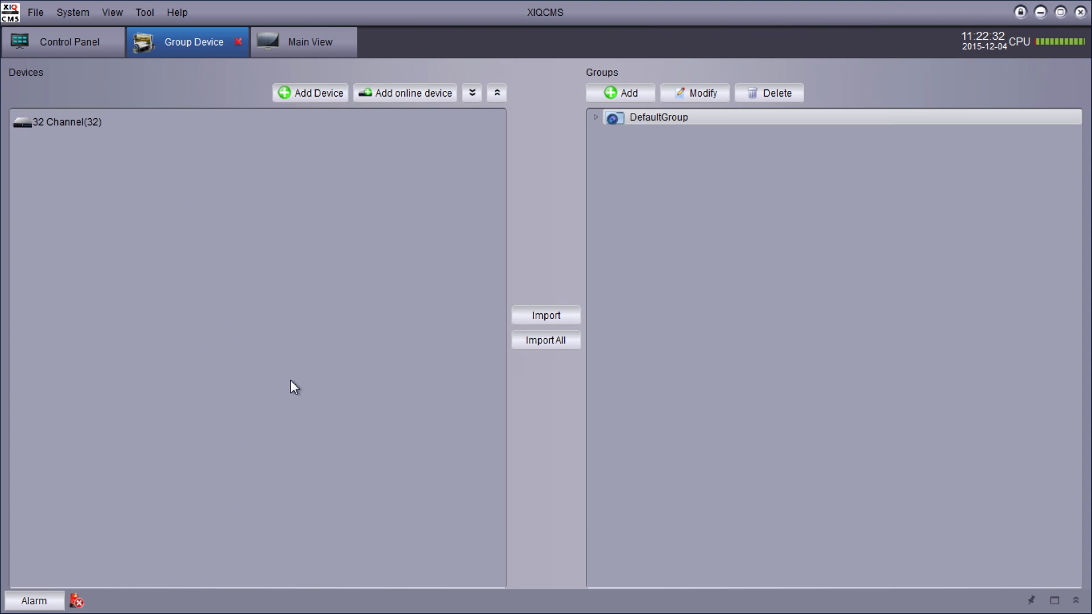
{"action": "mouse_move", "coordinate": [66, 44]}
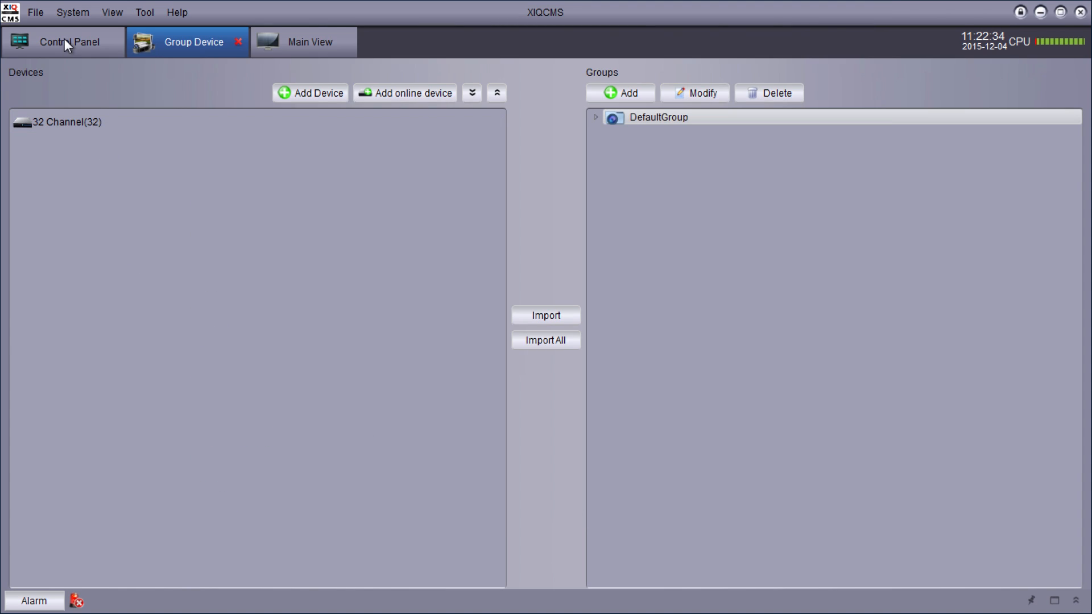
{"action": "mouse_move", "coordinate": [319, 57]}
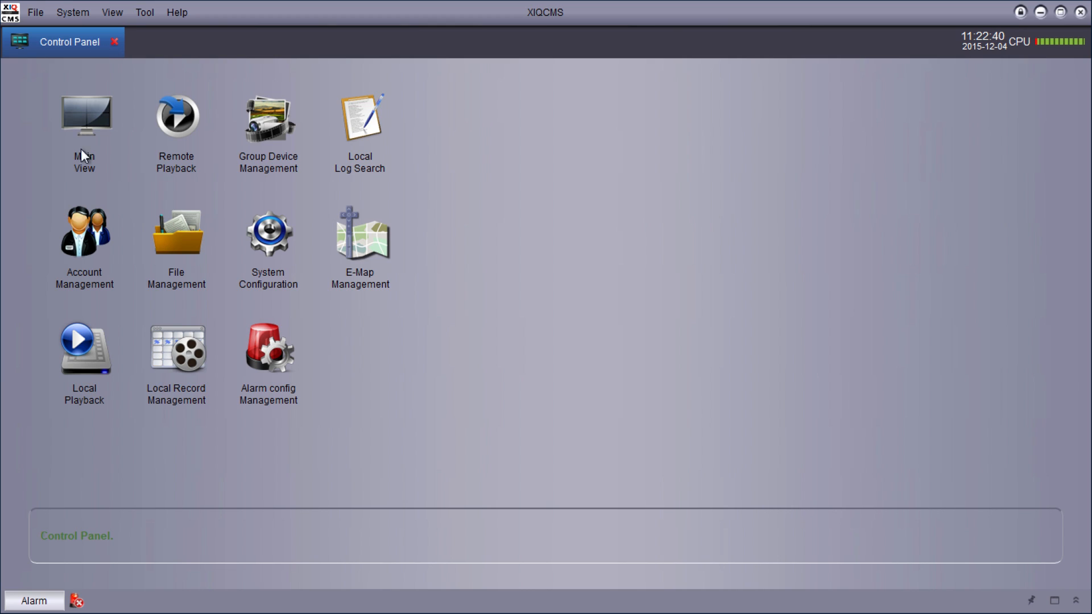
Step: Open the live Main View showing four empty panes and the DefaultGroup device tree
{"action": "left_click", "coordinate": [83, 114]}
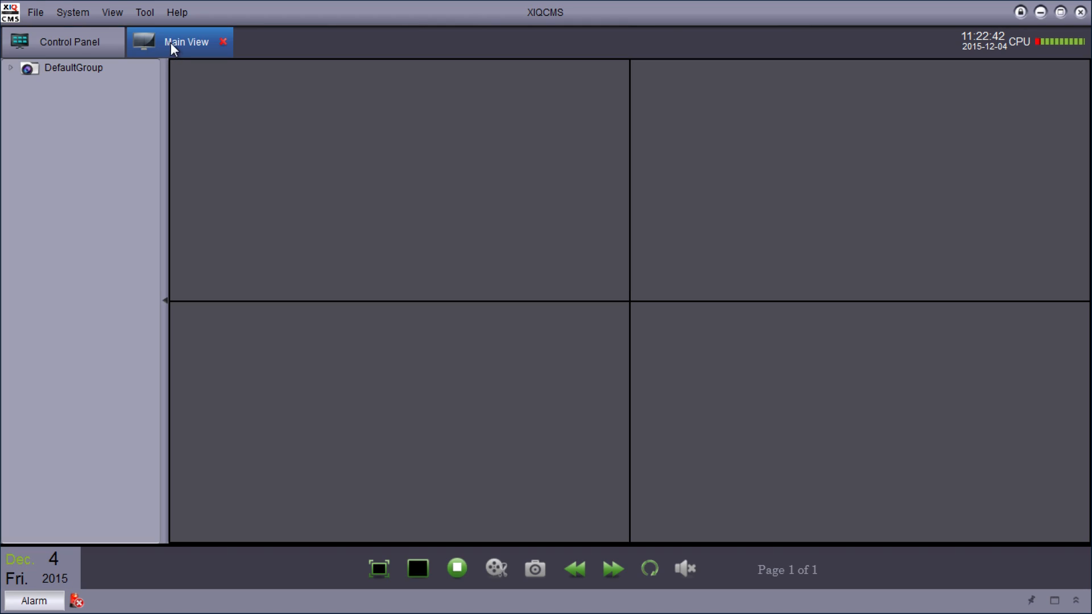
{"action": "mouse_move", "coordinate": [188, 49]}
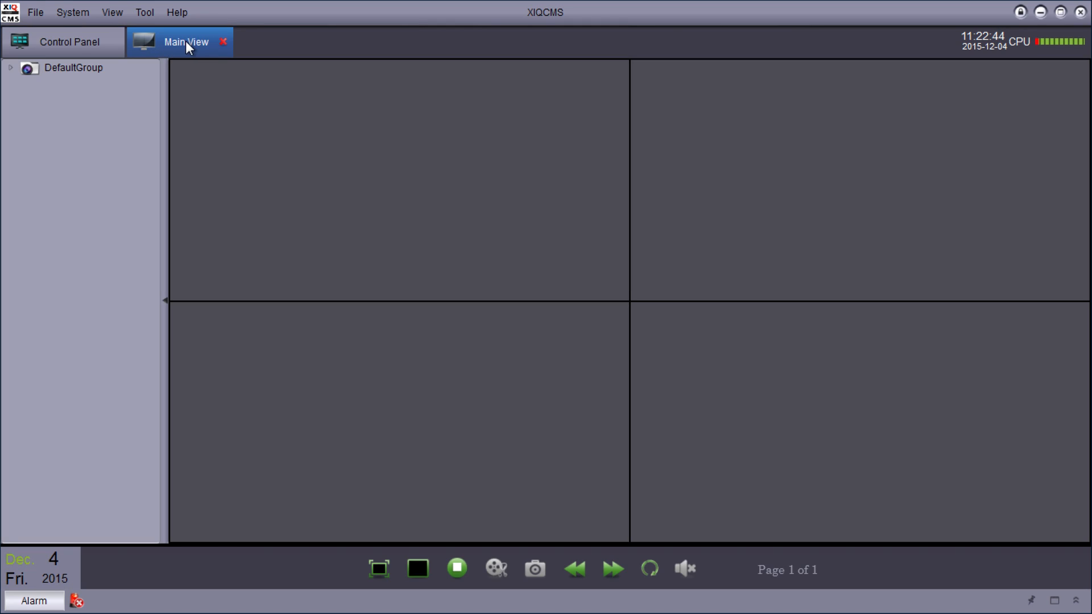
{"action": "mouse_move", "coordinate": [221, 265]}
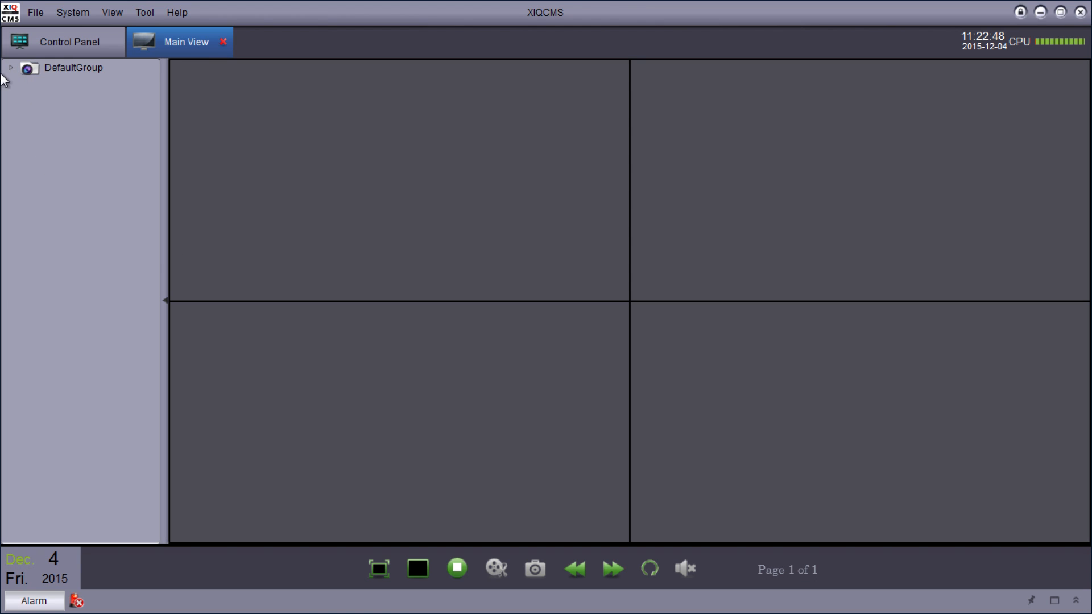
{"action": "left_click", "coordinate": [10, 67]}
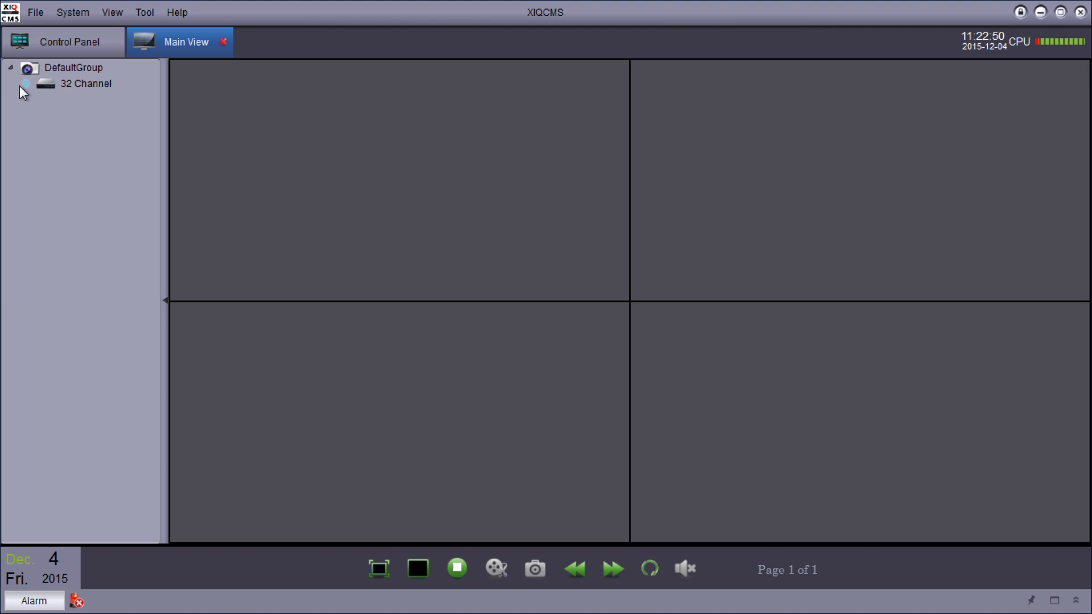
{"action": "left_click", "coordinate": [26, 83]}
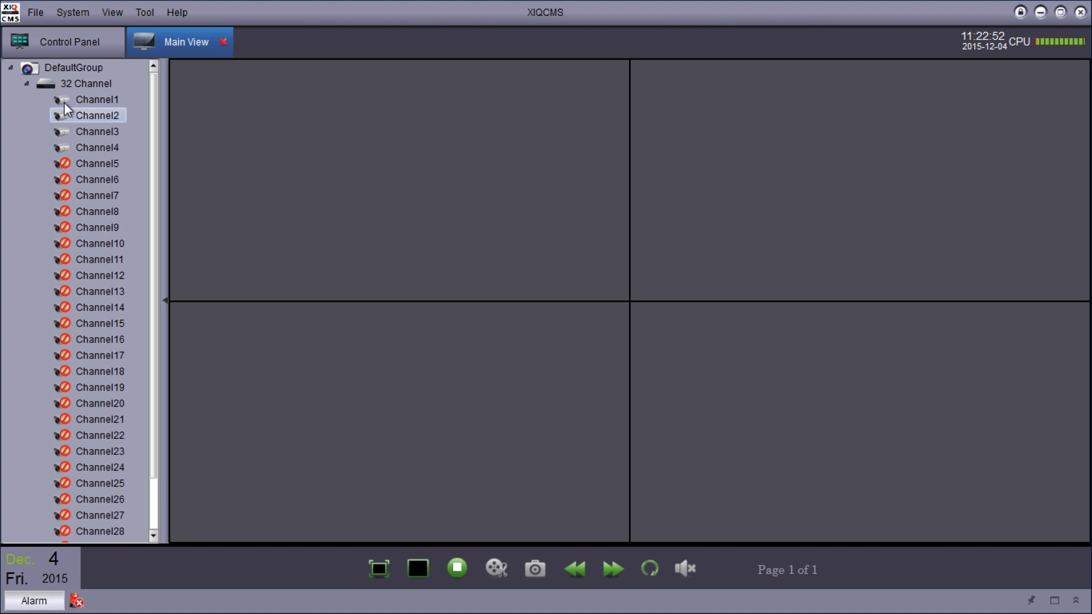
{"action": "left_click", "coordinate": [96, 99]}
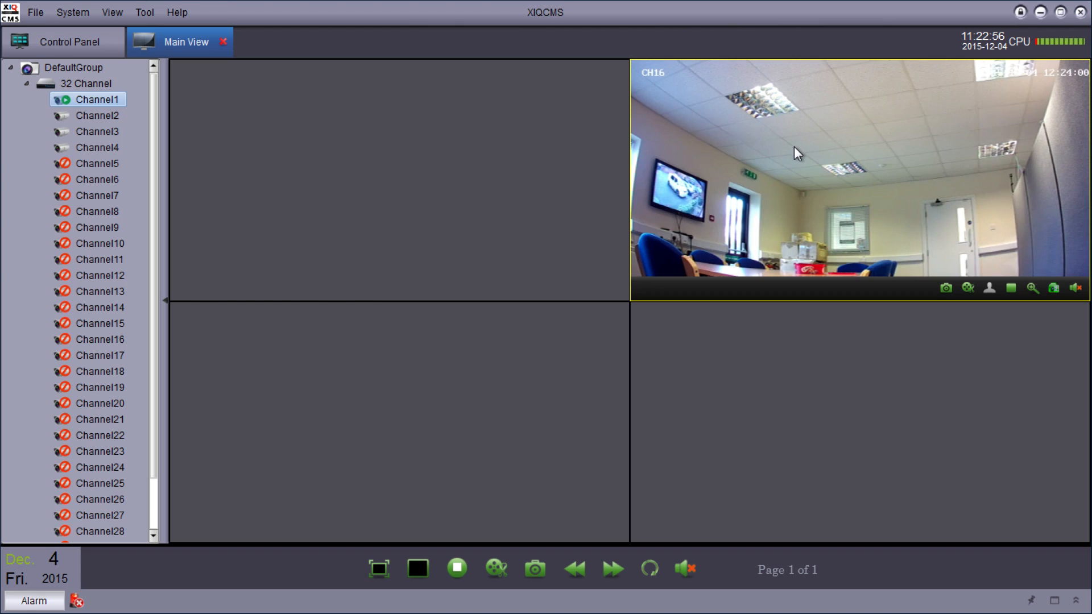
{"action": "double_click", "coordinate": [98, 115]}
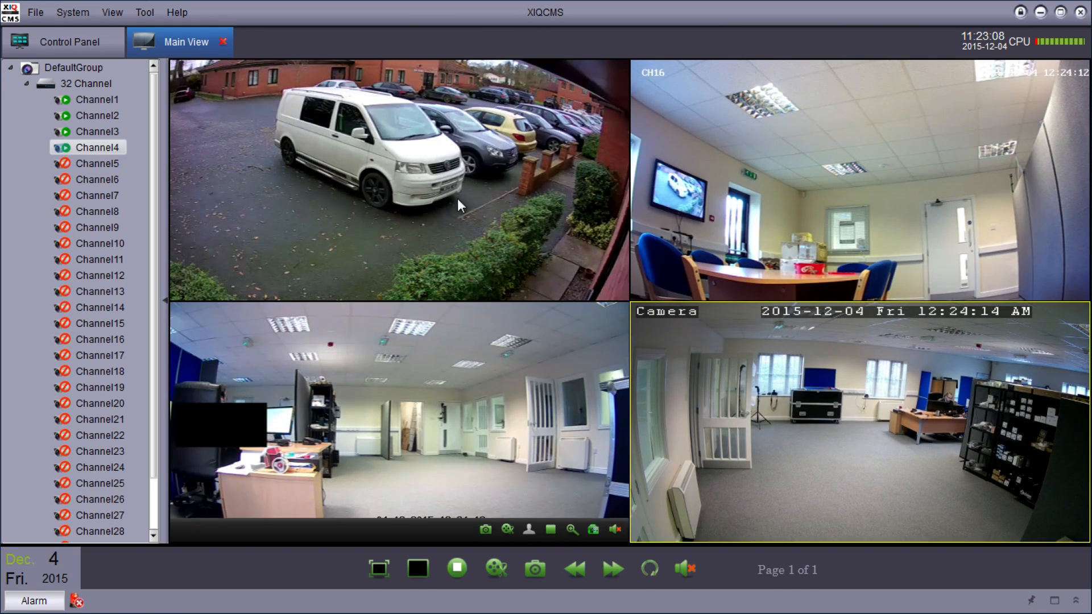
{"action": "mouse_move", "coordinate": [387, 447]}
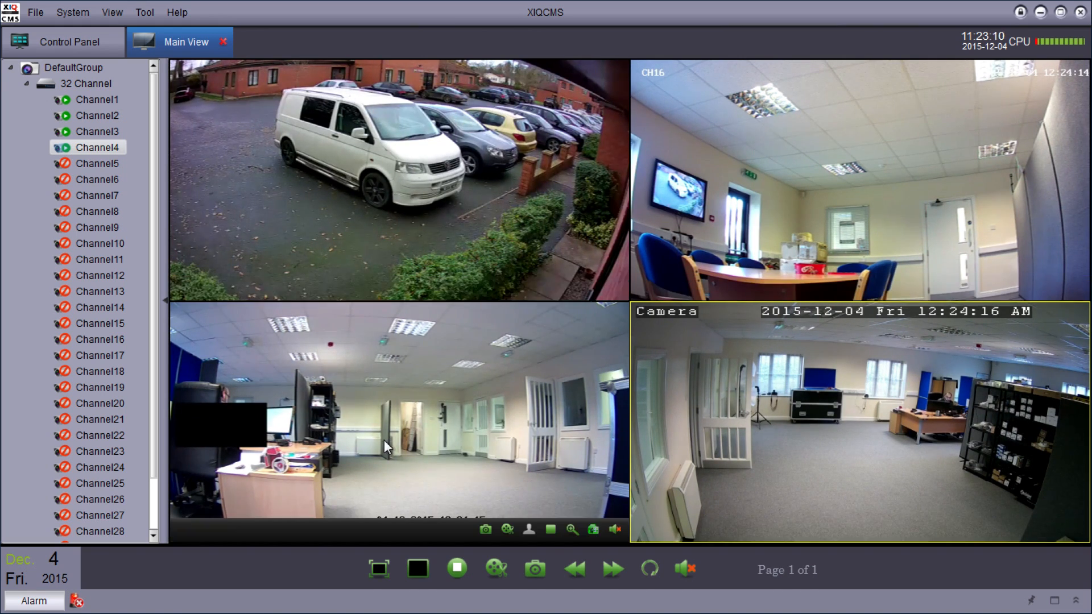
{"action": "mouse_move", "coordinate": [390, 162]}
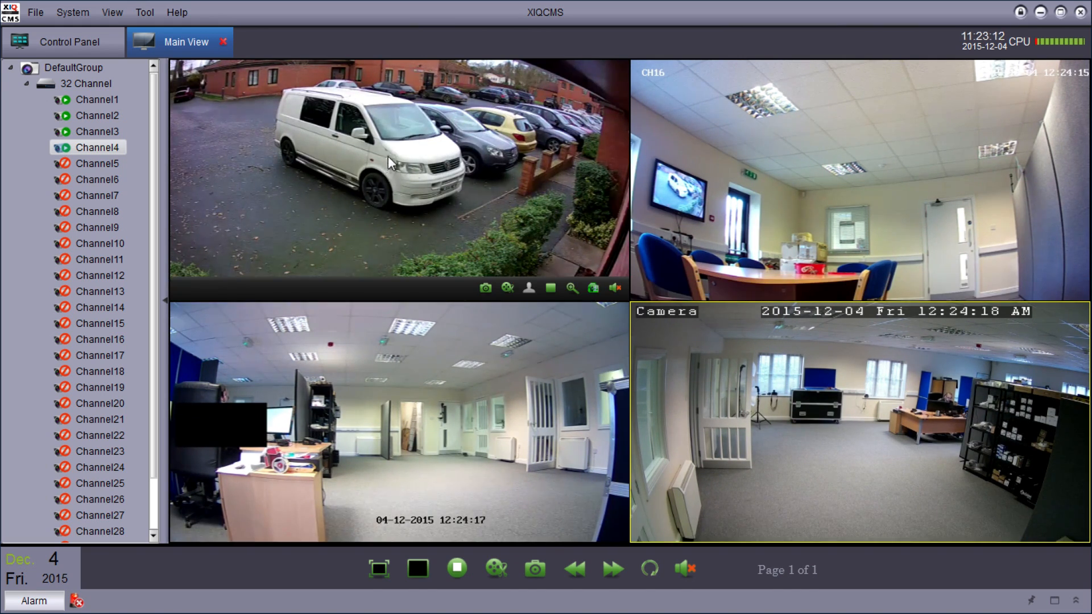
Step: Maximize the Channel2 car-park feed and switch it to the sharper main stream
{"action": "double_click", "coordinate": [396, 171]}
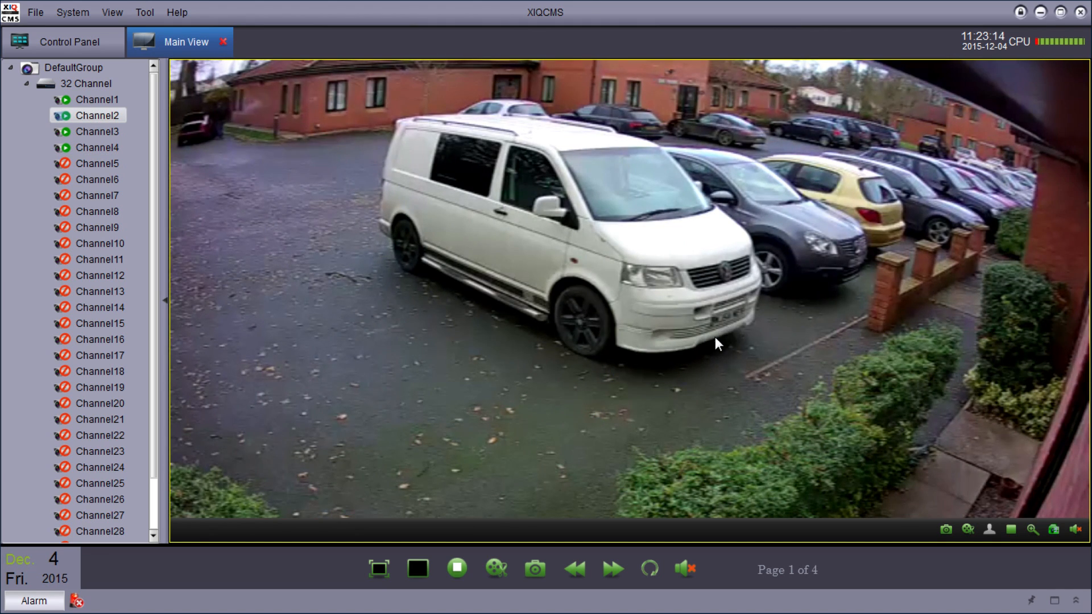
{"action": "mouse_move", "coordinate": [397, 345]}
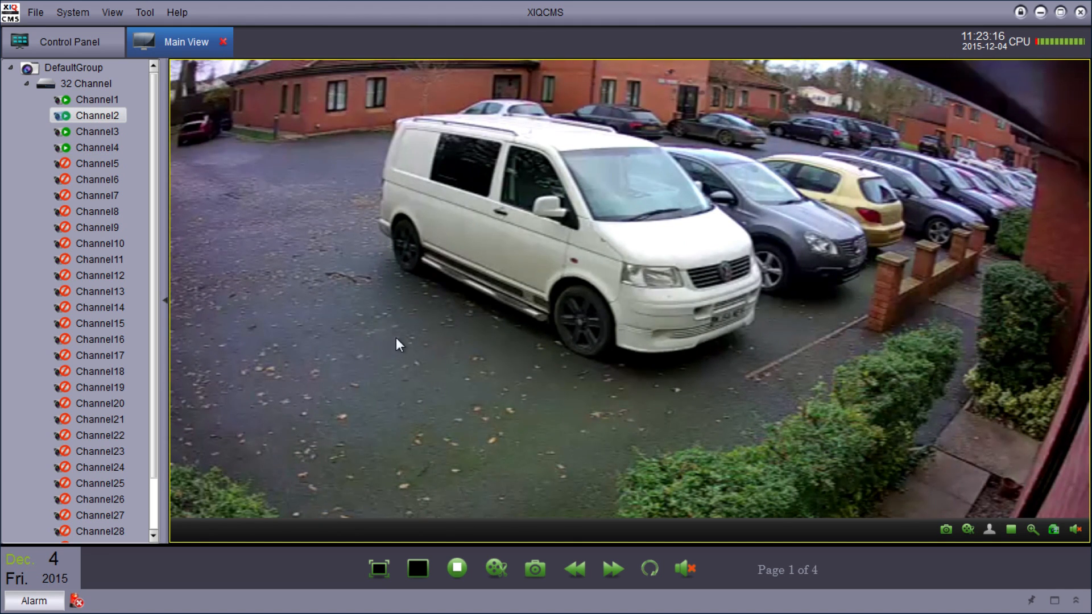
{"action": "mouse_move", "coordinate": [202, 264]}
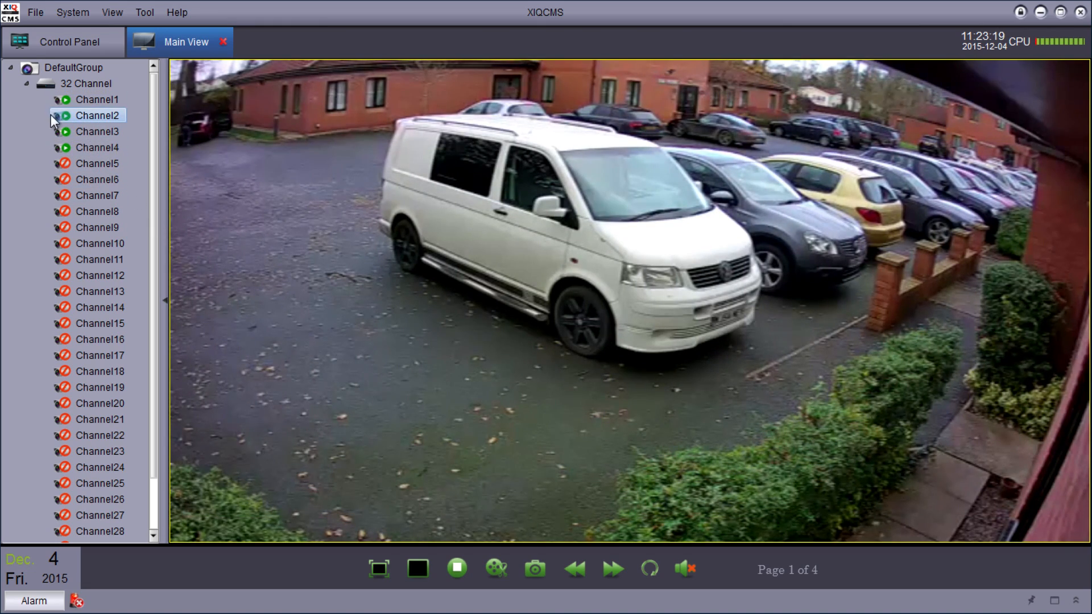
{"action": "right_click", "coordinate": [97, 115]}
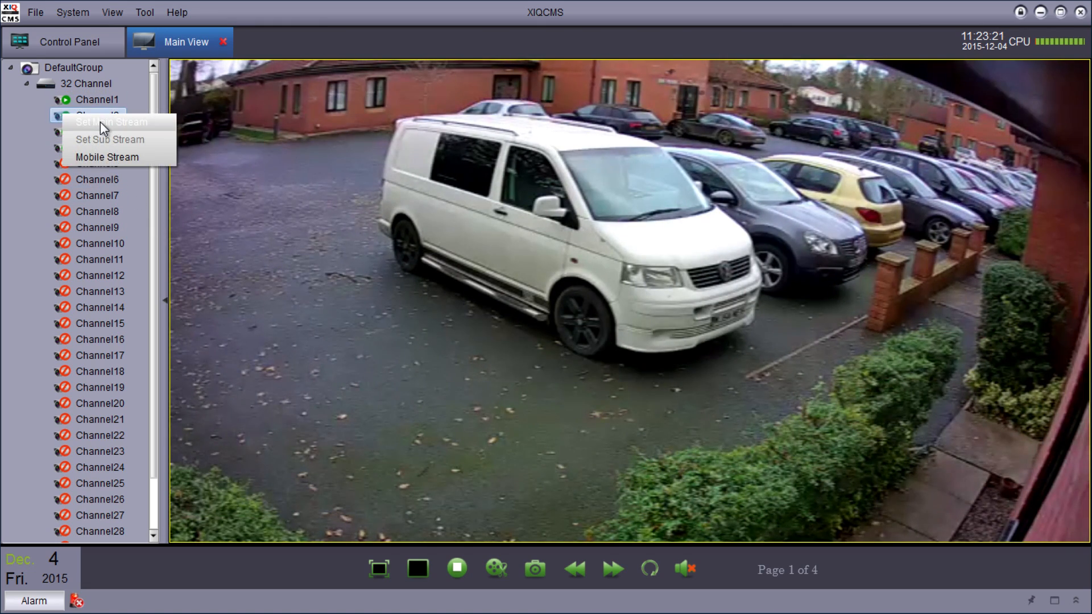
{"action": "left_click", "coordinate": [109, 121]}
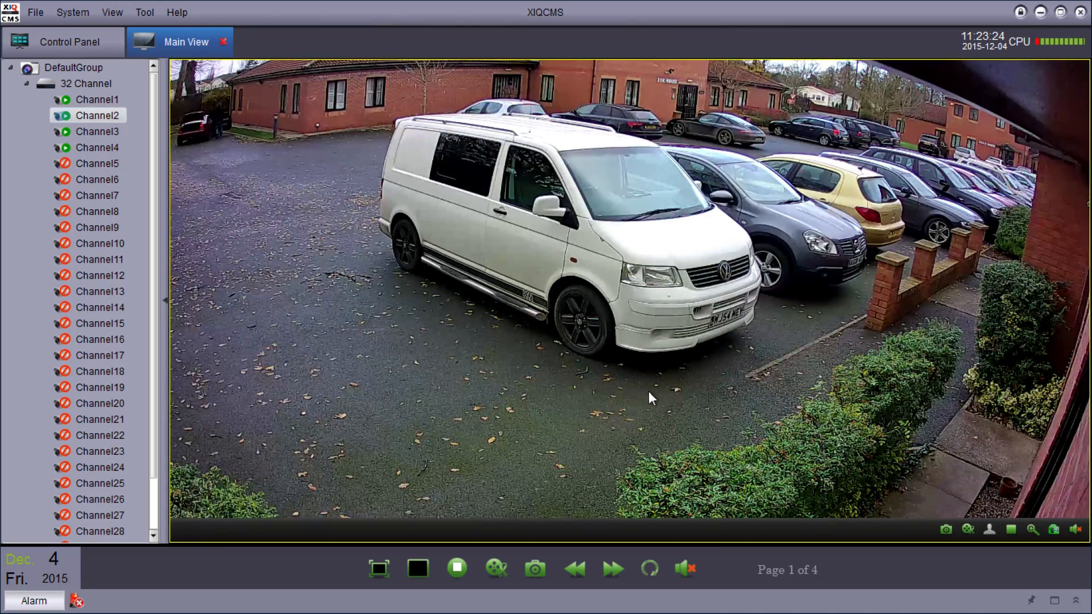
{"action": "mouse_move", "coordinate": [1015, 268]}
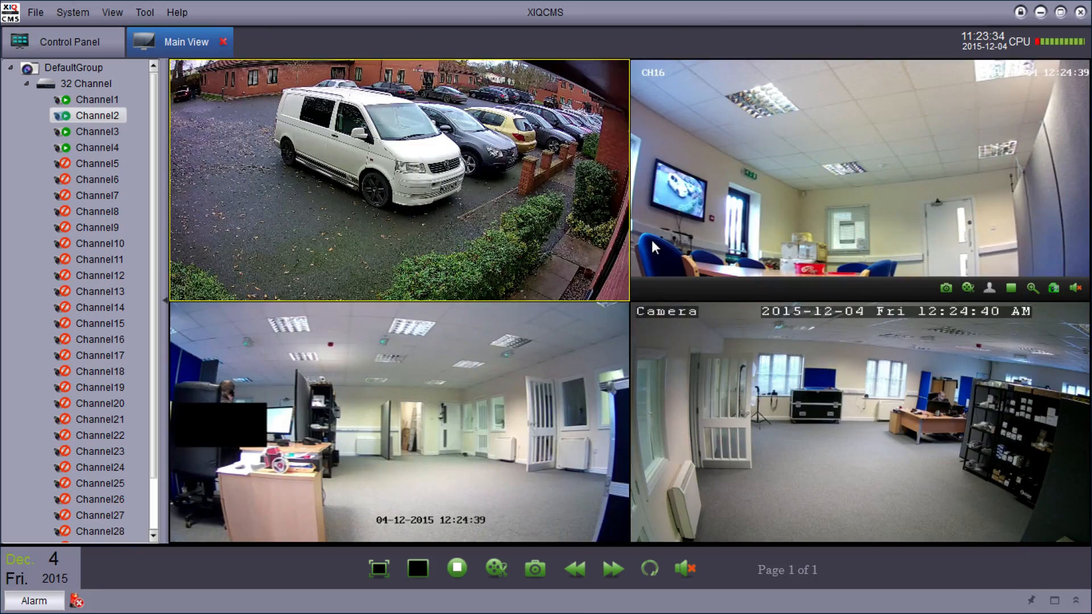
{"action": "double_click", "coordinate": [397, 178]}
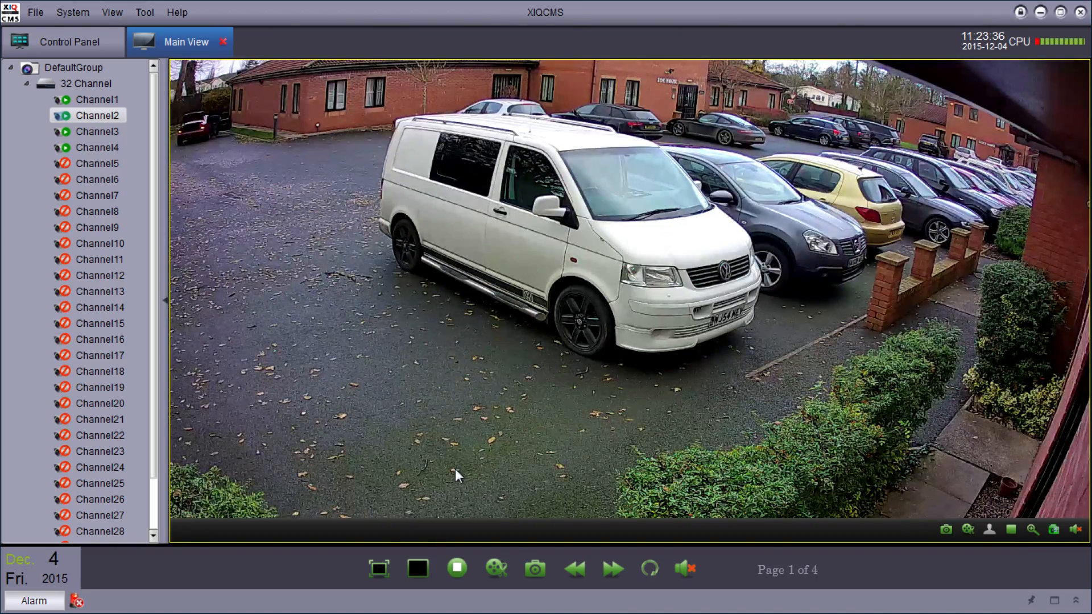
{"action": "mouse_move", "coordinate": [418, 569]}
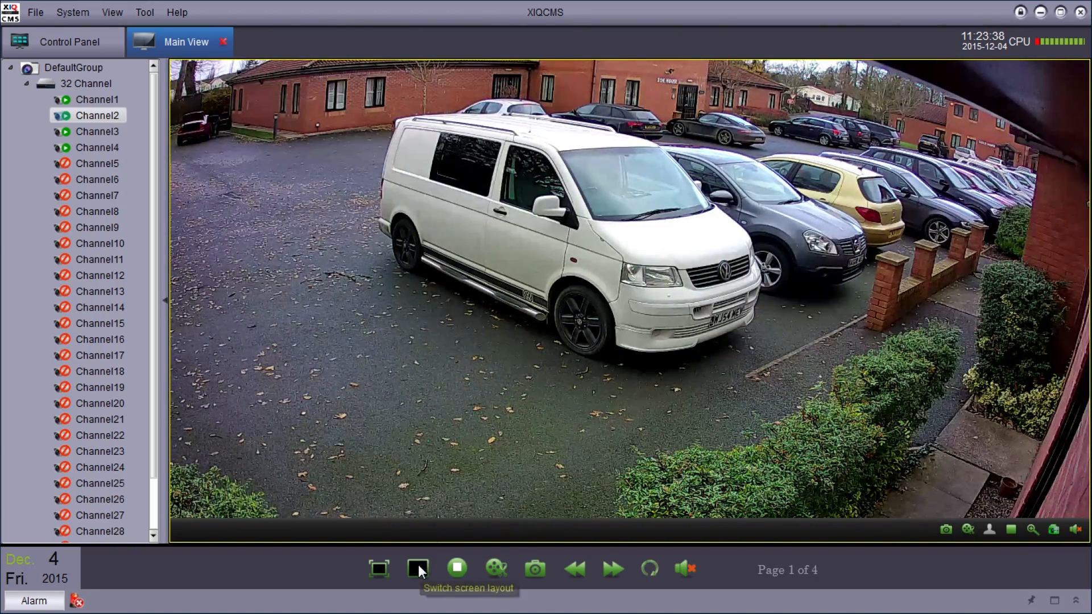
Step: Switch the live view to a six-pane layout and select an empty pane in the grid
{"action": "left_click", "coordinate": [417, 568]}
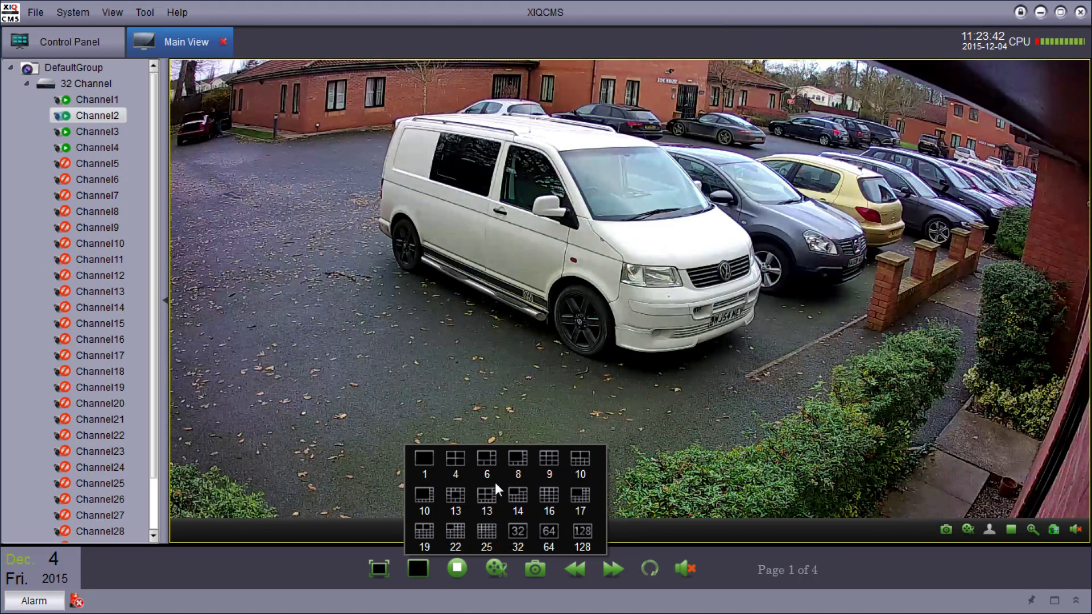
{"action": "left_click", "coordinate": [454, 459]}
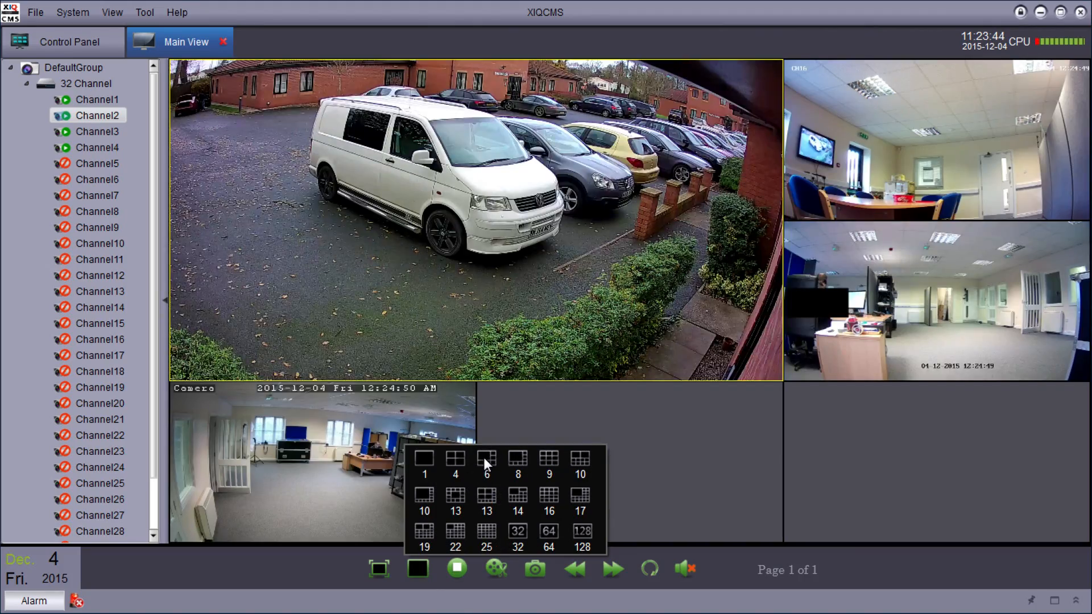
{"action": "left_click", "coordinate": [485, 458]}
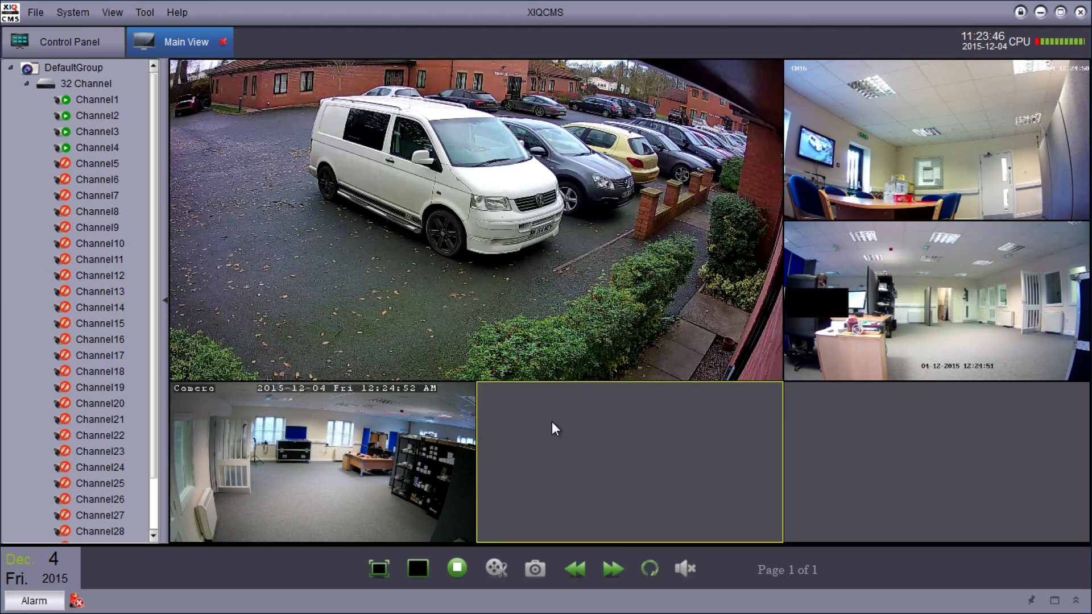
{"action": "mouse_move", "coordinate": [601, 485]}
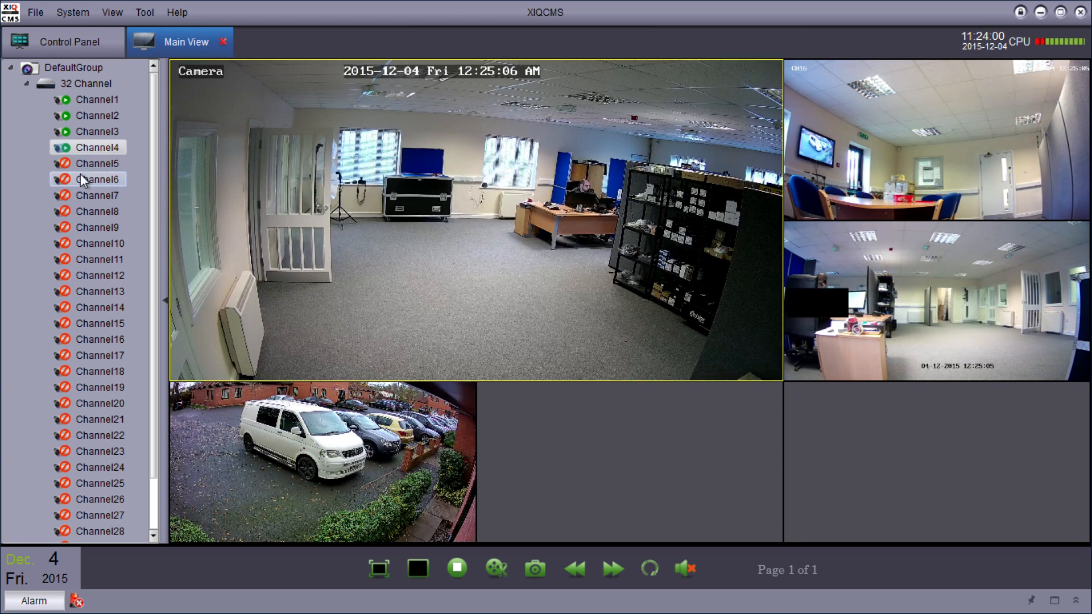
Step: Quit full screen from the office pane and stop live preview on all cameras
{"action": "right_click", "coordinate": [97, 163]}
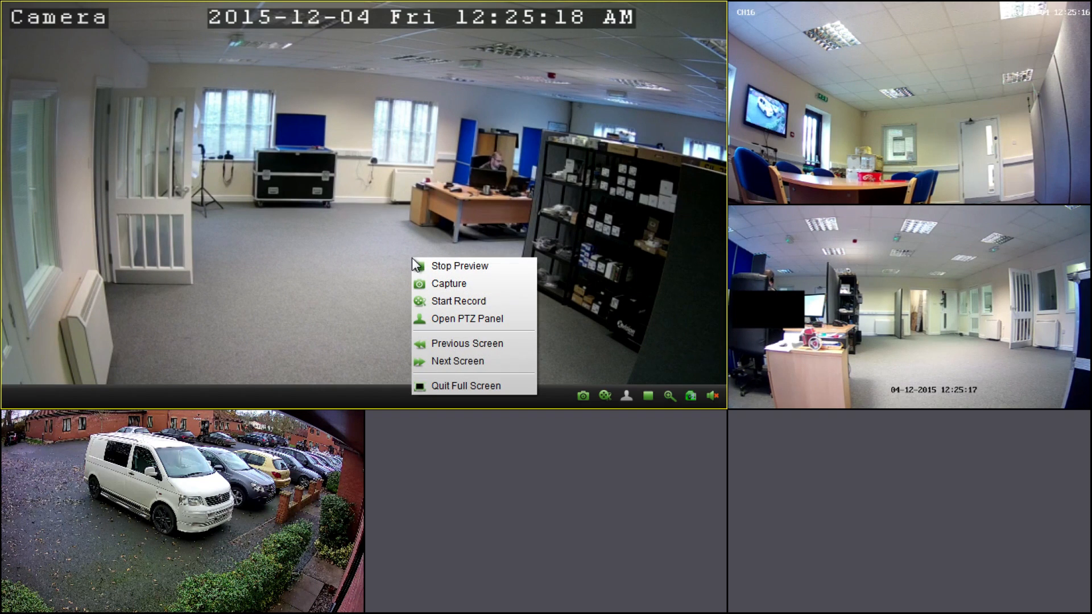
{"action": "left_click", "coordinate": [465, 385]}
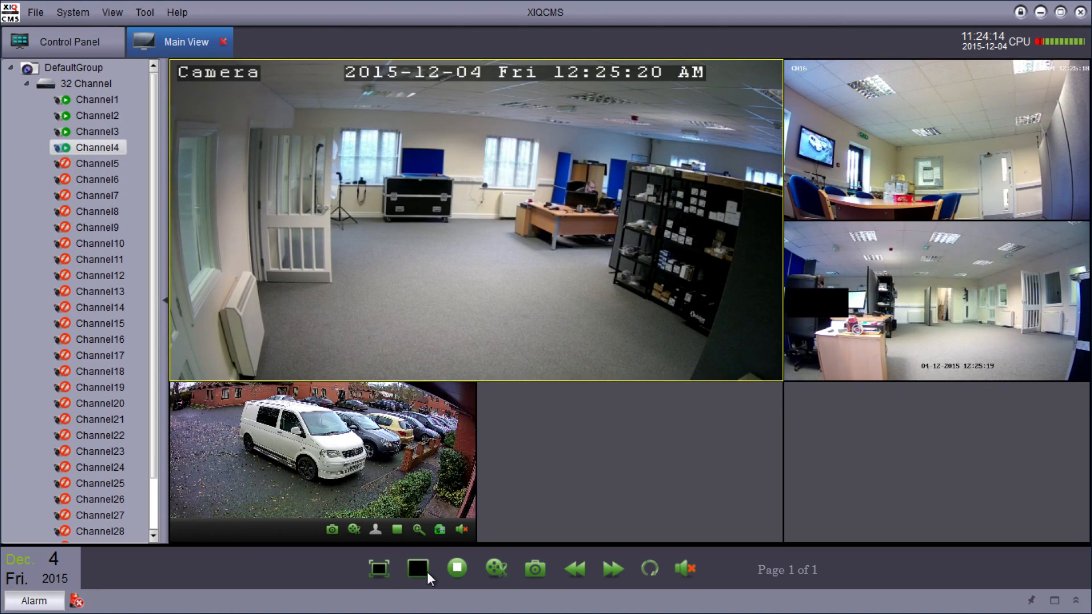
{"action": "left_click", "coordinate": [418, 569]}
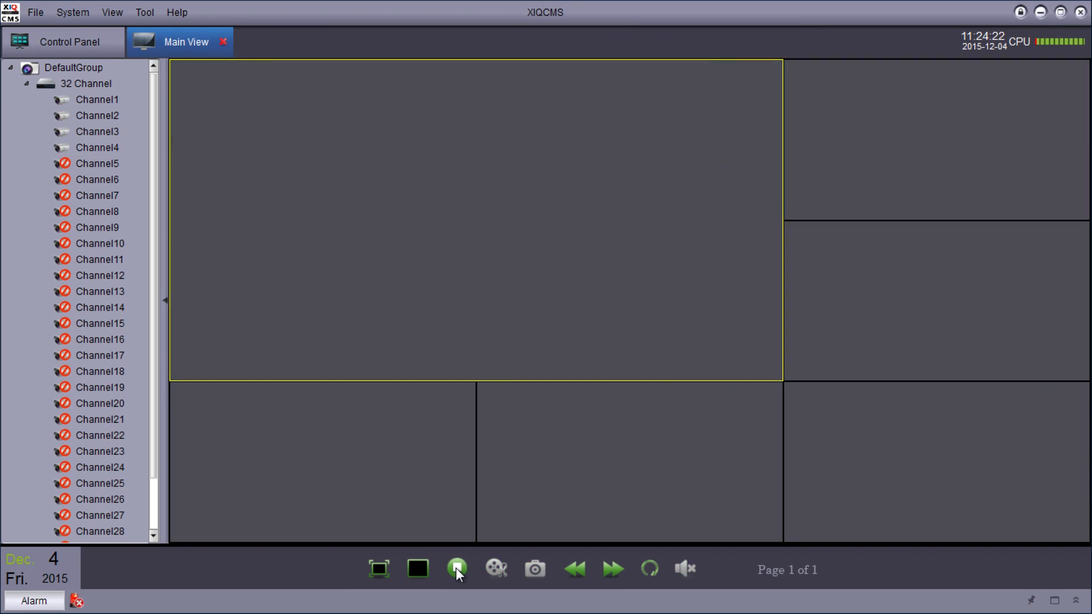
Step: Restart live preview on all cameras and page through single views to Channel3, page 3 of 4
{"action": "left_click", "coordinate": [456, 569]}
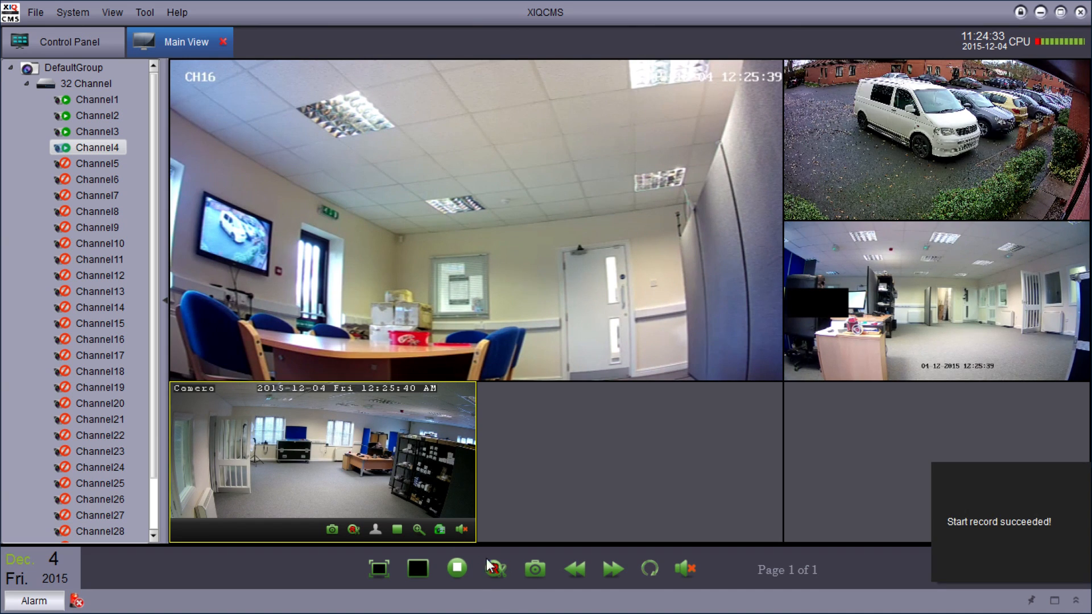
{"action": "mouse_move", "coordinate": [348, 428]}
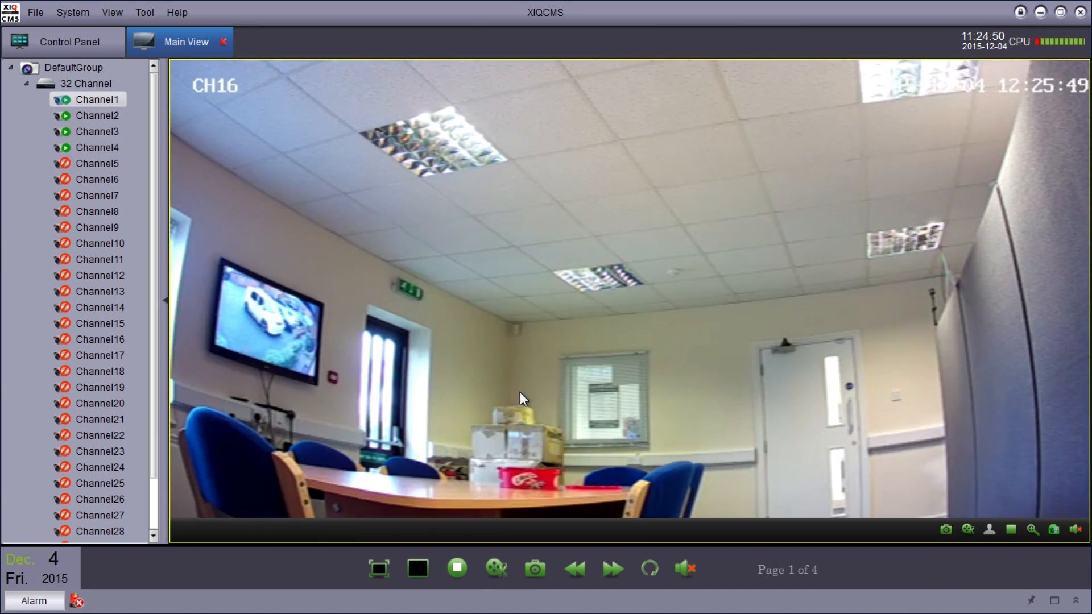
{"action": "left_click", "coordinate": [612, 569]}
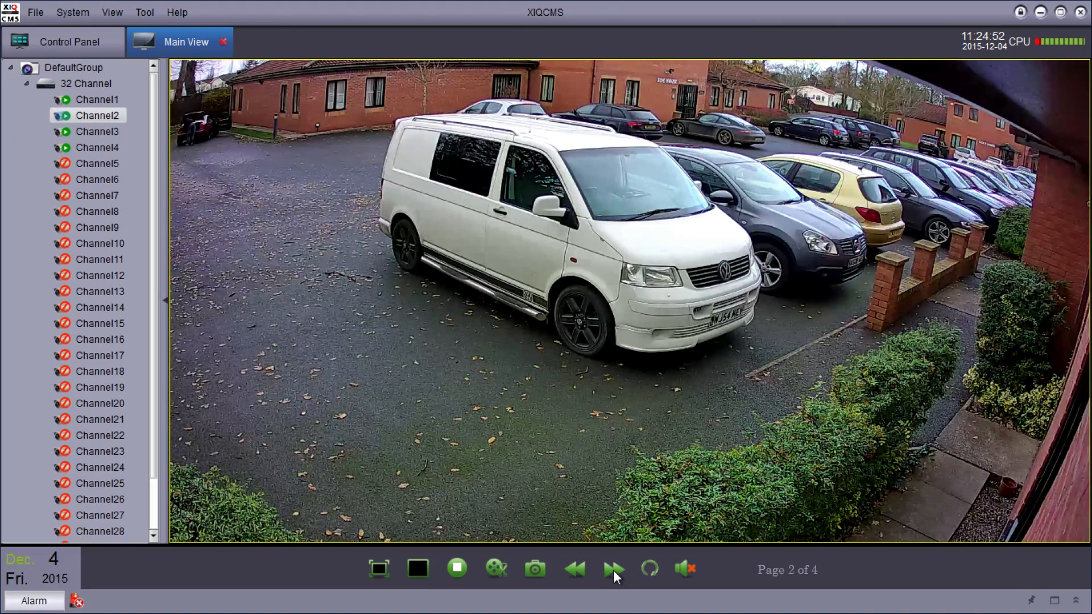
{"action": "left_click", "coordinate": [614, 569]}
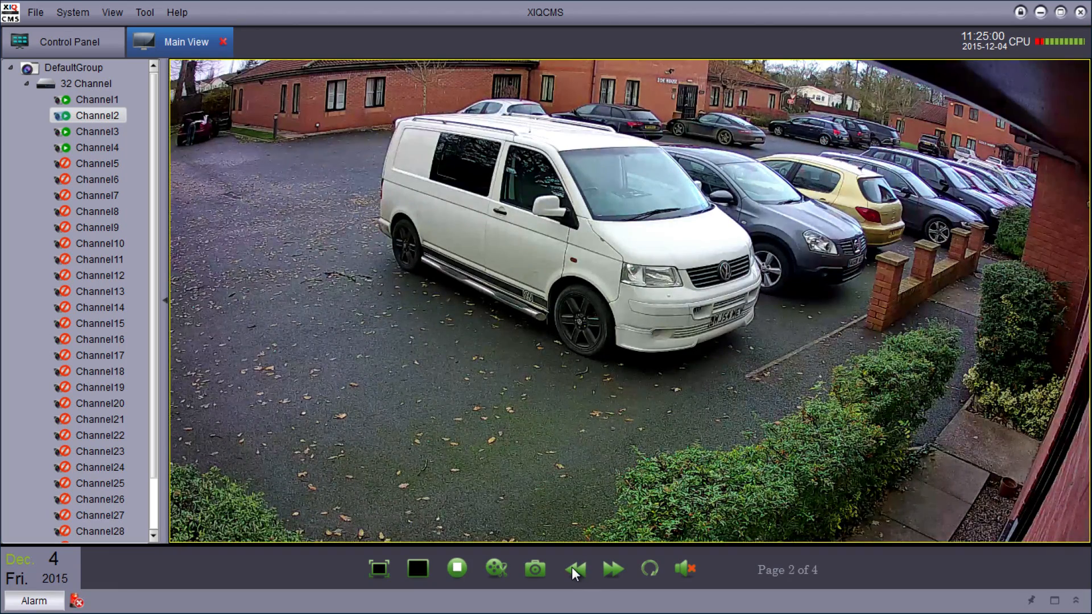
{"action": "left_click", "coordinate": [612, 569]}
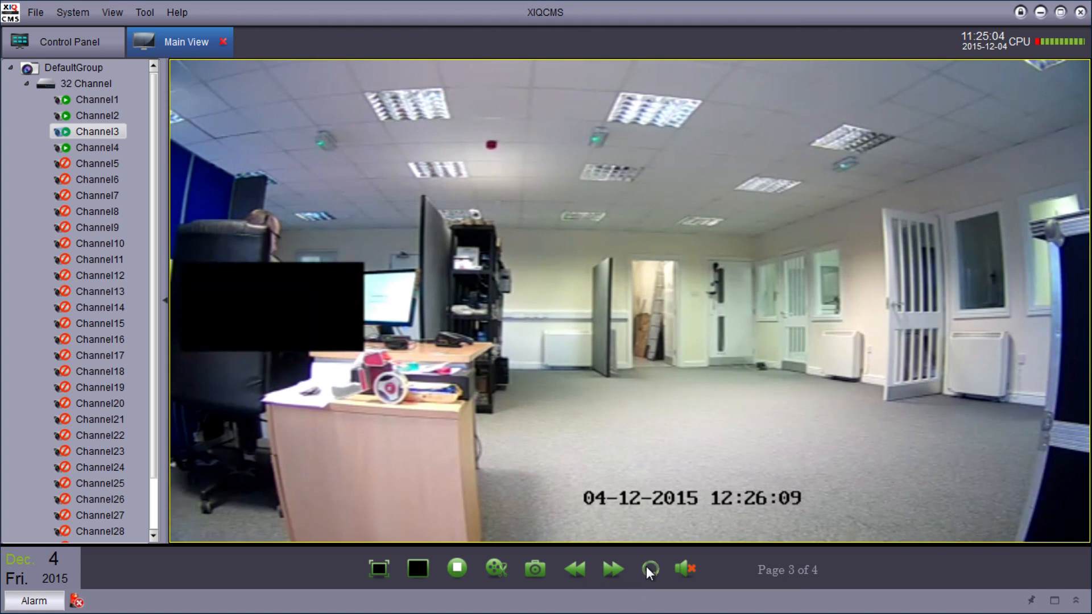
Step: Start sequence mode cycling camera pages at a 20-second interval, then try enabling live audio
{"action": "left_click", "coordinate": [647, 569]}
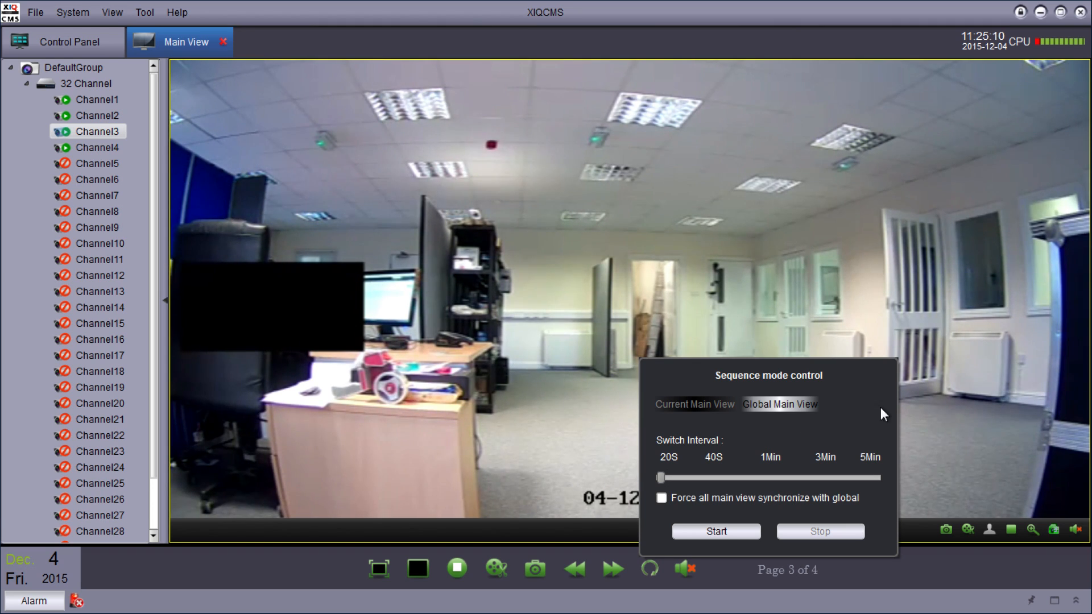
{"action": "mouse_move", "coordinate": [724, 363]}
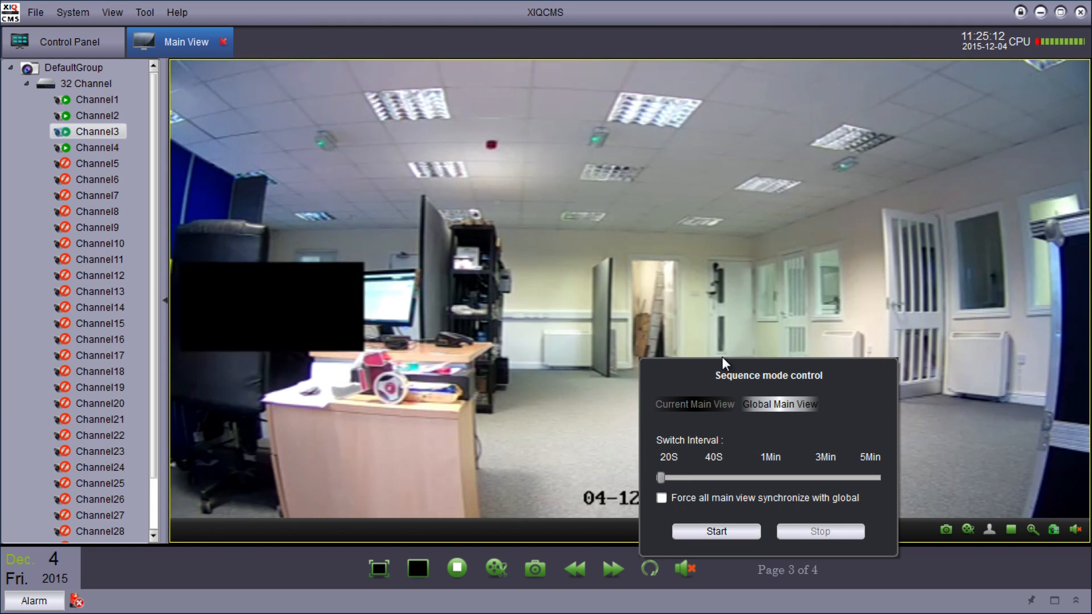
{"action": "left_click", "coordinate": [716, 532]}
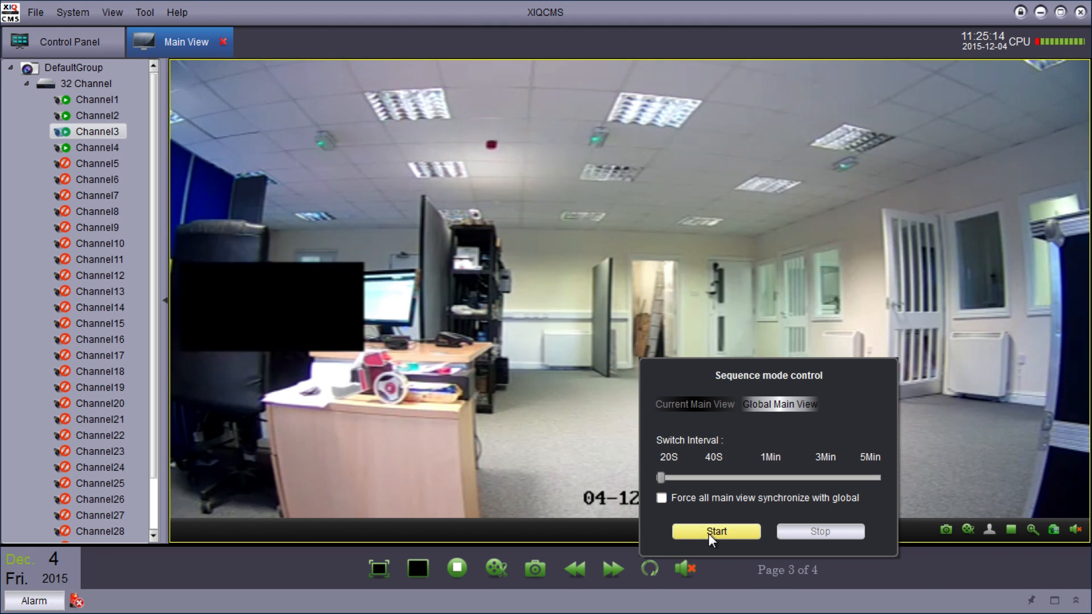
{"action": "left_click", "coordinate": [715, 531]}
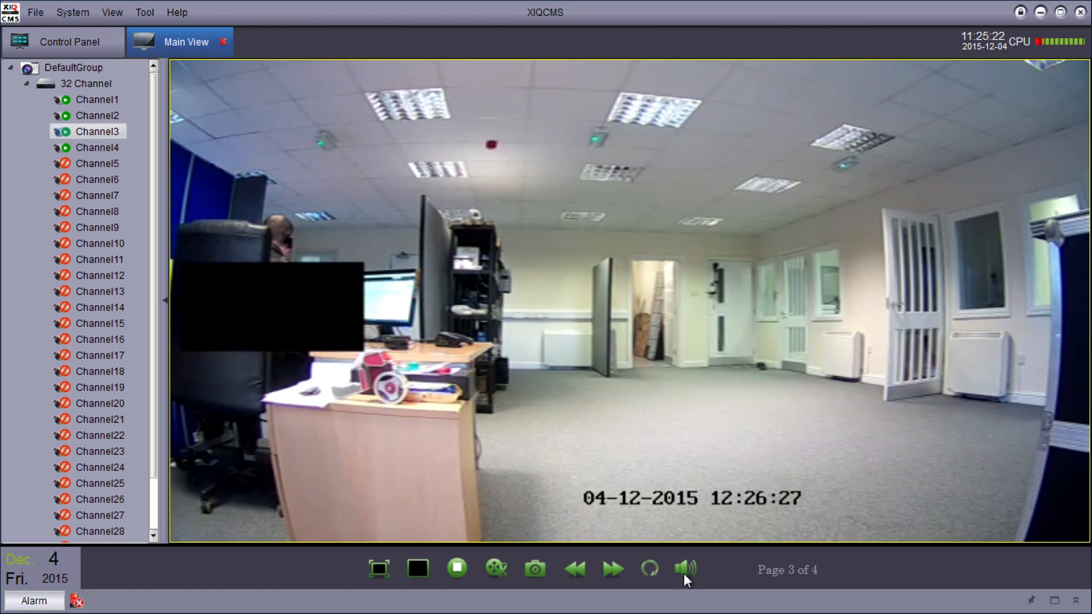
{"action": "left_click", "coordinate": [683, 569]}
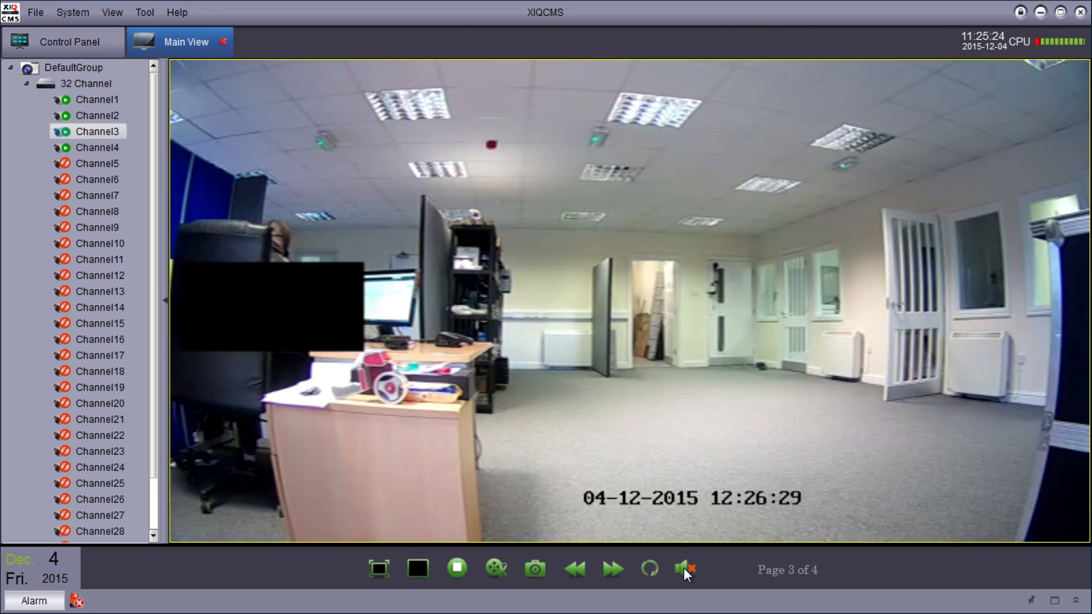
Step: Return to the multi-camera layout and capture a snapshot of the CH16 meeting-room feed
{"action": "left_click", "coordinate": [684, 569]}
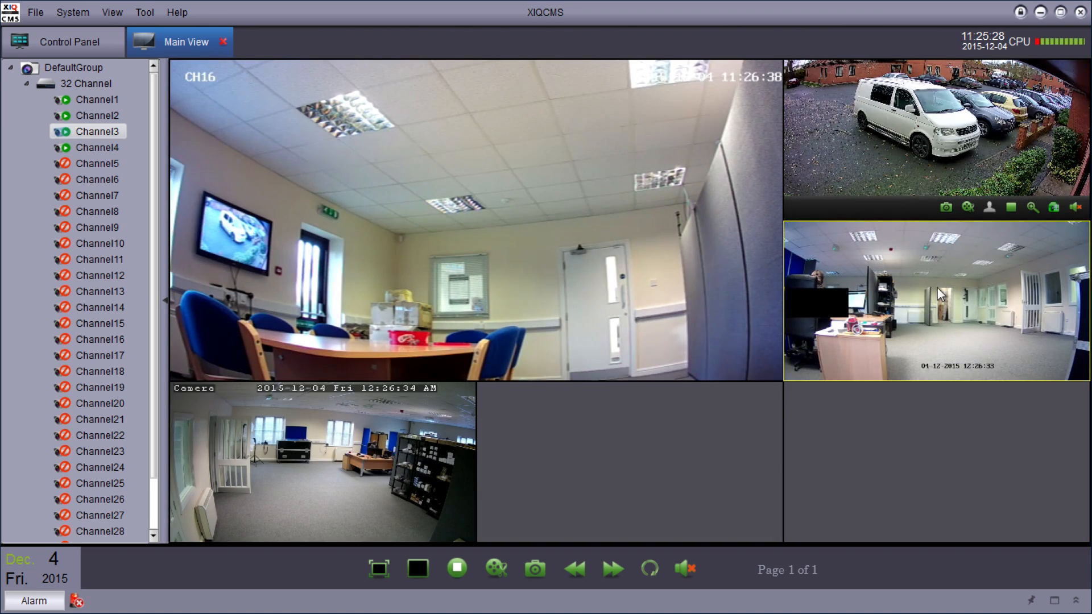
{"action": "mouse_move", "coordinate": [356, 487]}
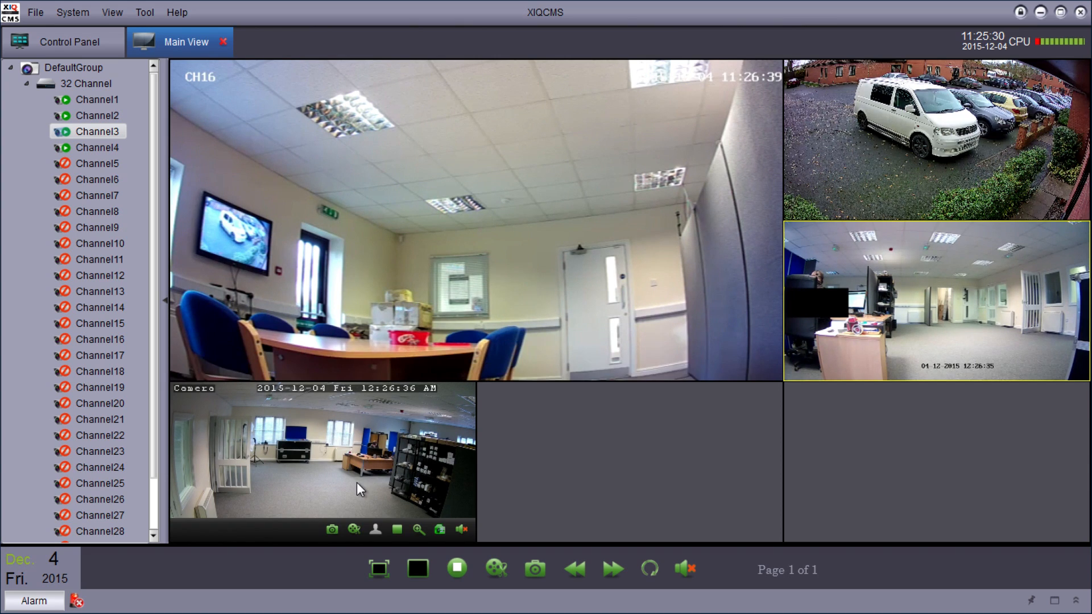
{"action": "mouse_move", "coordinate": [582, 280]}
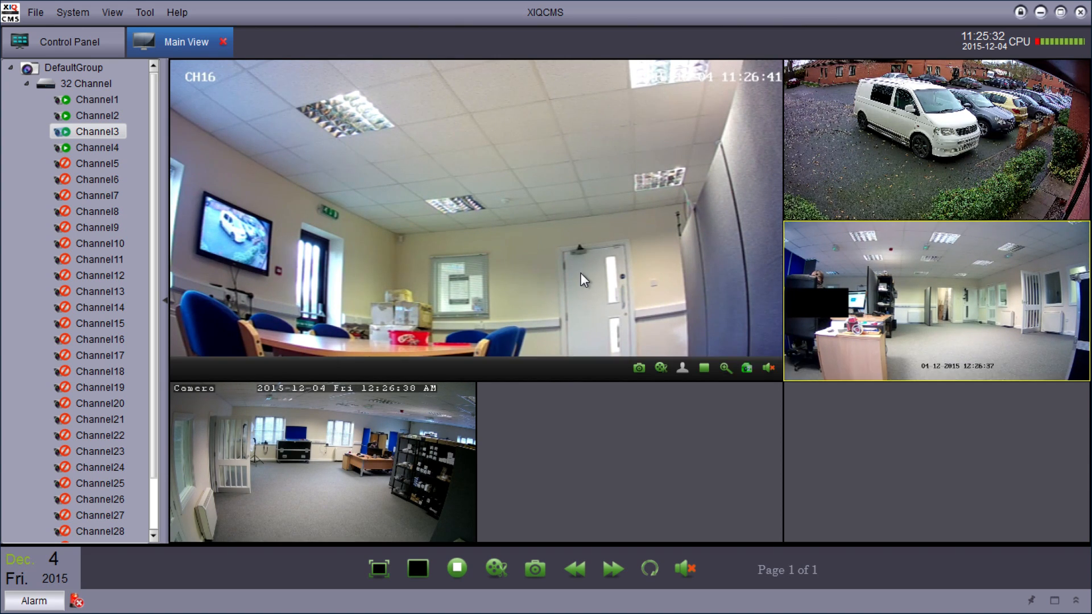
{"action": "mouse_move", "coordinate": [629, 376]}
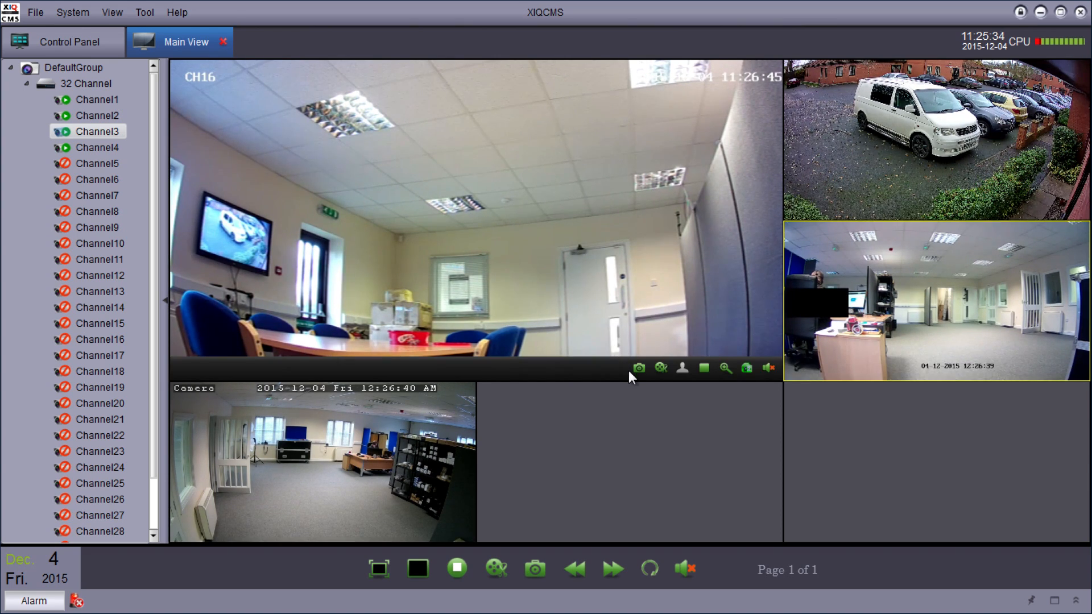
{"action": "mouse_move", "coordinate": [638, 368]}
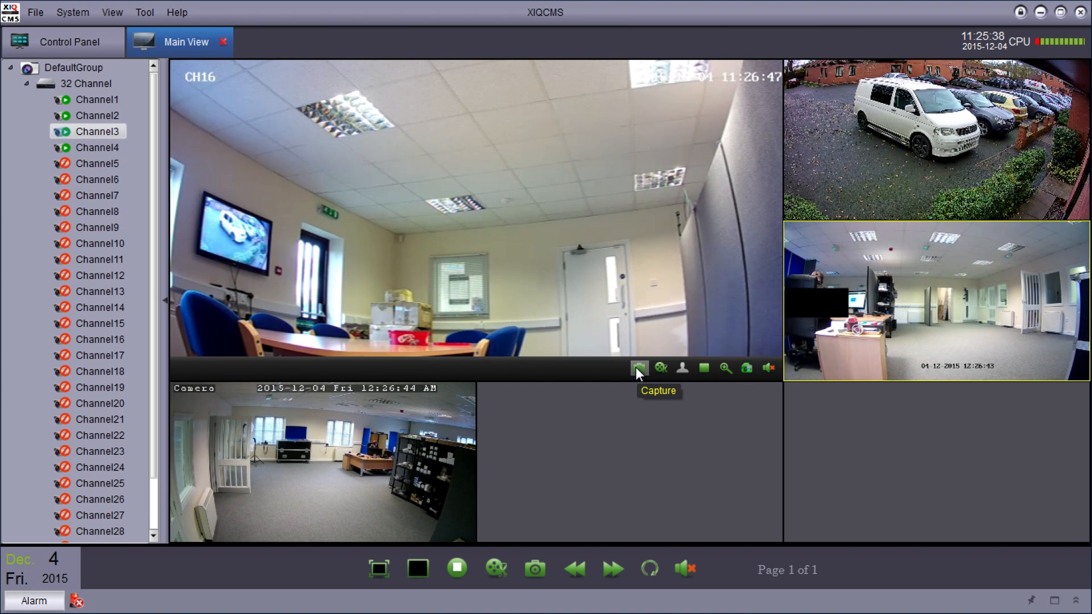
{"action": "left_click", "coordinate": [639, 368]}
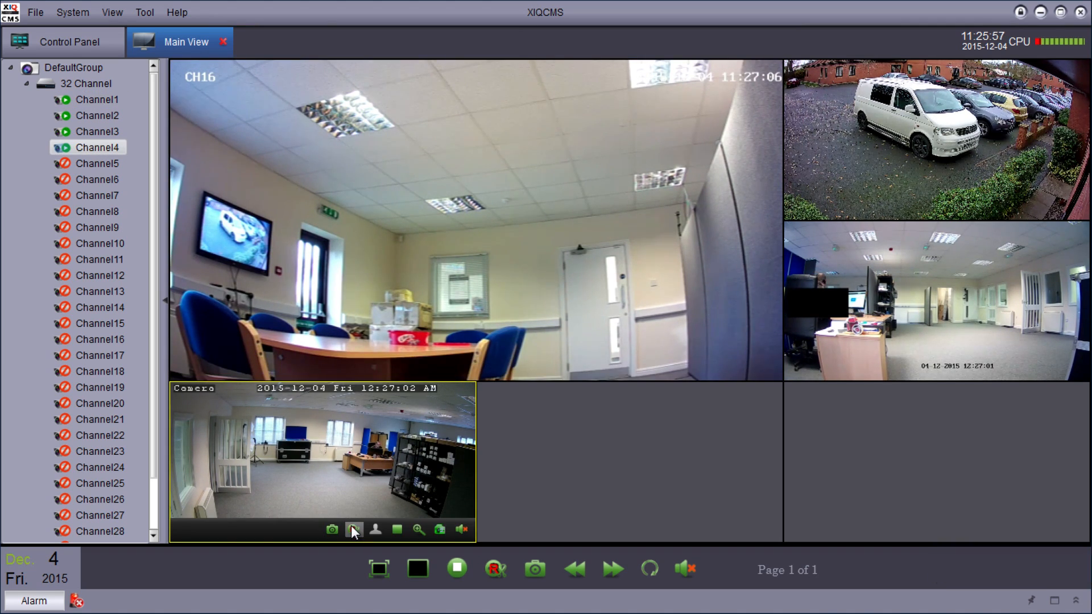
Step: Stop the lower-left office recording, exit the meeting-room zoom, and return to the Control Panel
{"action": "left_click", "coordinate": [353, 531]}
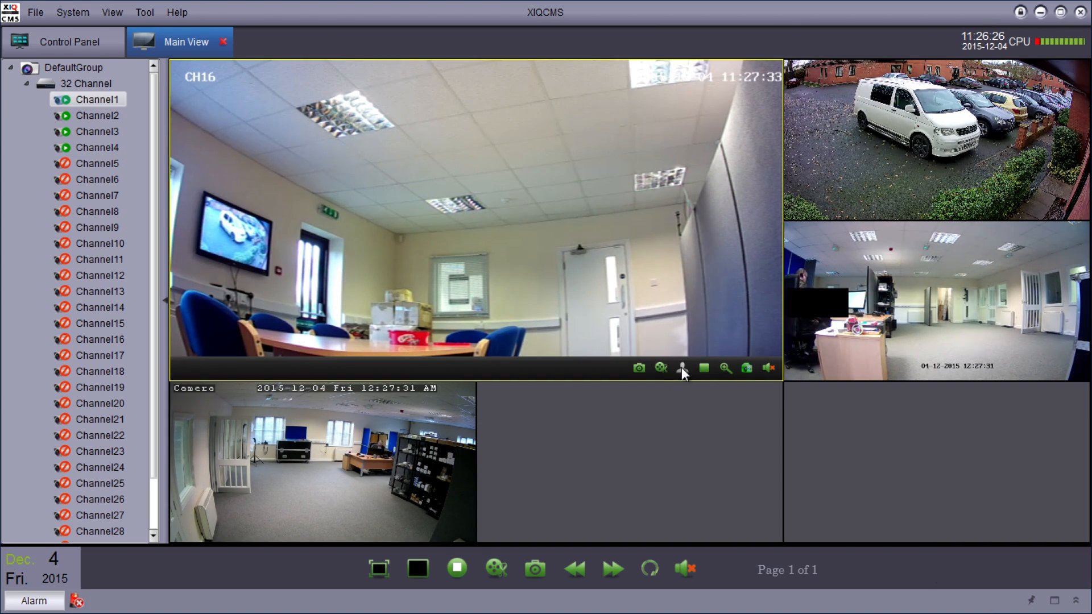
{"action": "mouse_move", "coordinate": [683, 368]}
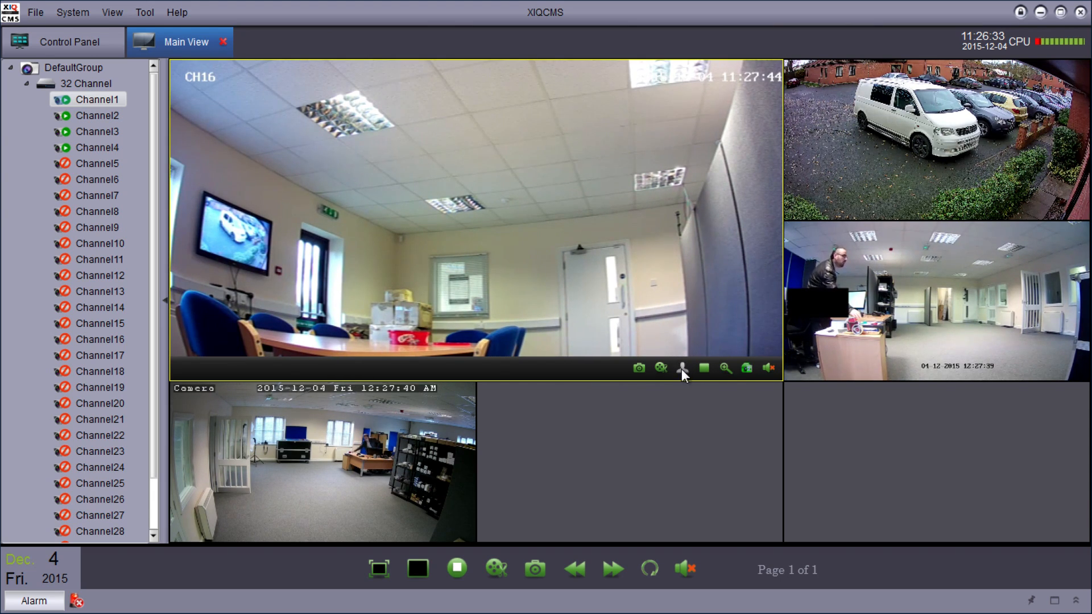
{"action": "mouse_move", "coordinate": [451, 237]}
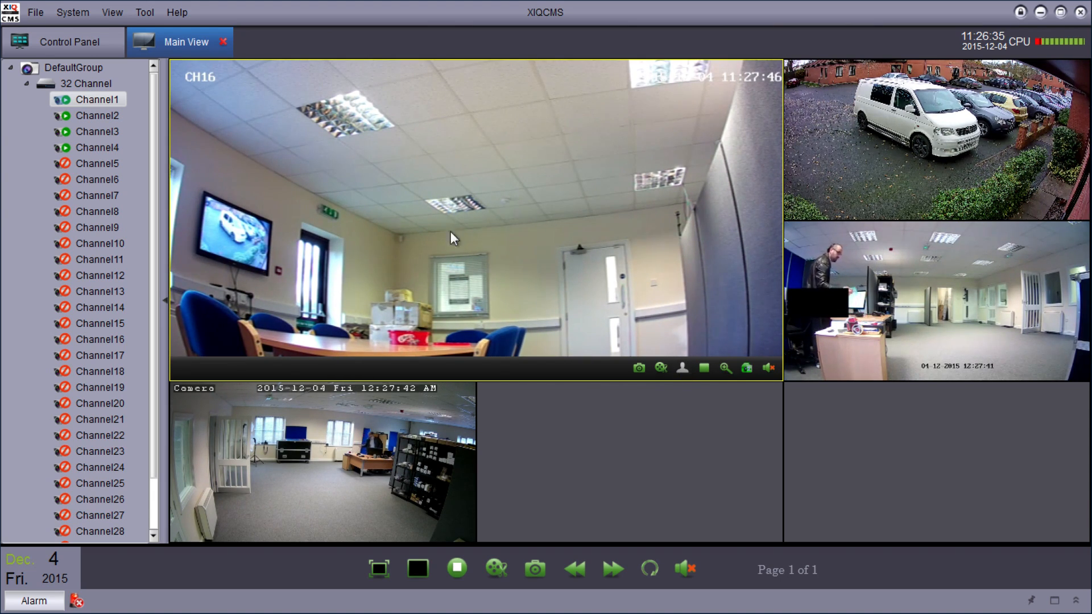
{"action": "mouse_move", "coordinate": [674, 255]}
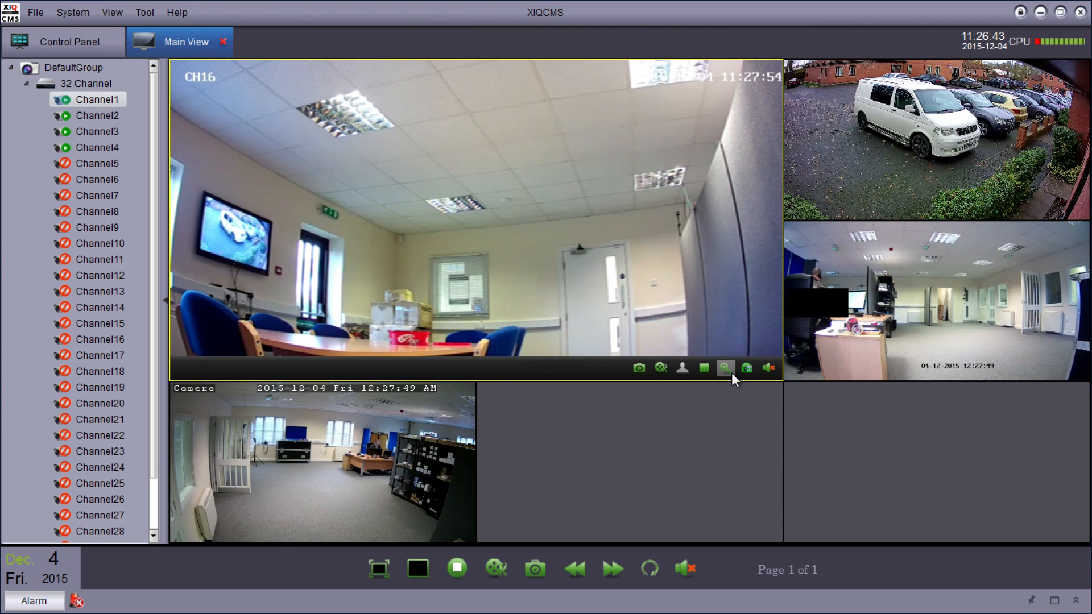
{"action": "mouse_move", "coordinate": [725, 368]}
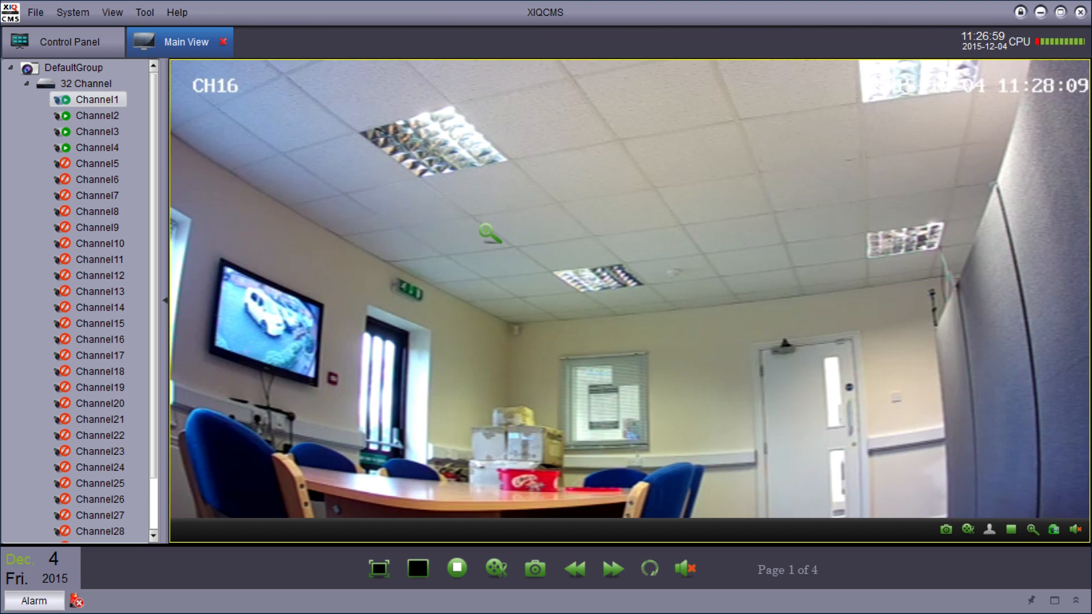
{"action": "left_click", "coordinate": [417, 569]}
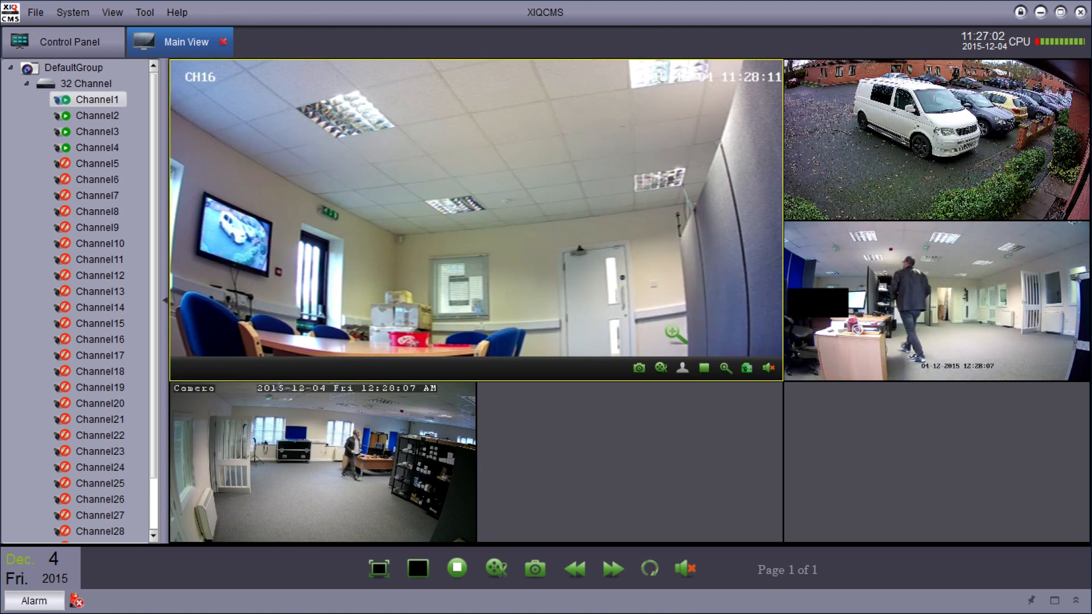
{"action": "left_click", "coordinate": [747, 368]}
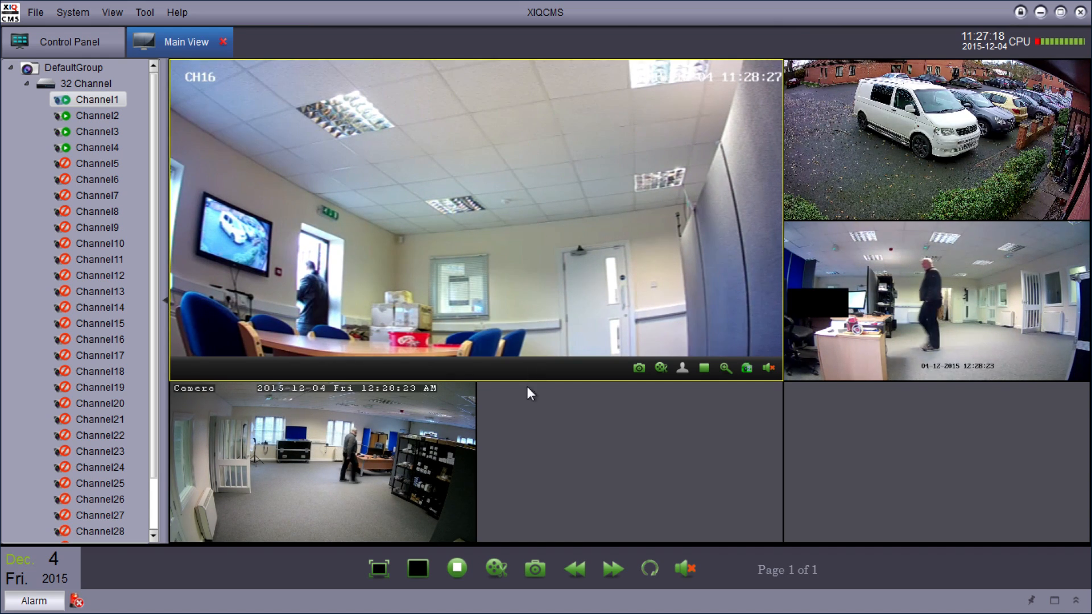
{"action": "left_click", "coordinate": [62, 41]}
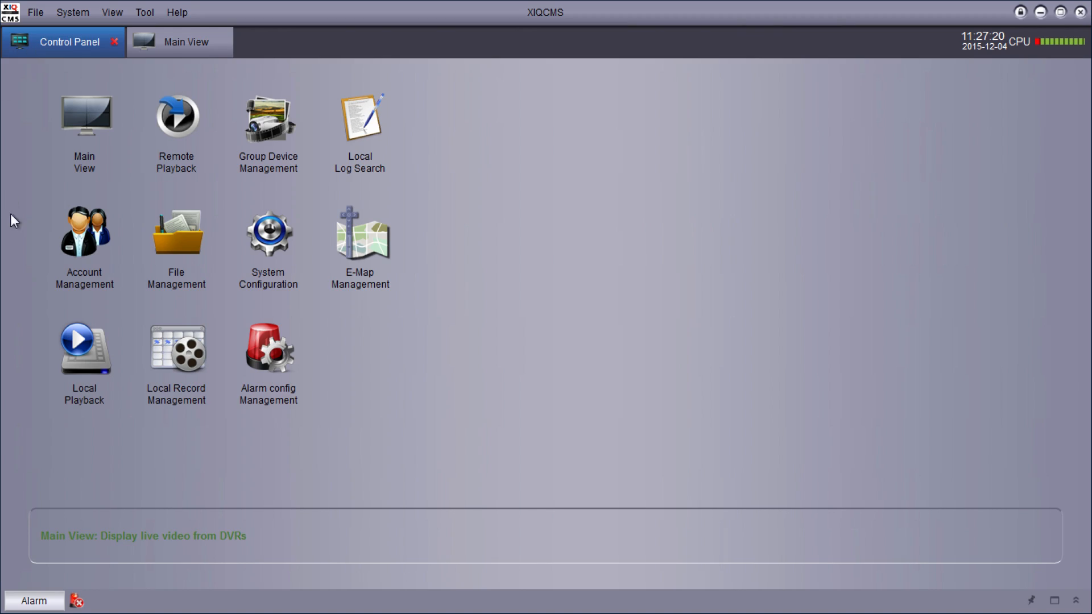
{"action": "mouse_move", "coordinate": [178, 117]}
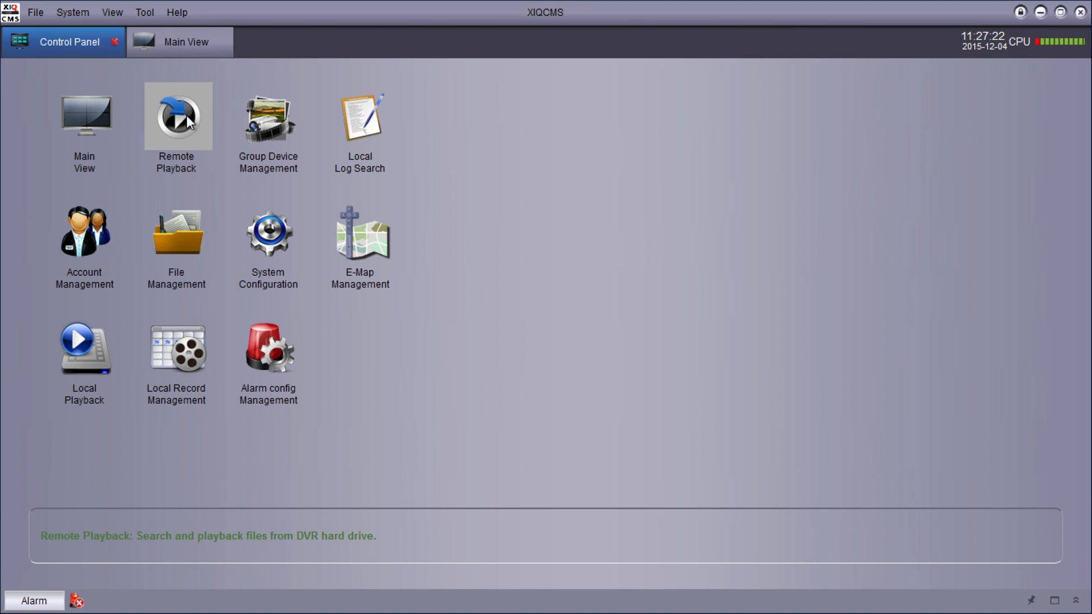
Step: Open Remote Playback, expand DefaultGroup's 32 Channel device and search Channels 1–4 for 3 December
{"action": "double_click", "coordinate": [176, 116]}
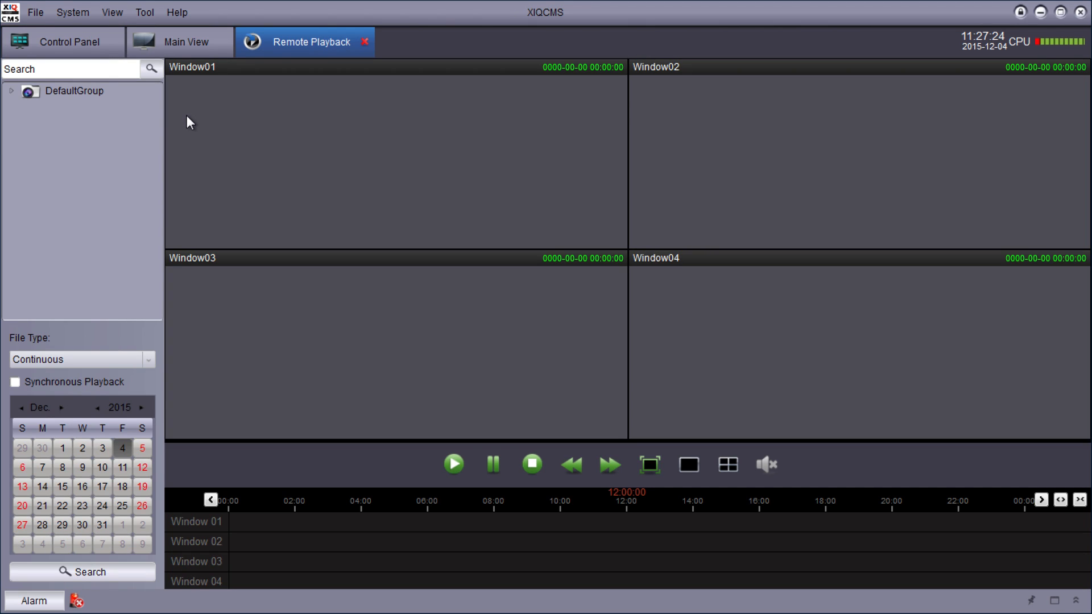
{"action": "left_click", "coordinate": [11, 91]}
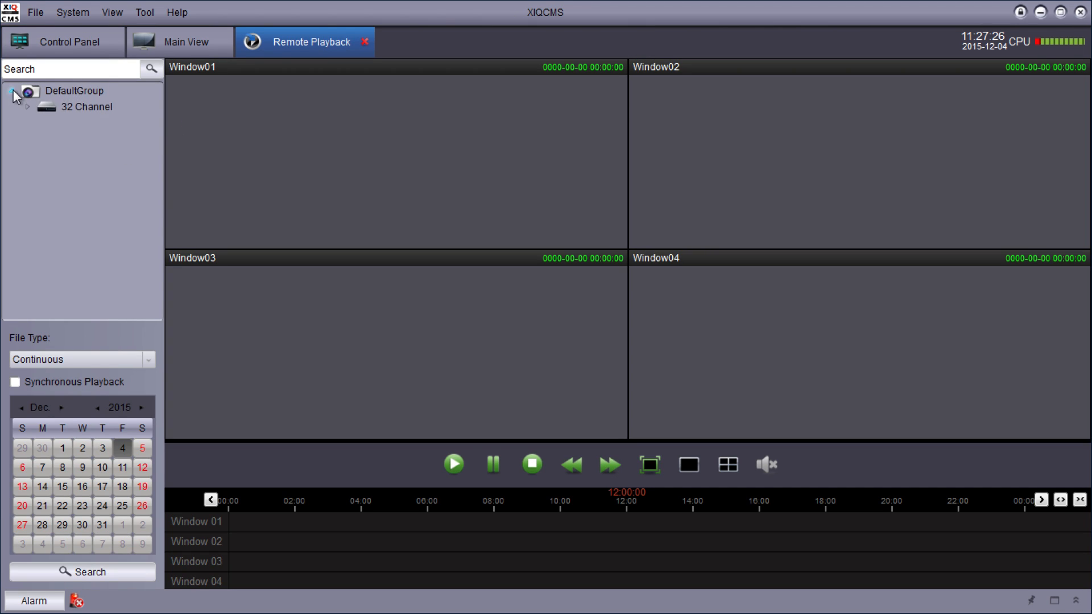
{"action": "left_click", "coordinate": [30, 106]}
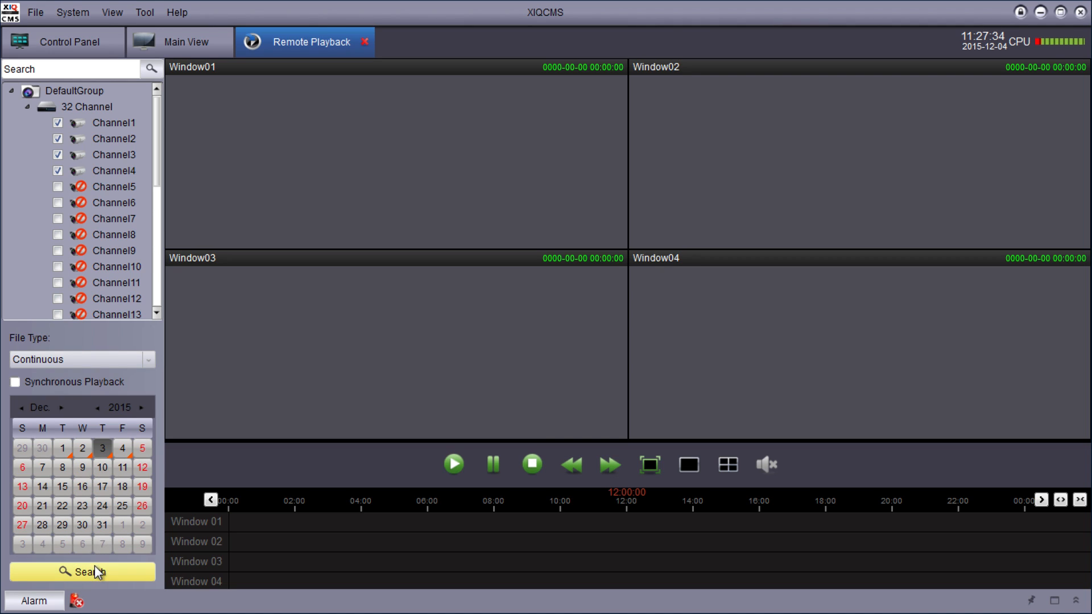
{"action": "left_click", "coordinate": [82, 572]}
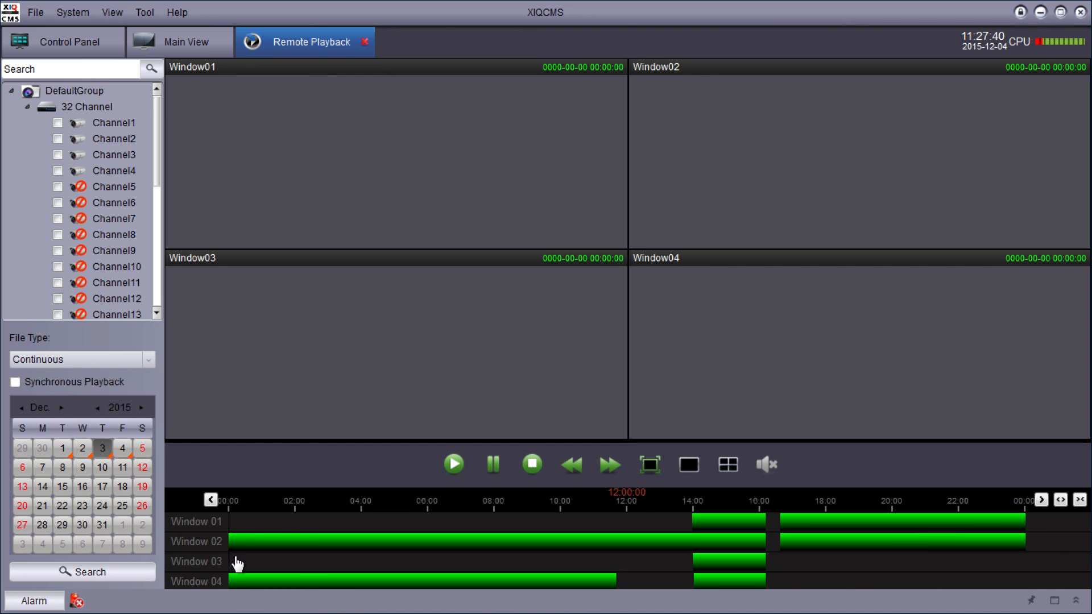
{"action": "mouse_move", "coordinate": [633, 550]}
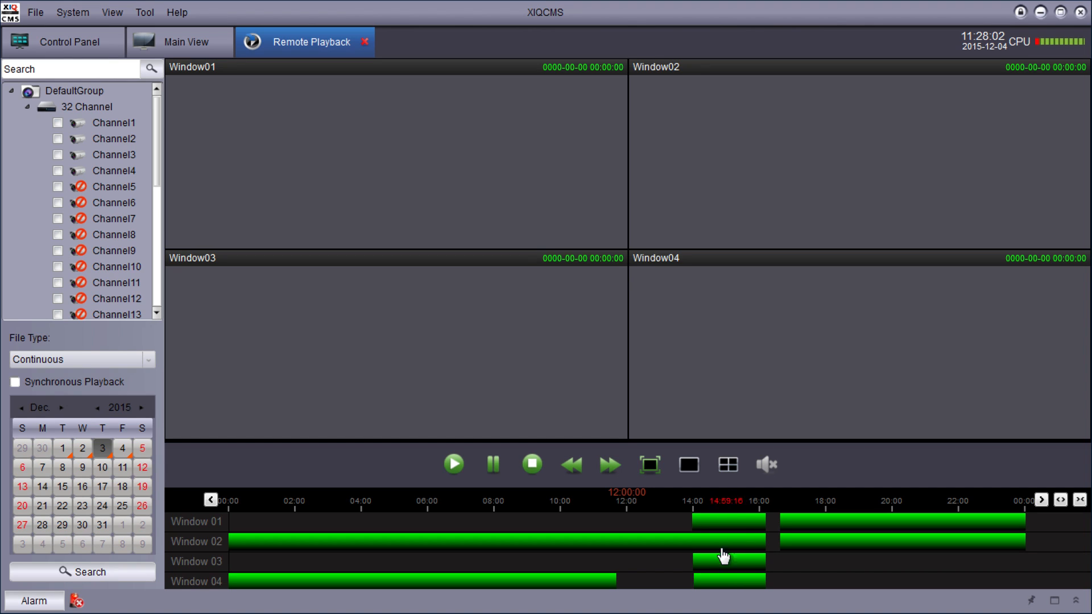
Step: Play the 3 December footage from around 15:00 in all four windows, then return to the Control Panel
{"action": "left_click", "coordinate": [453, 463]}
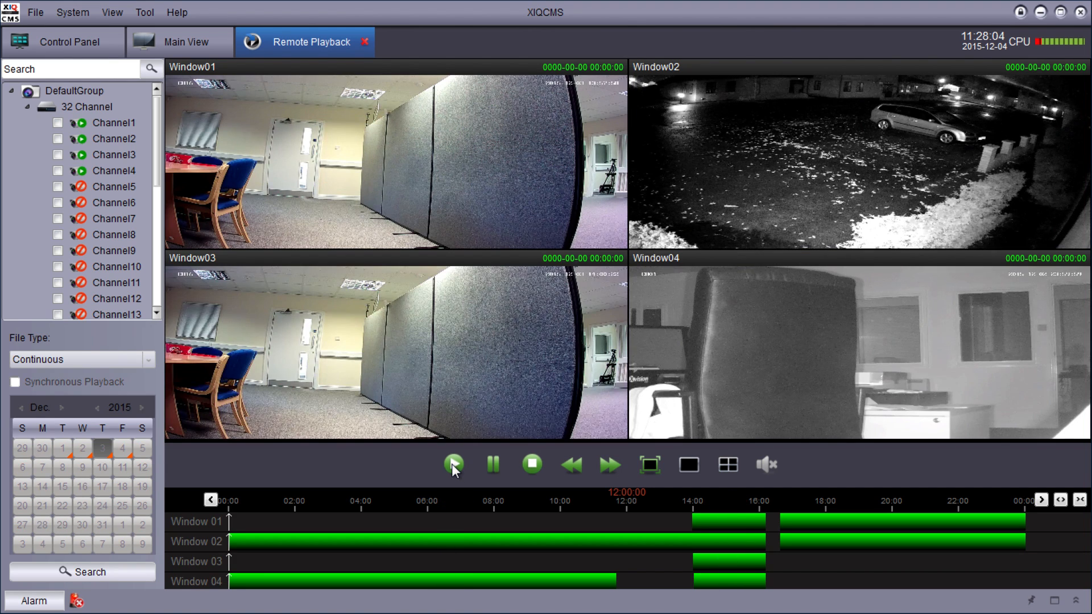
{"action": "left_click", "coordinate": [453, 465]}
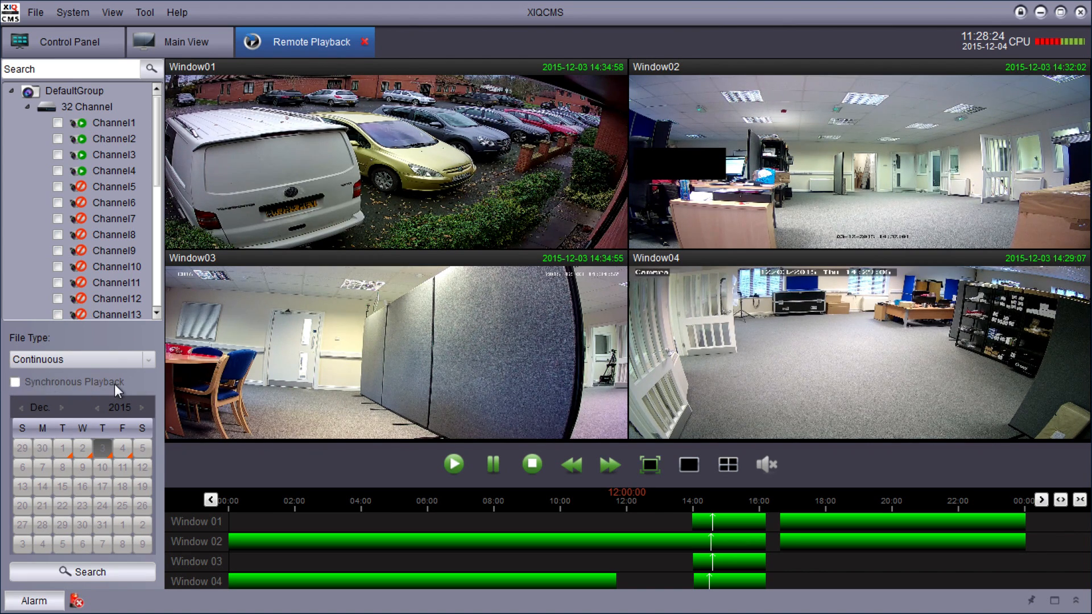
{"action": "left_click", "coordinate": [63, 41]}
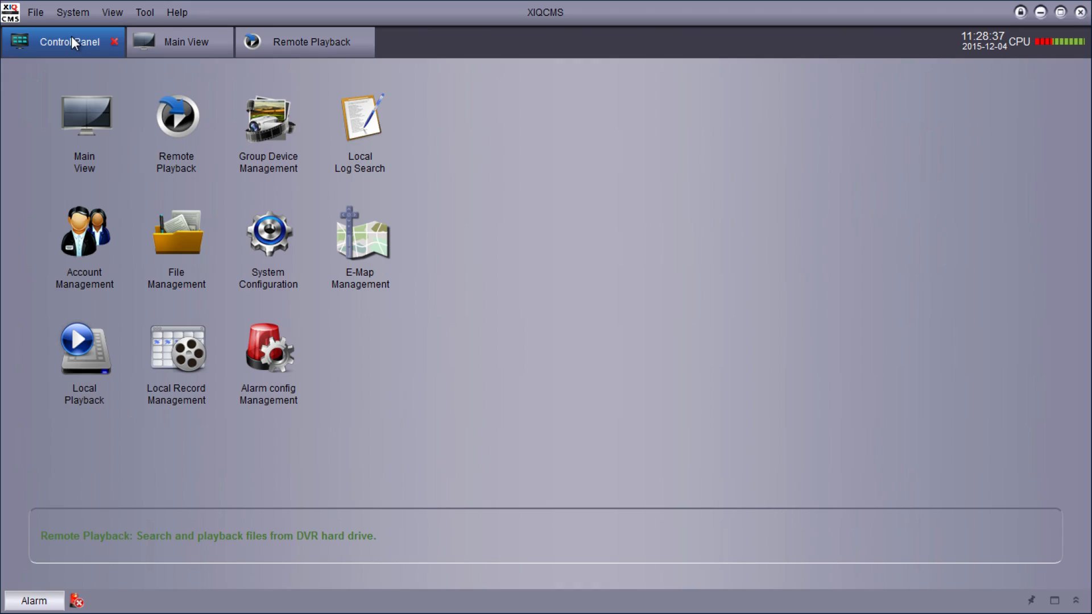